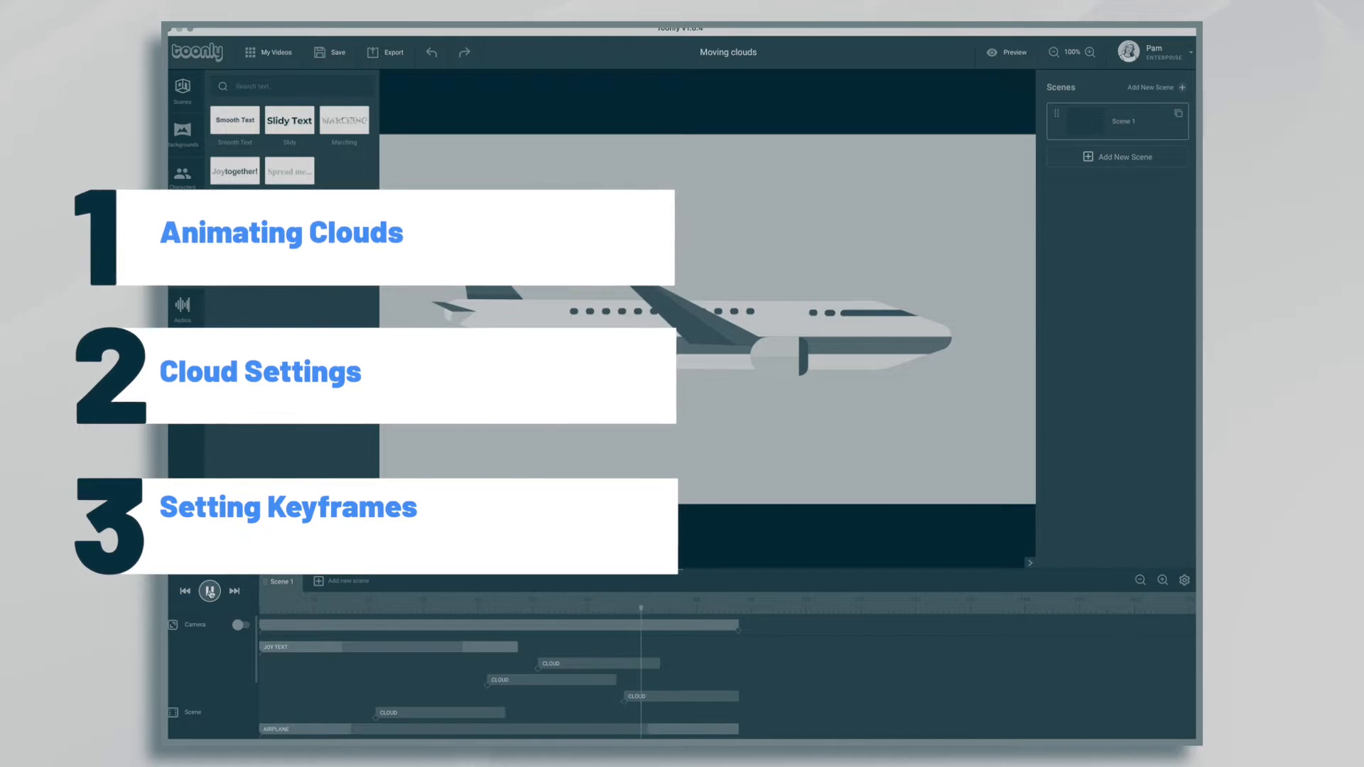
Preview the finished Moving clouds scene with the airplane on the light blue sky.
click(210, 591)
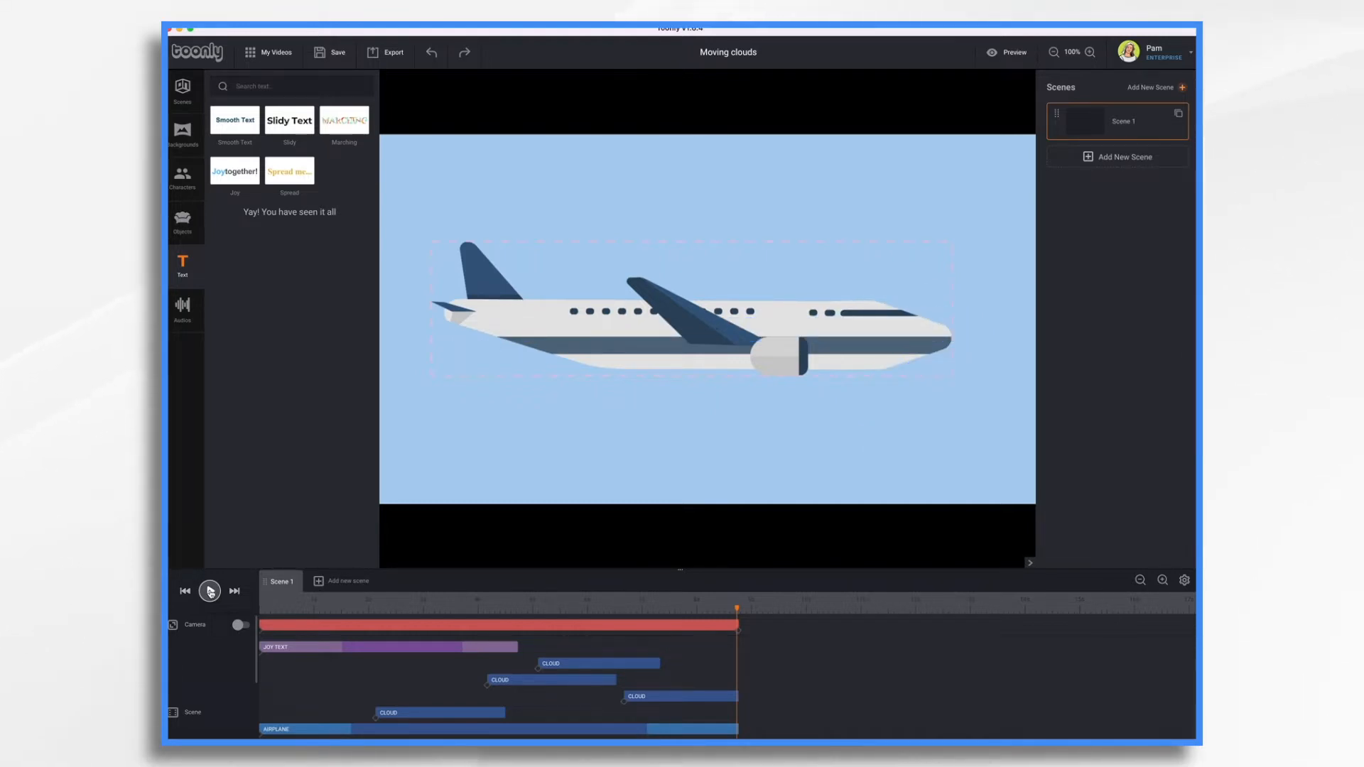
click(208, 591)
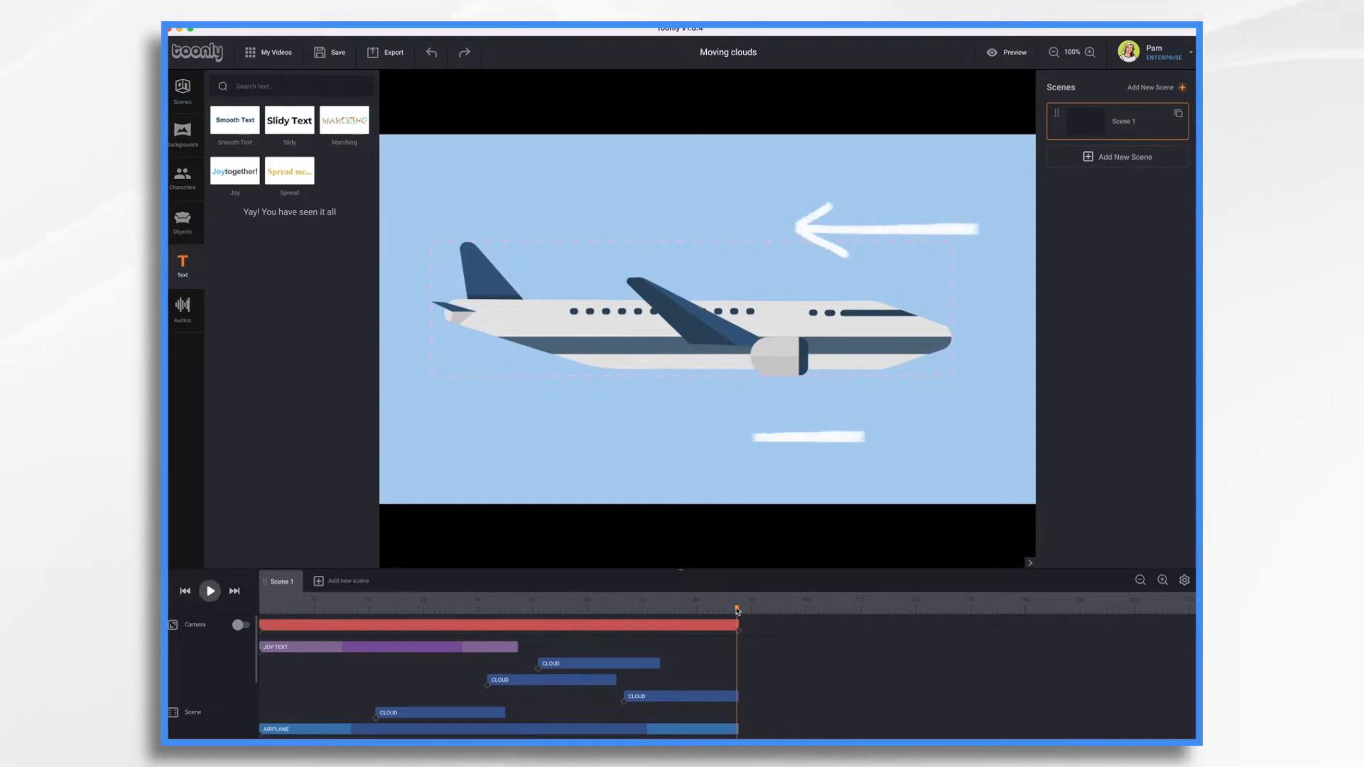
click(210, 591)
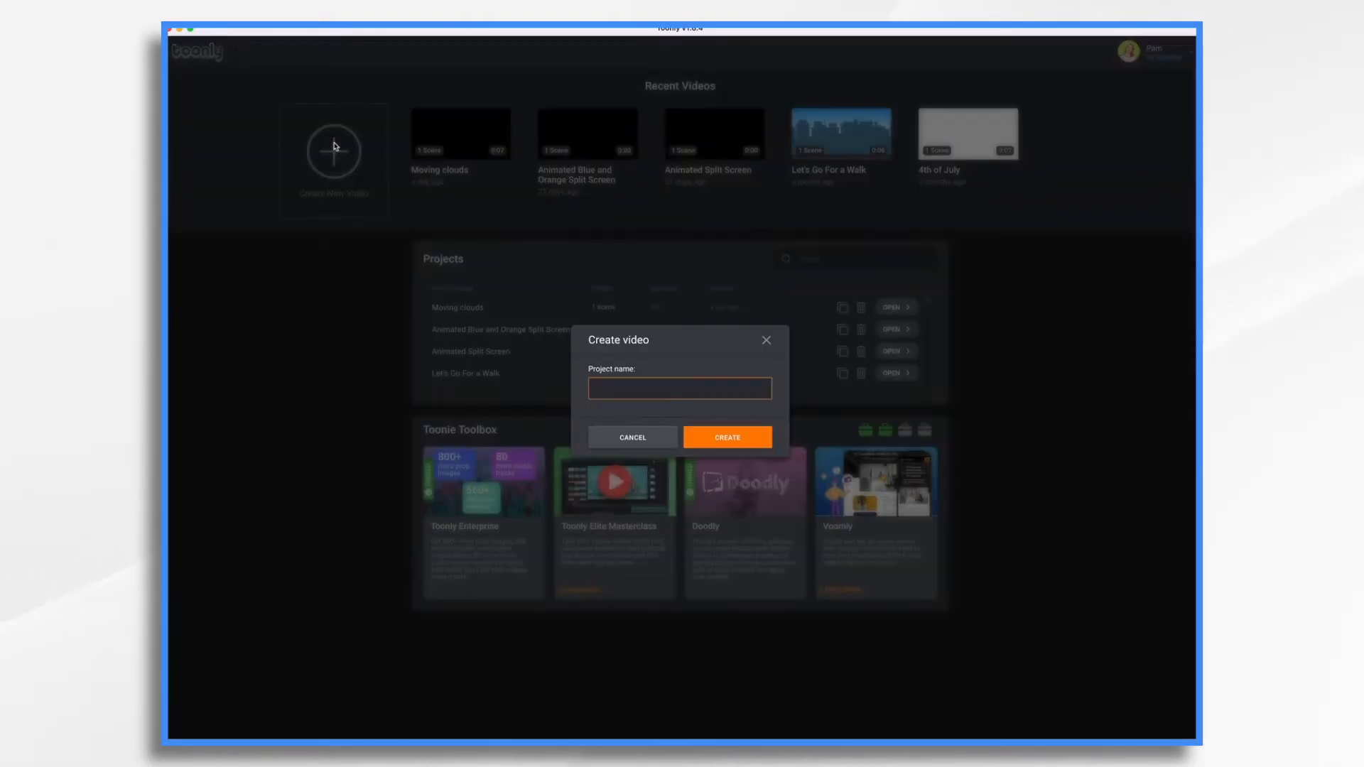
Create the Animated sky video and add a plain white Solid background to its scene.
click(728, 437)
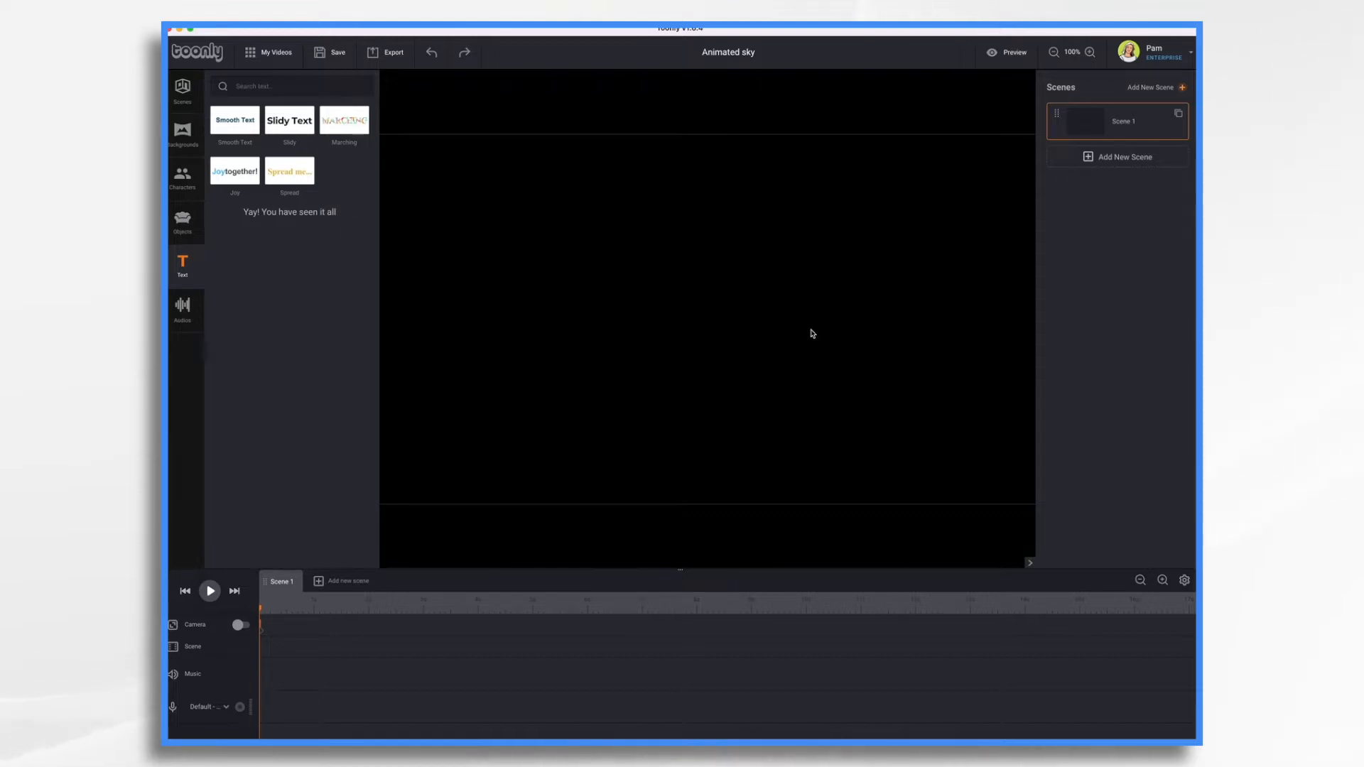
mouse_move(416, 301)
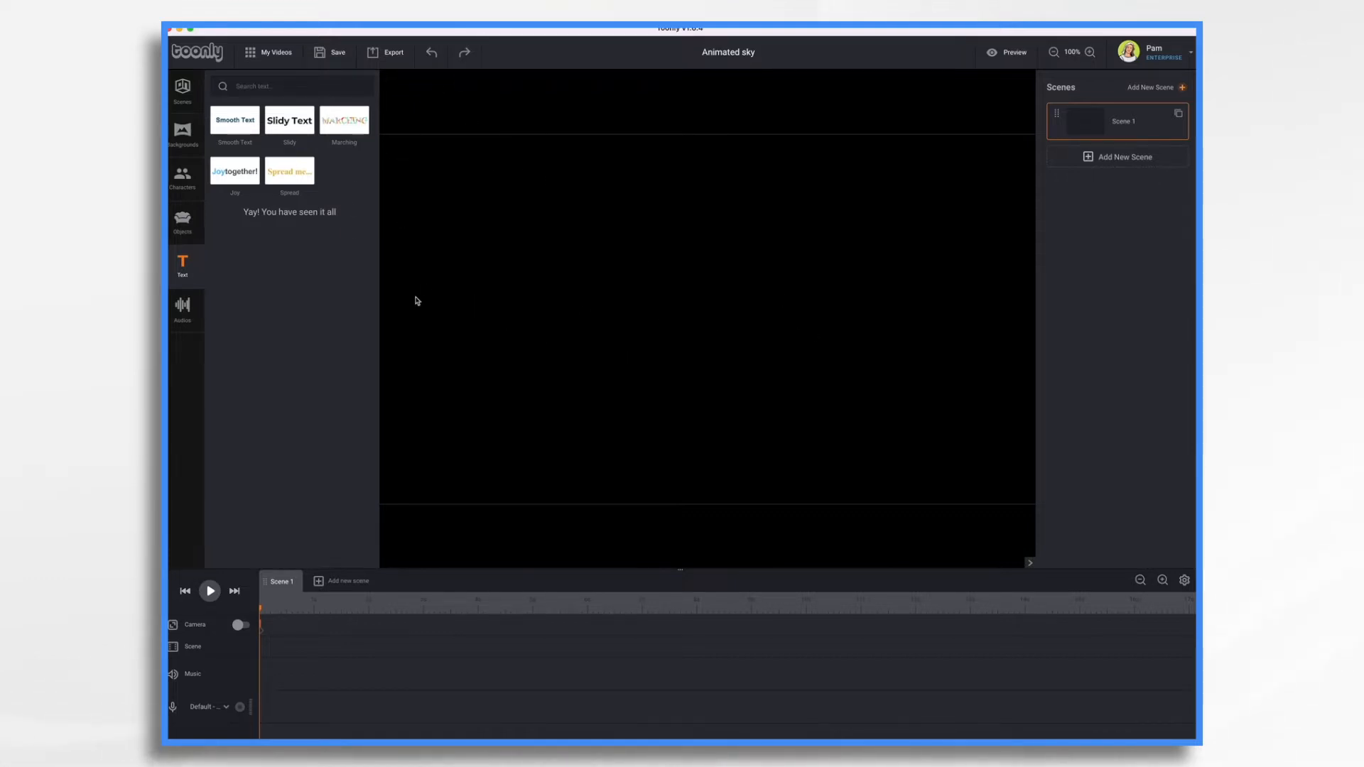
mouse_move(710, 229)
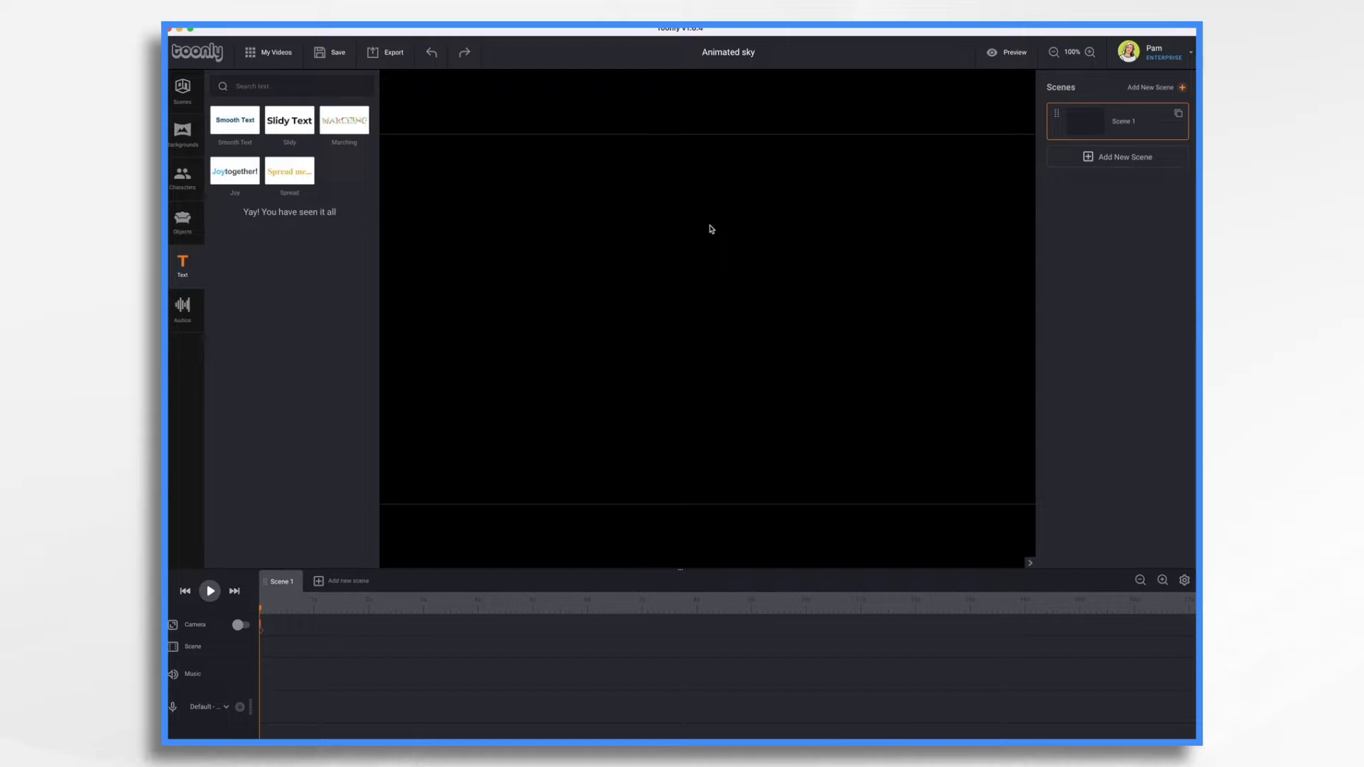
click(184, 135)
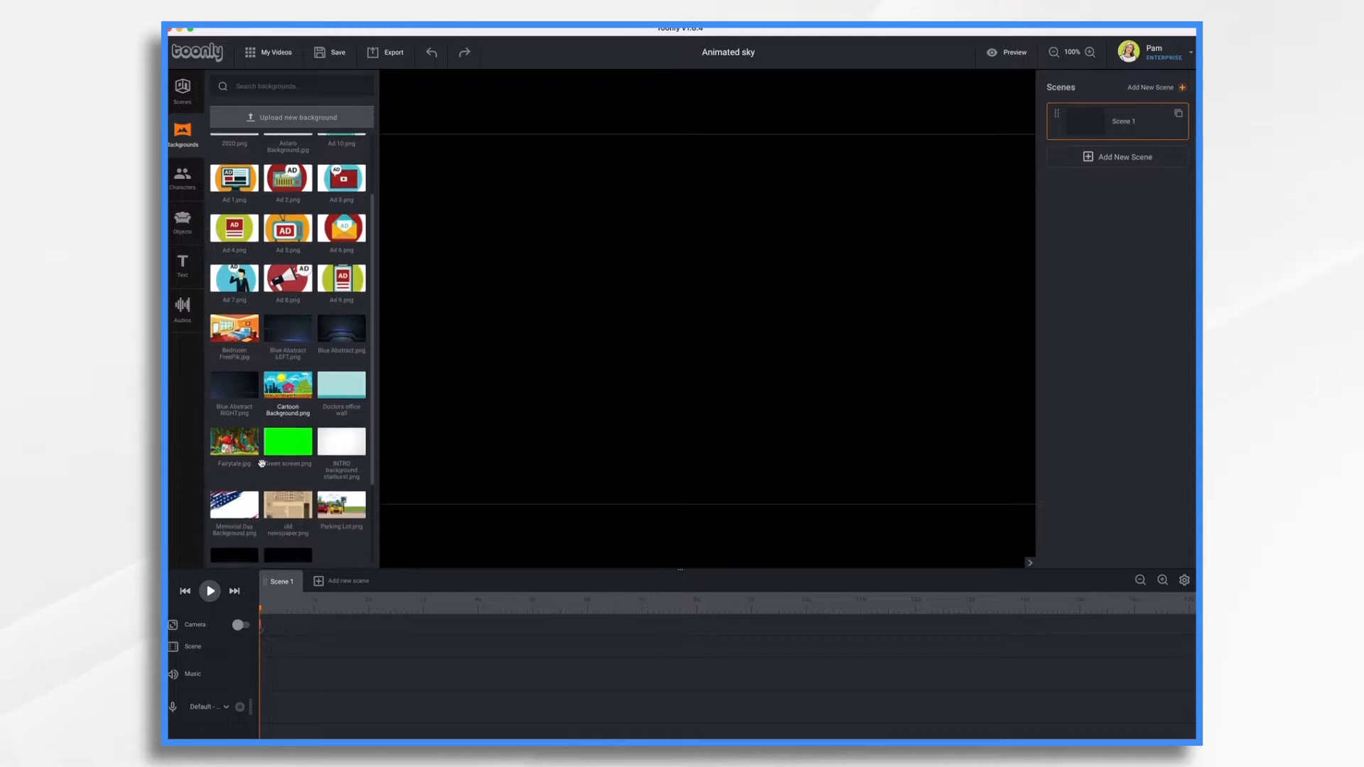
scroll(down, 3)
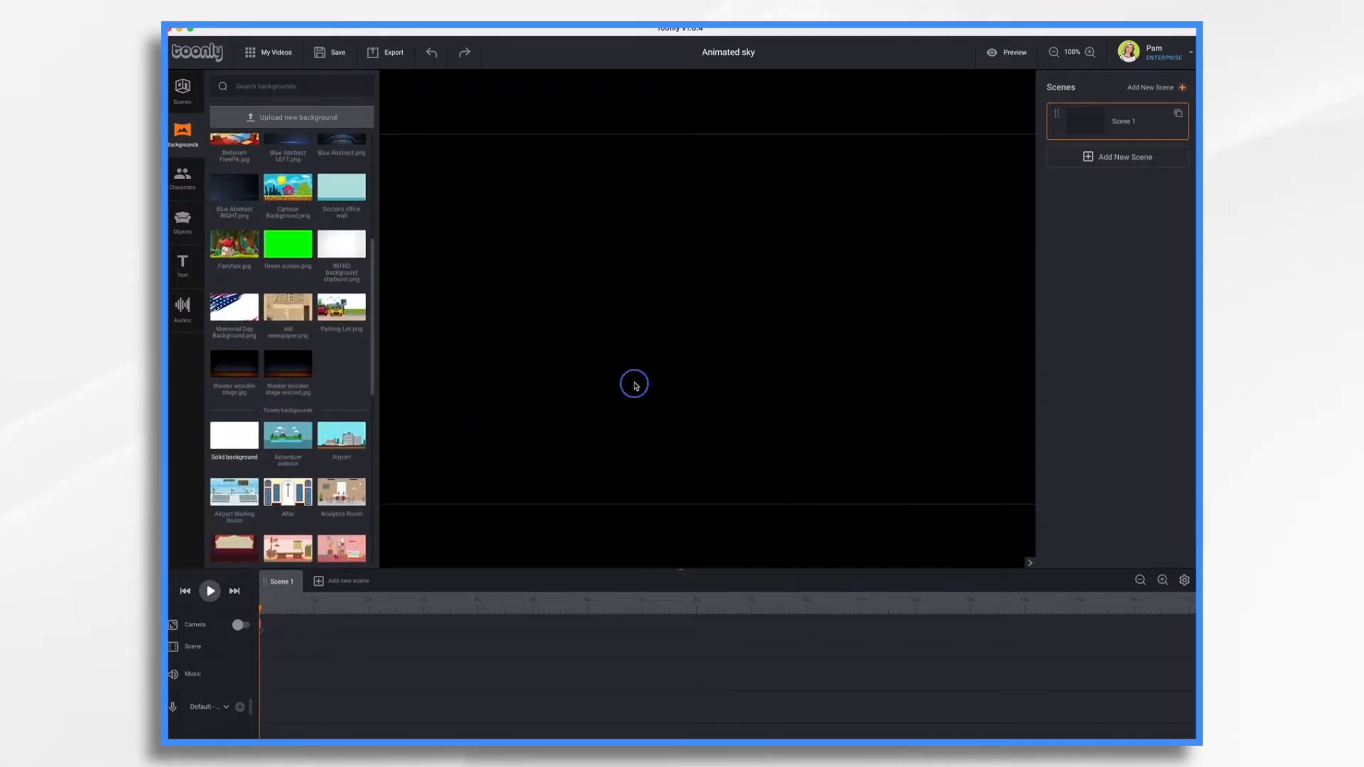
click(234, 434)
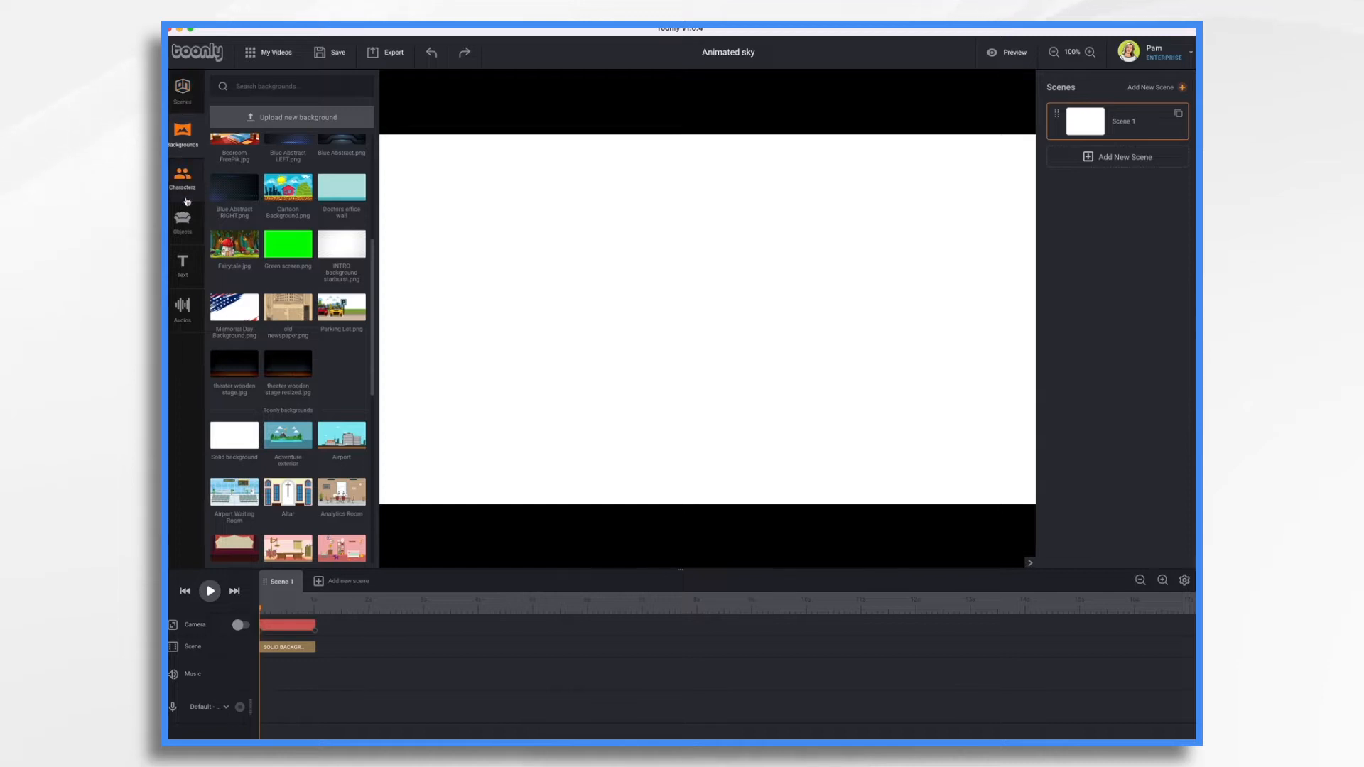
Add the light blue Airplane object, flip it to face right and enlarge it across the scene.
click(184, 221)
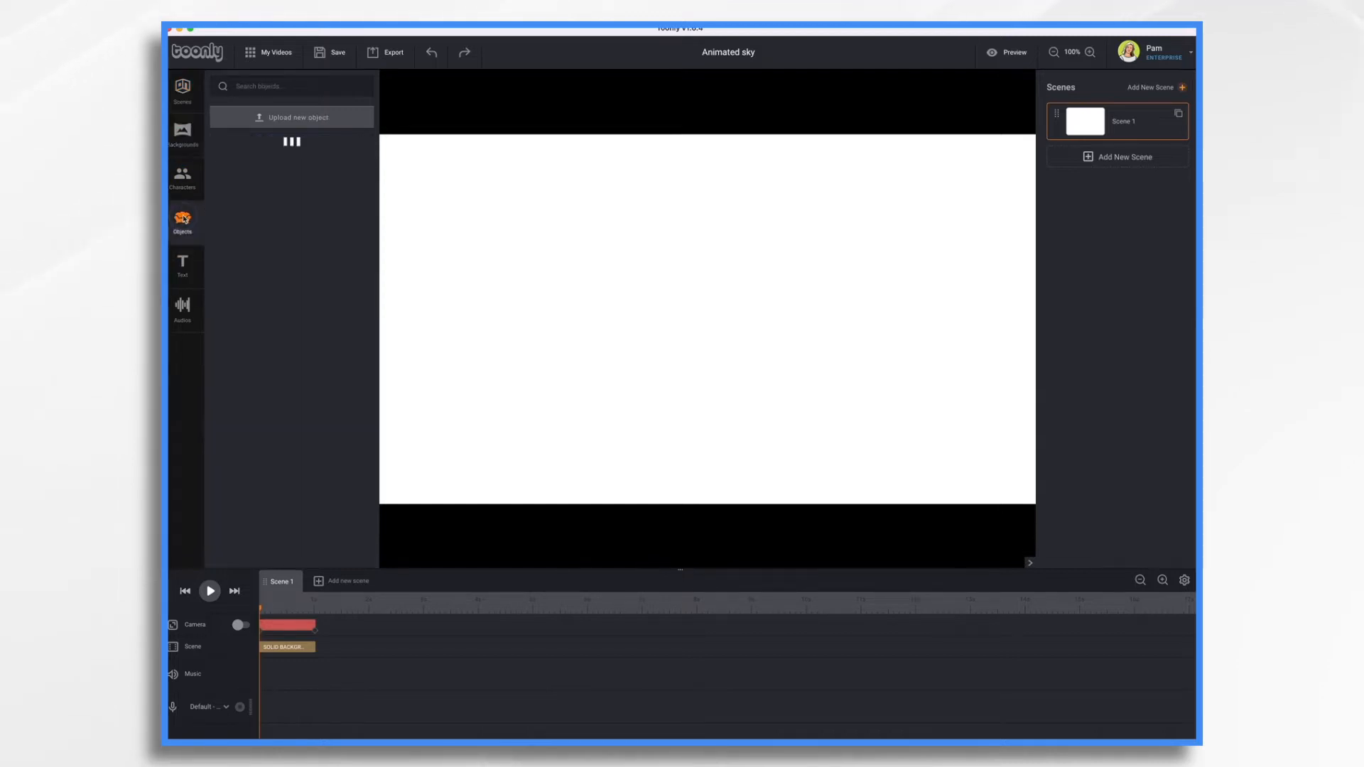
text(airpla)
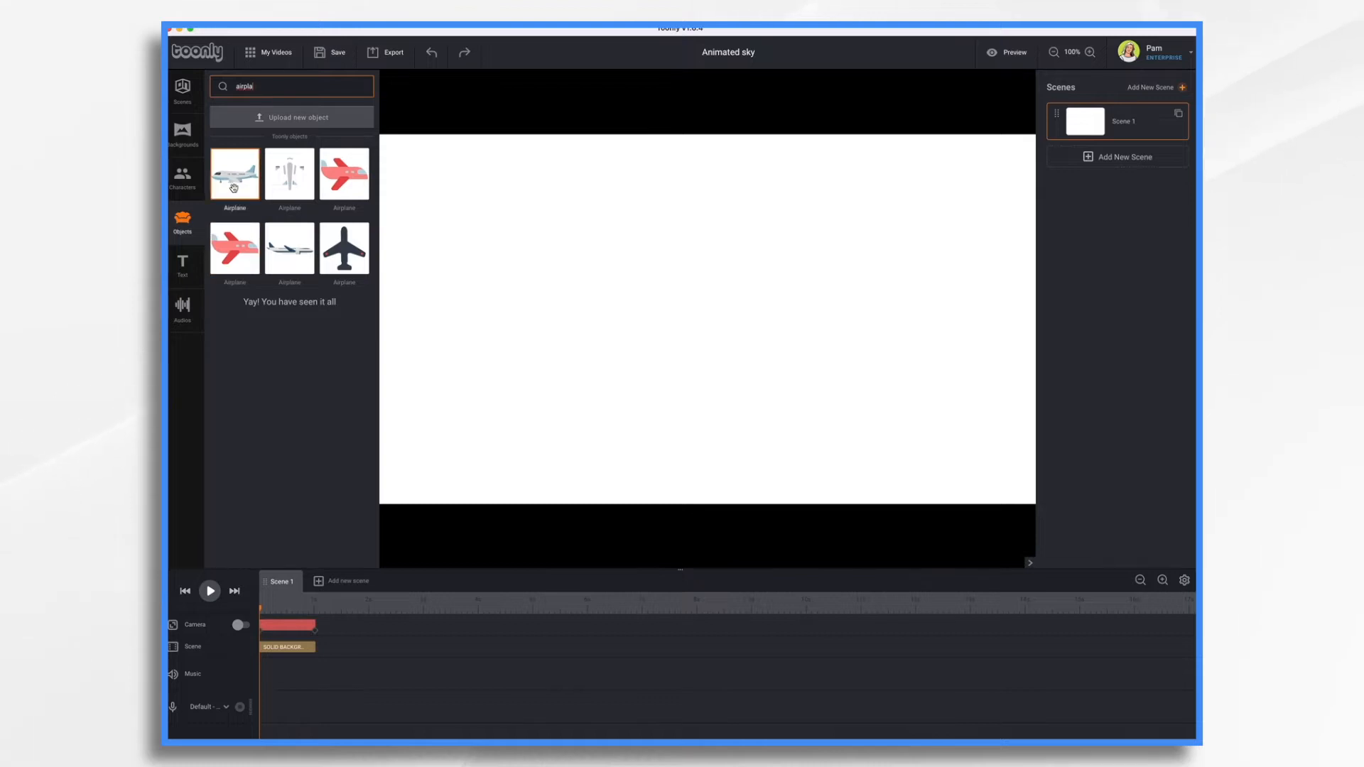
click(234, 174)
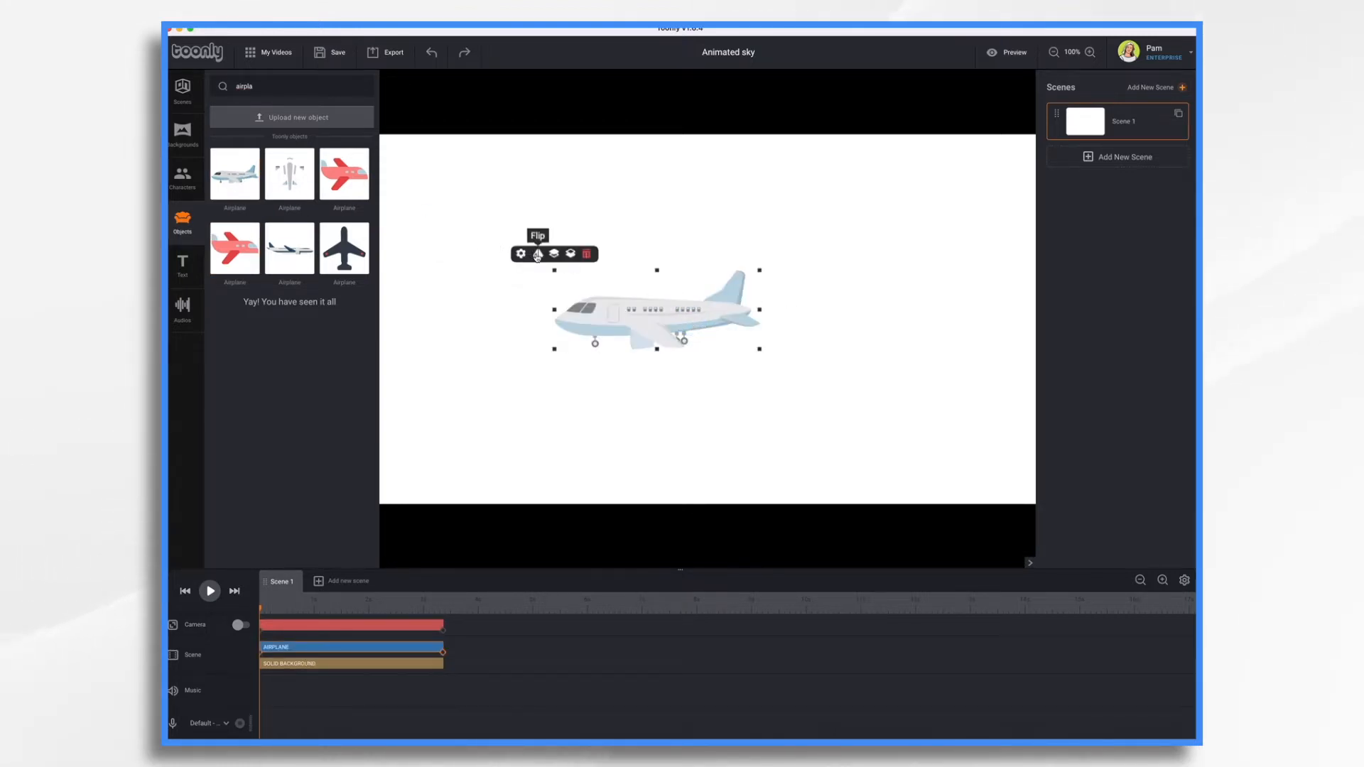
click(538, 254)
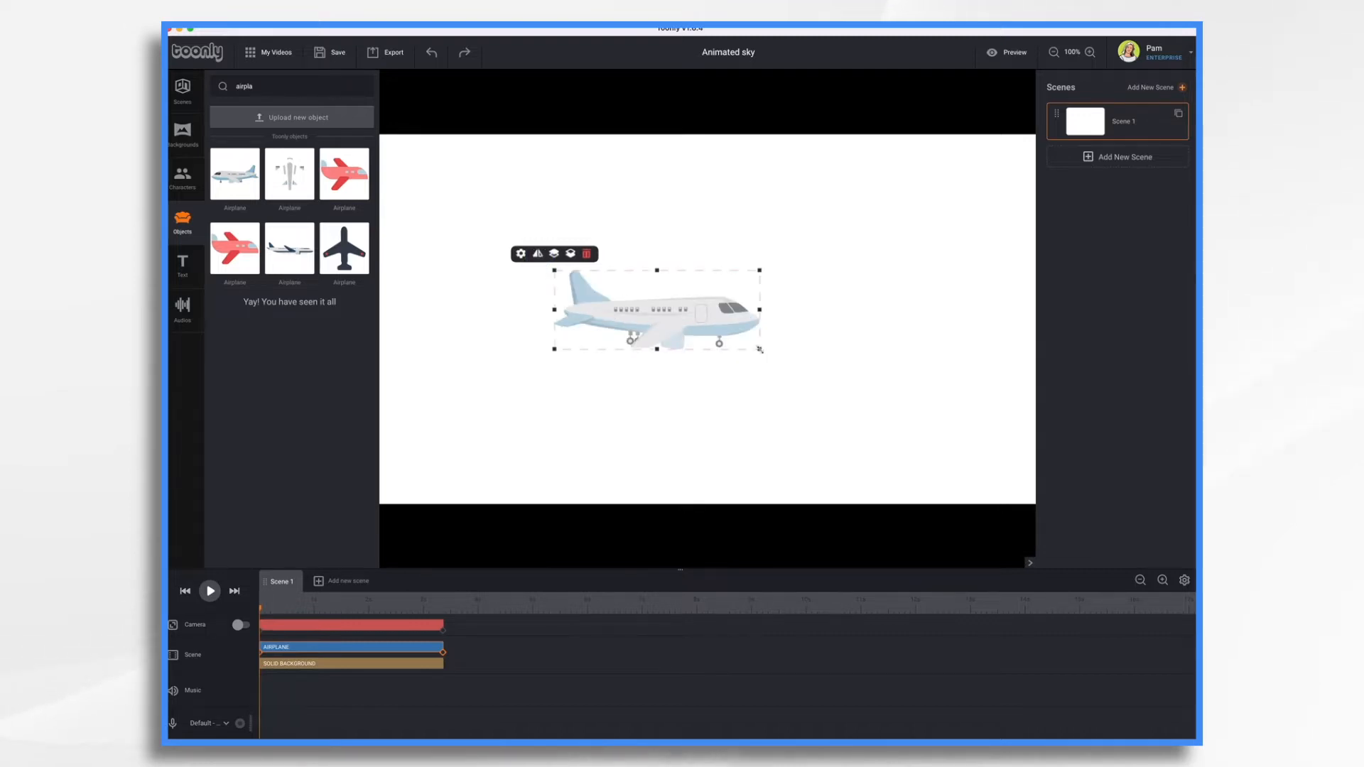
drag(759, 348, 1033, 445)
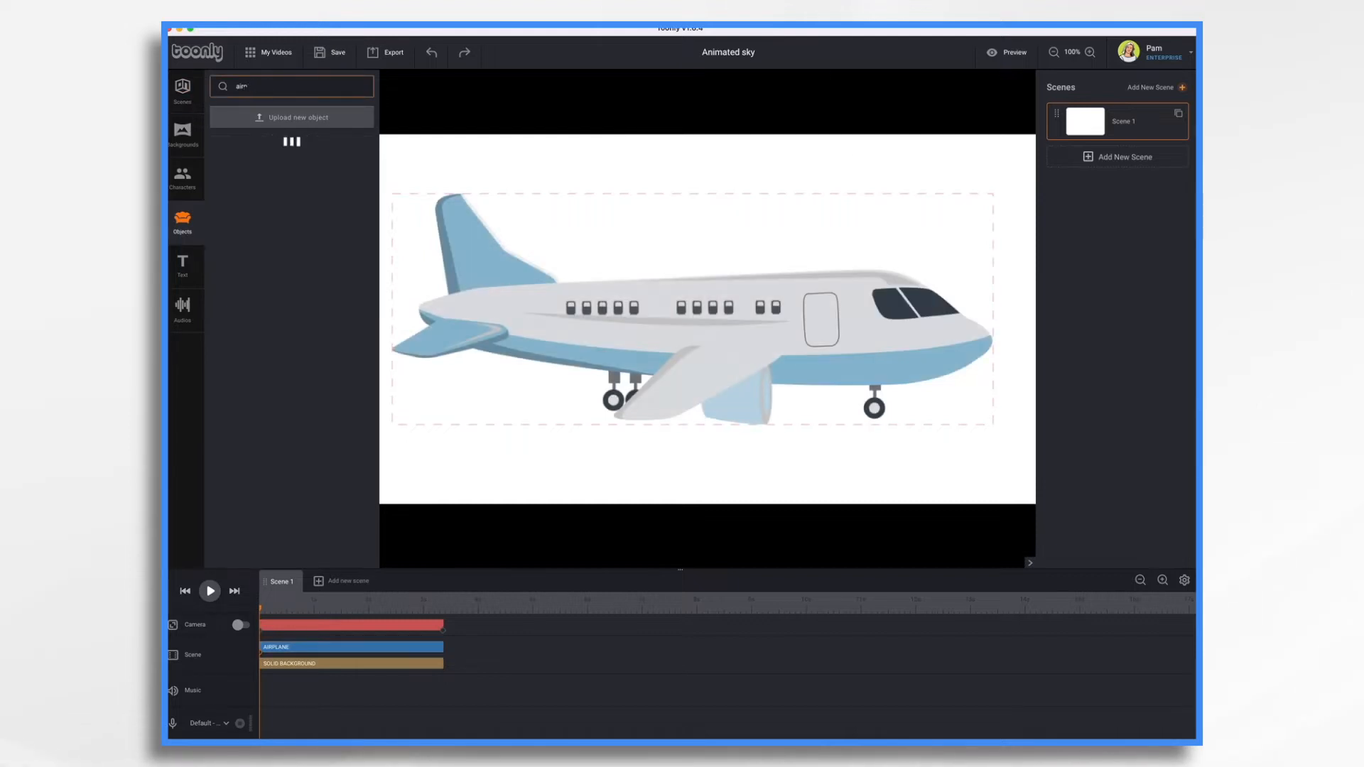
Add a plain white Cloud object near the top of the scene.
text(cloud)
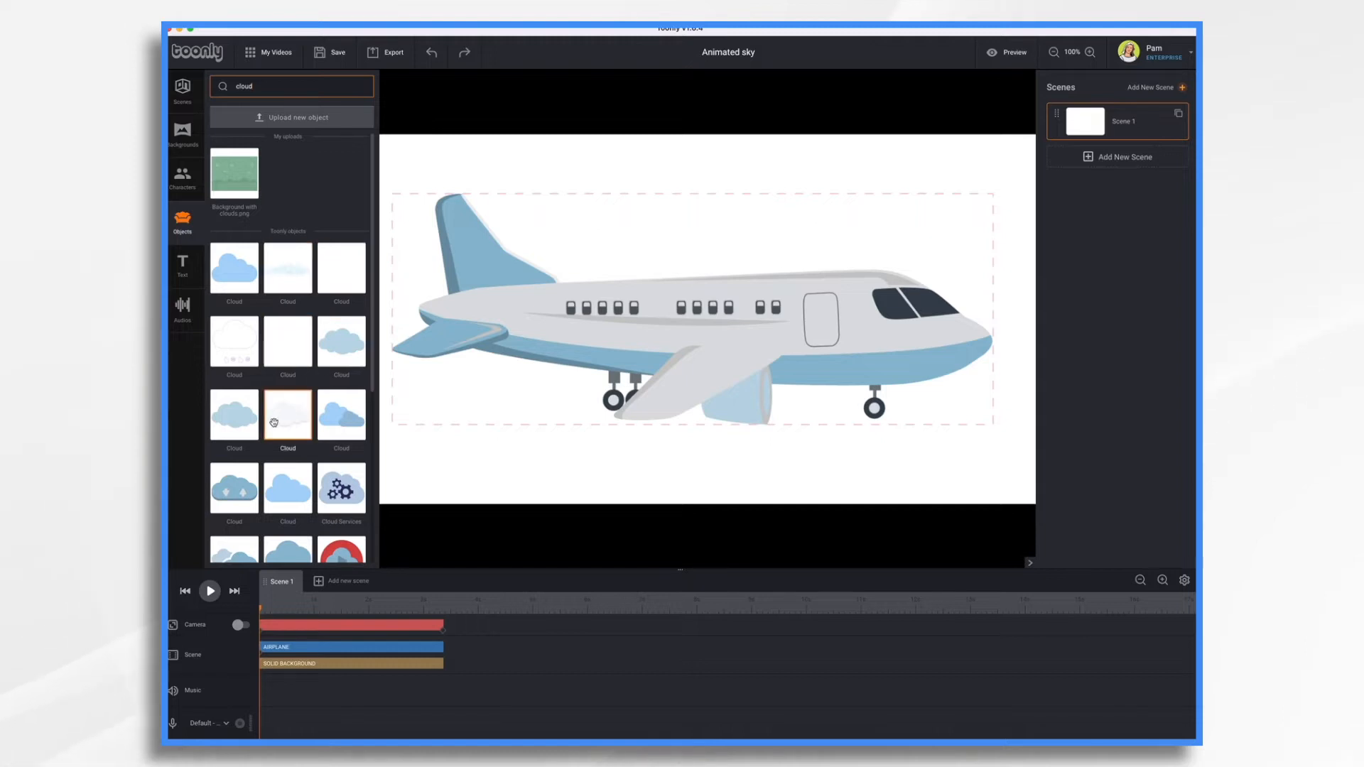
click(287, 415)
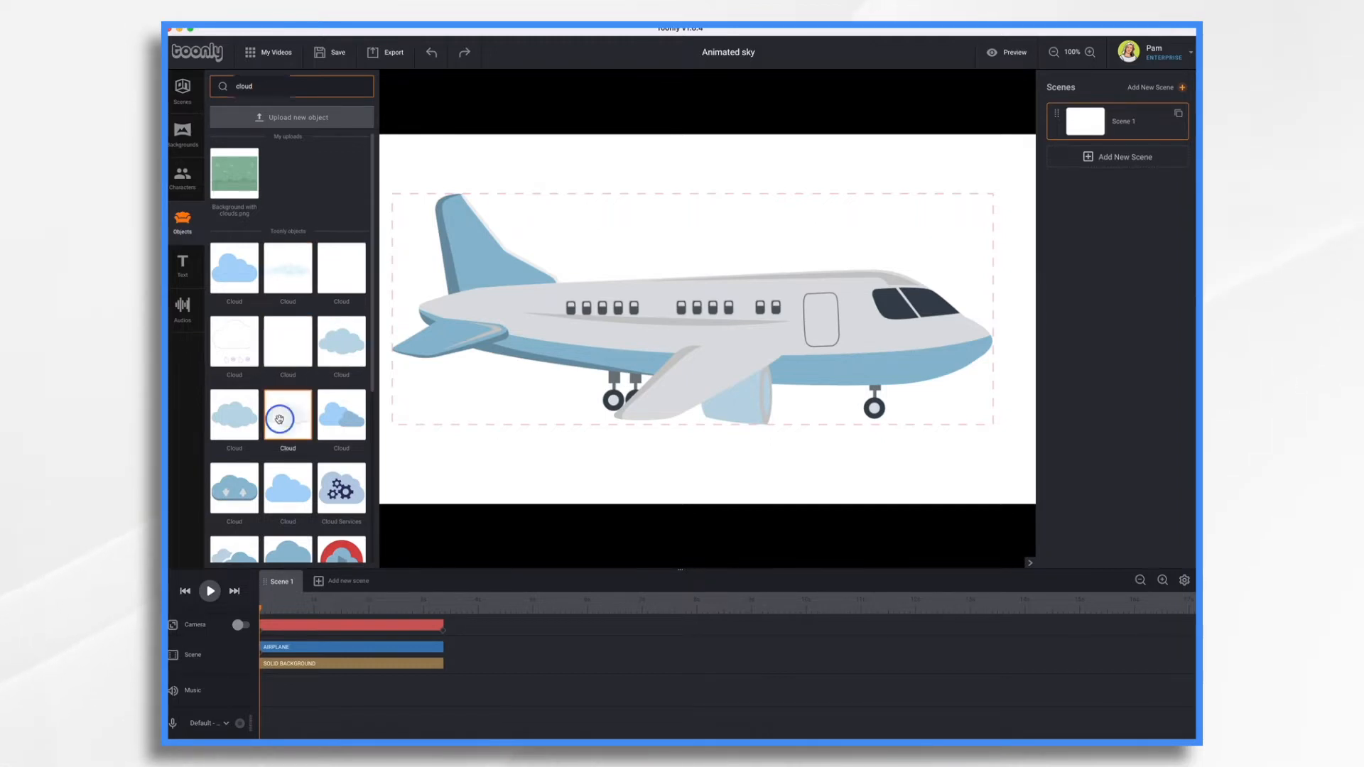
drag(287, 417, 537, 218)
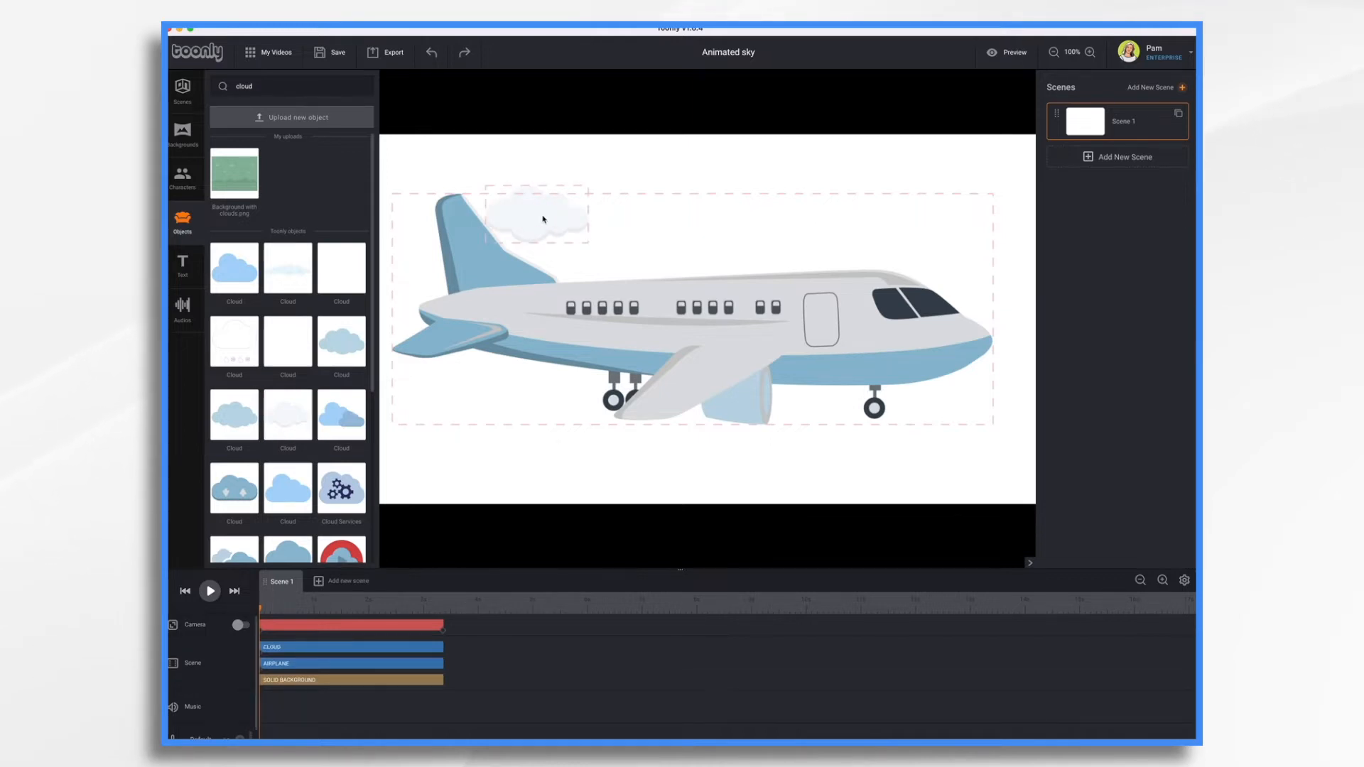
click(537, 217)
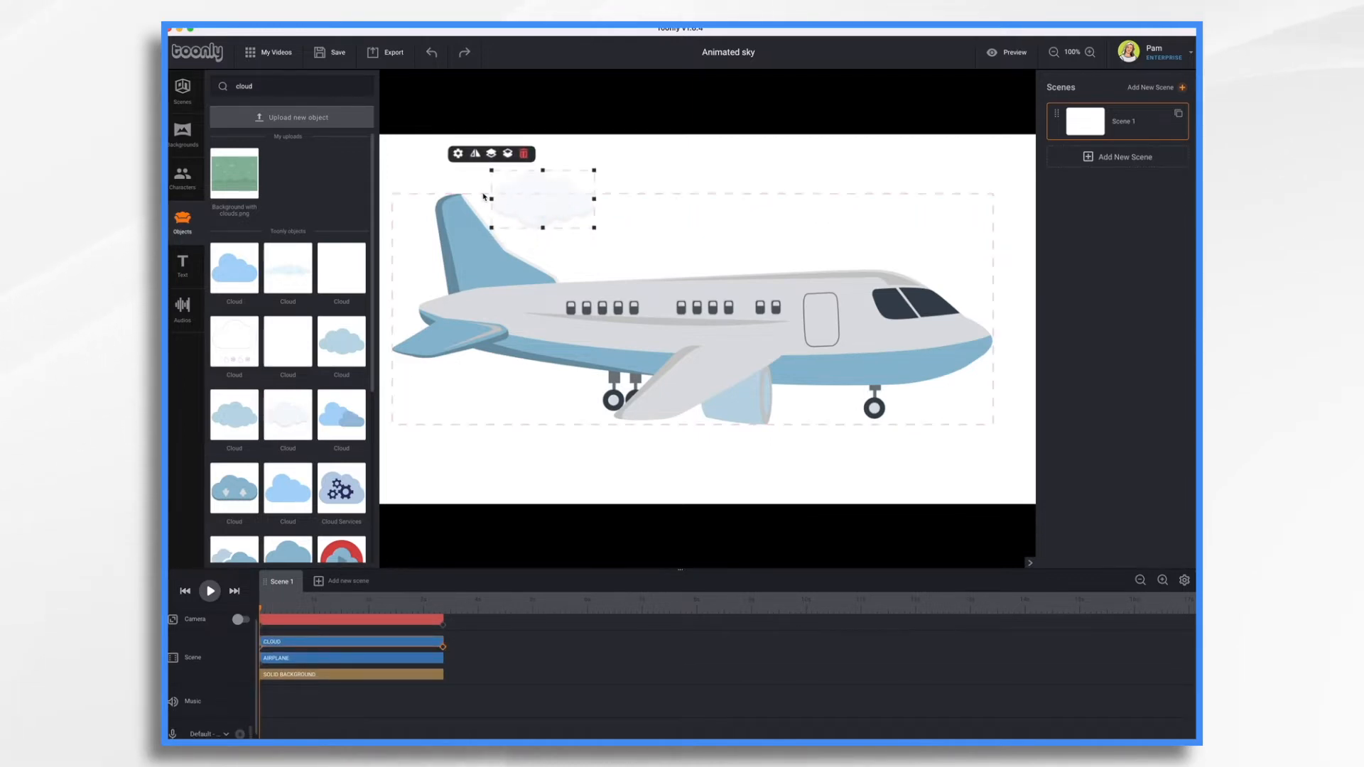
Enlarge the cloud and move it over the airplane's tail.
scroll(down, 3)
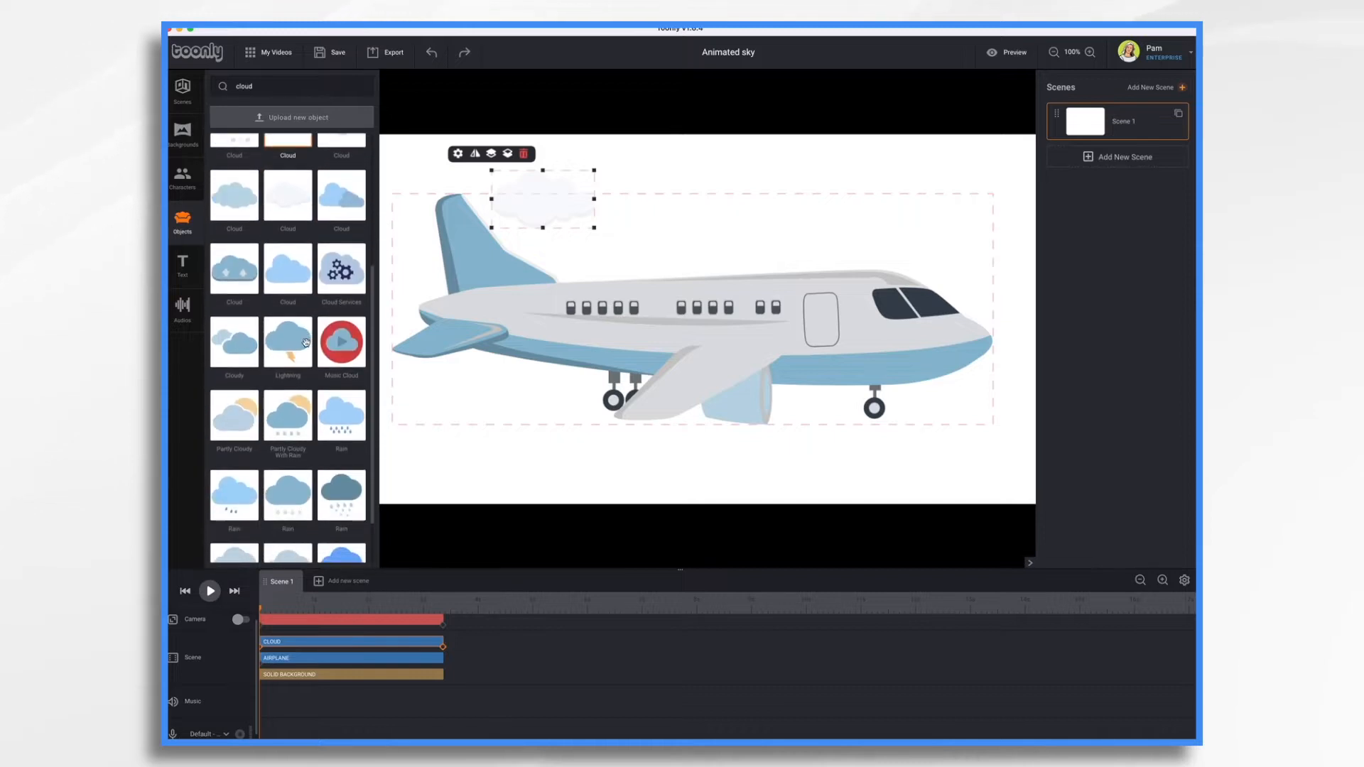
scroll(down, 3)
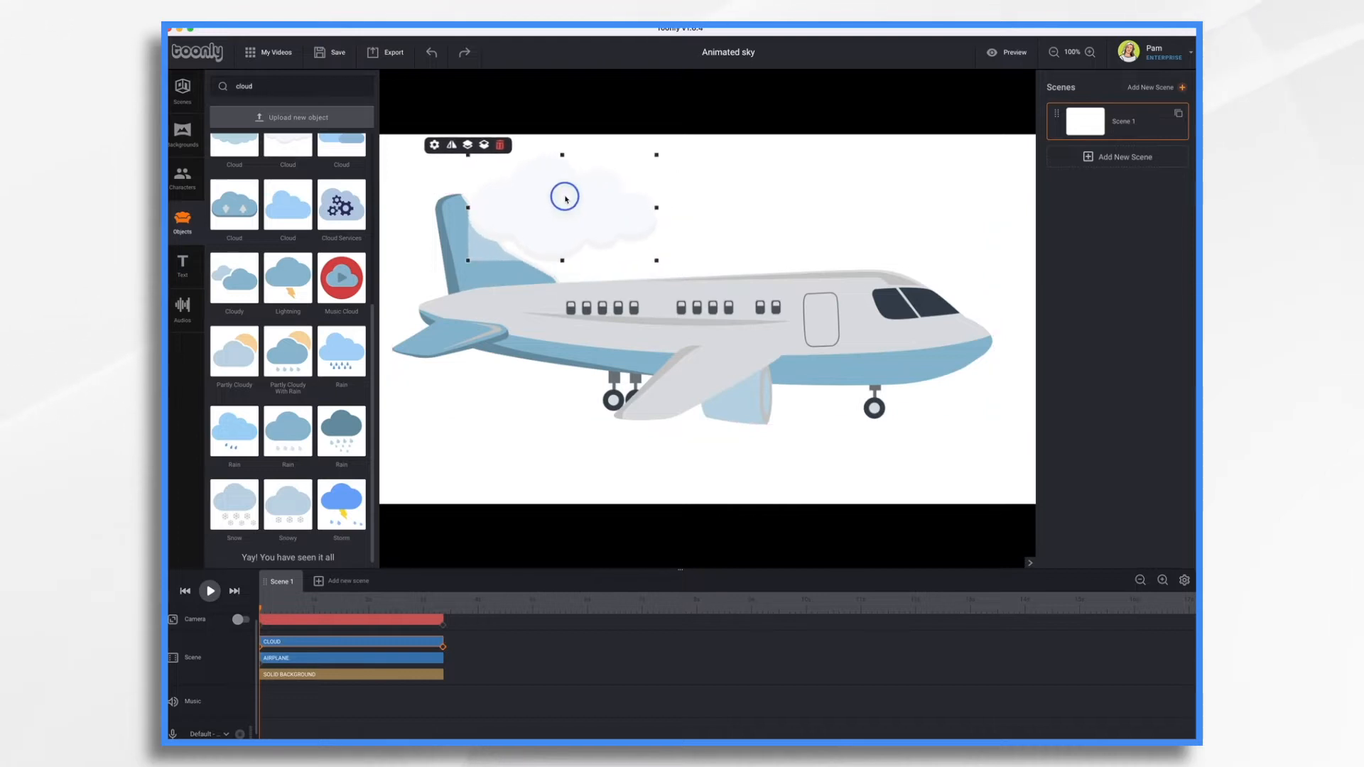
drag(565, 196, 520, 205)
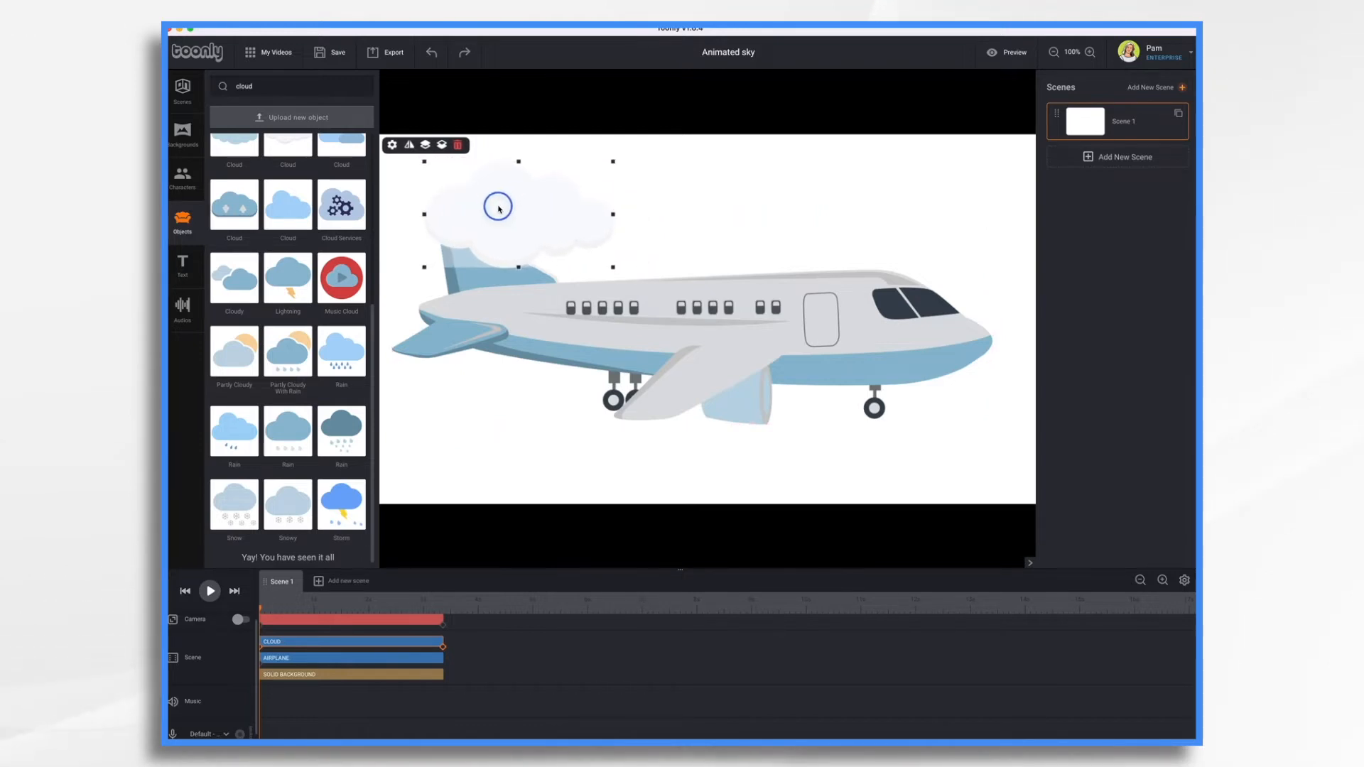
drag(499, 207, 562, 258)
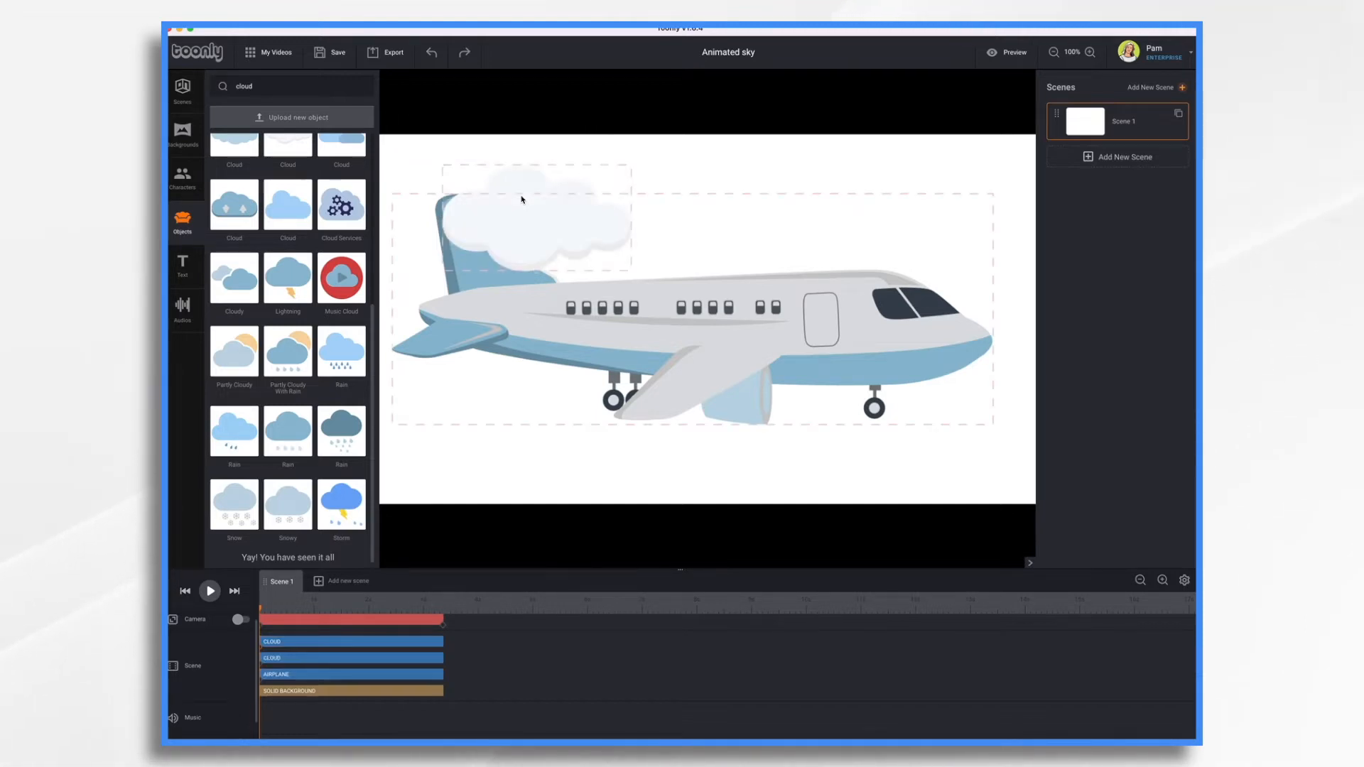
Add another white cloud positioned over the airplane's front half.
click(537, 226)
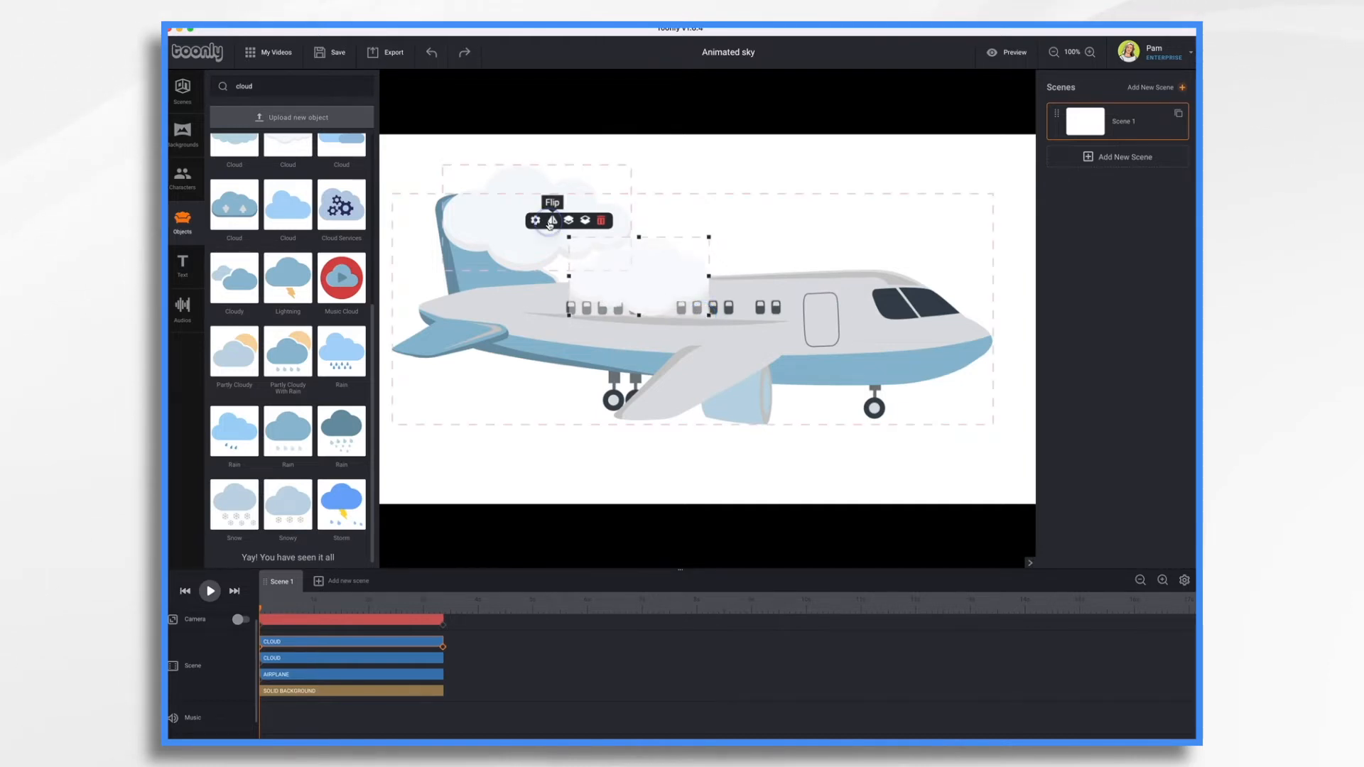
mouse_move(652, 280)
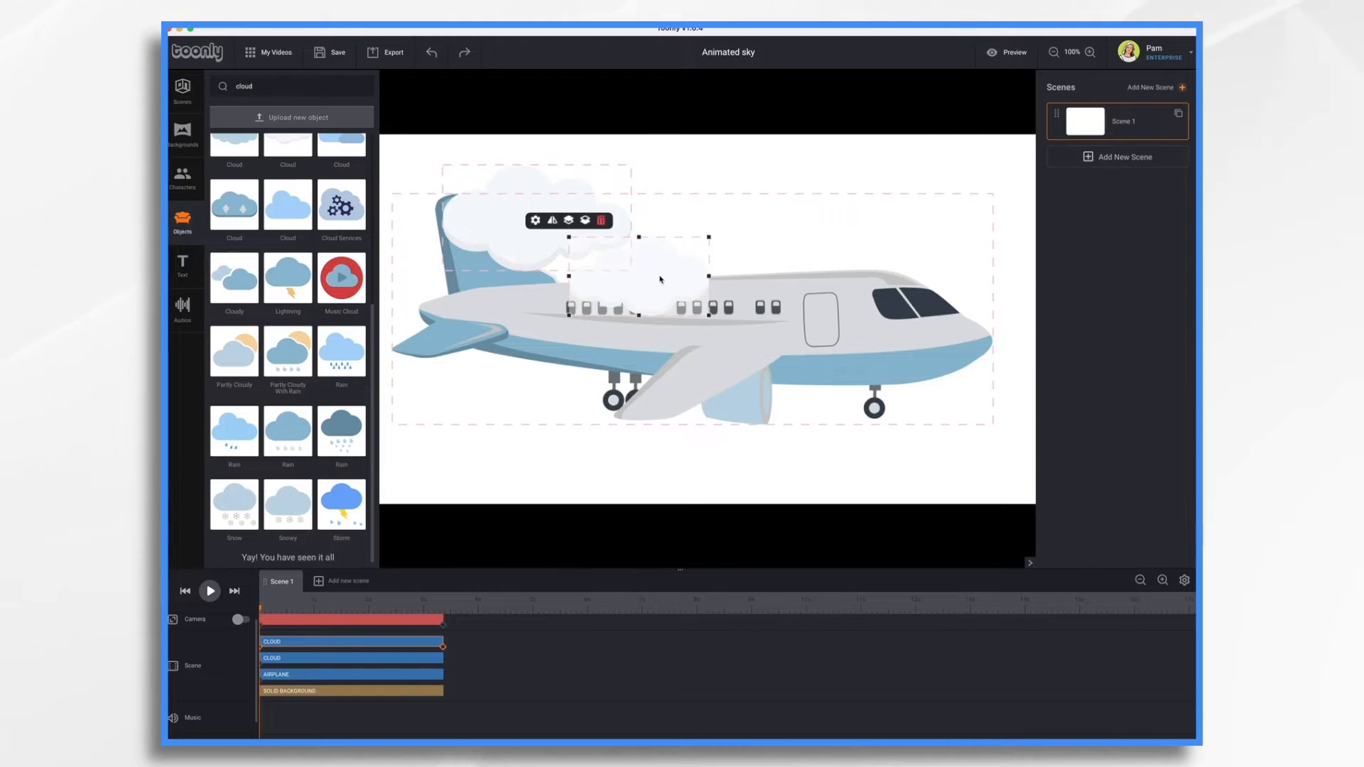
mouse_move(568, 220)
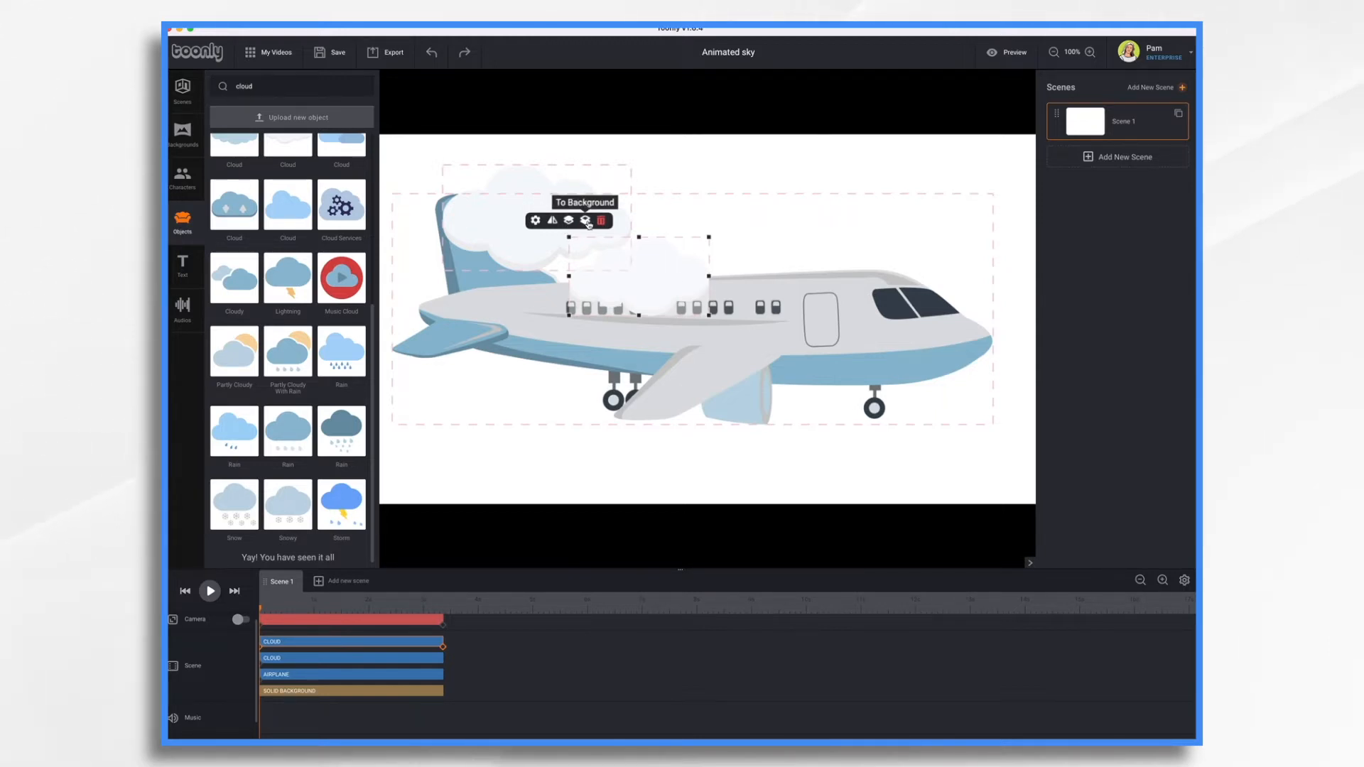
click(583, 220)
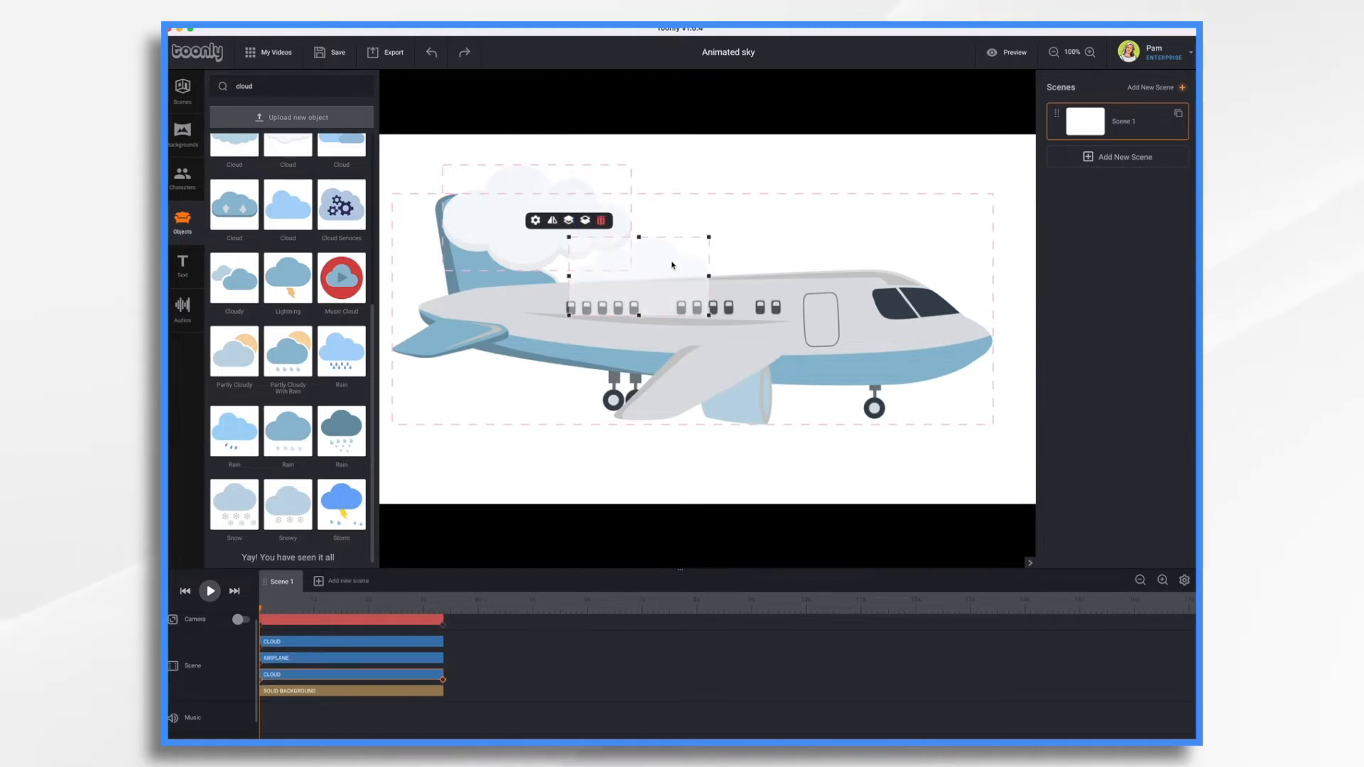
mouse_move(730, 179)
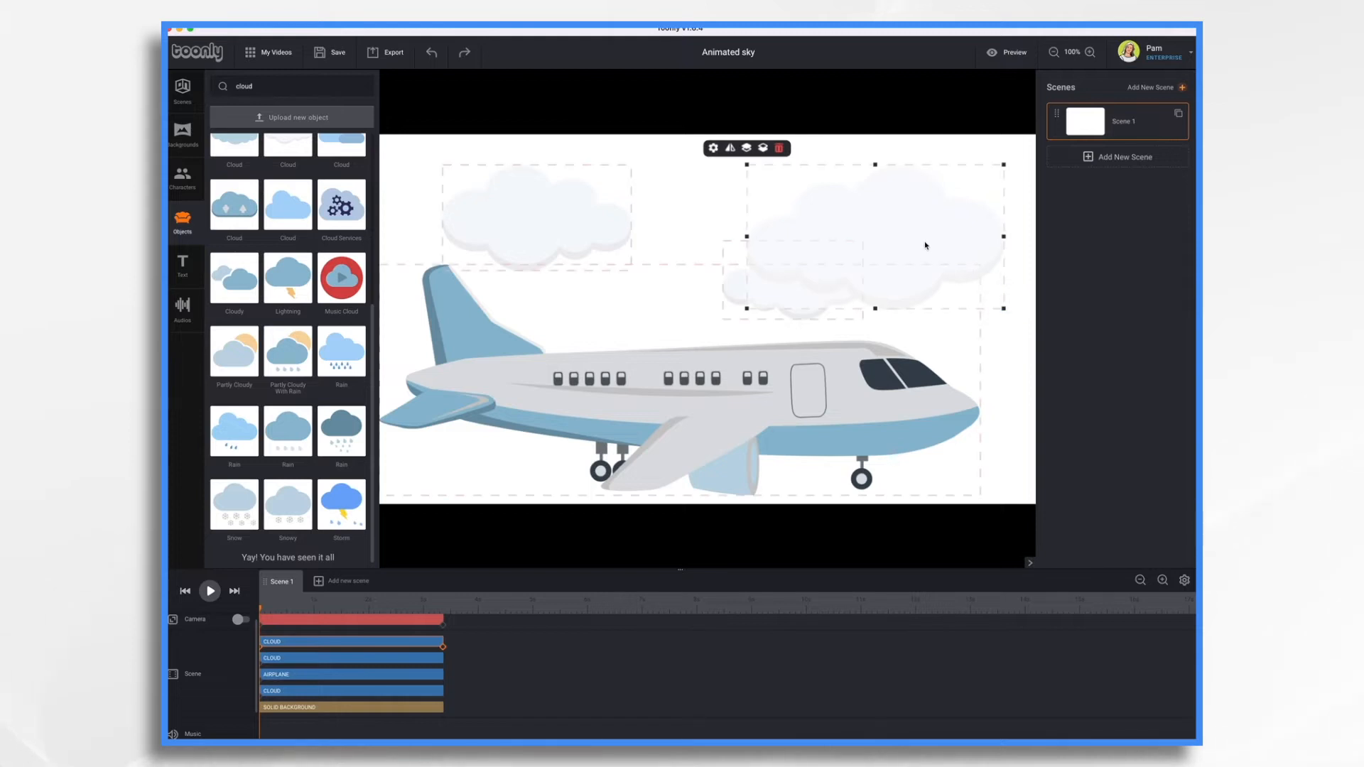
mouse_move(731, 410)
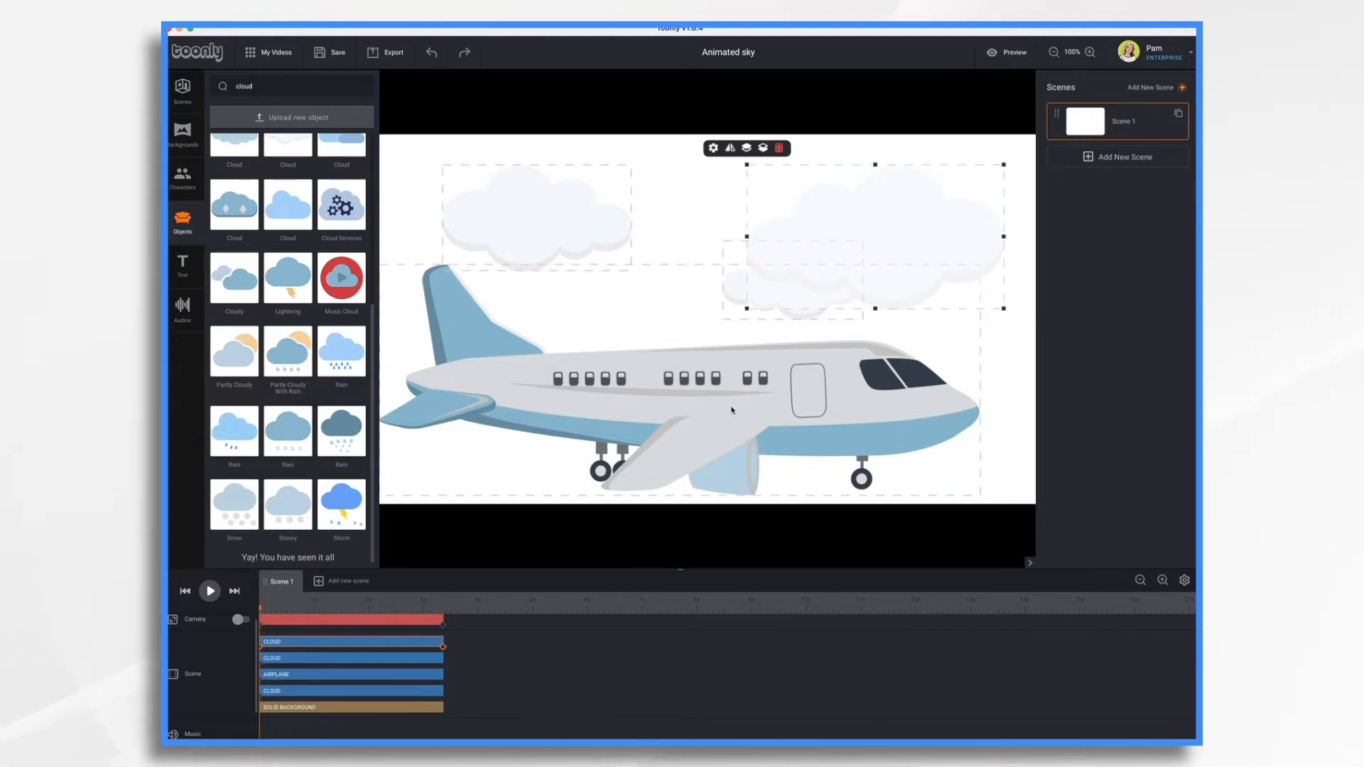
mouse_move(754, 389)
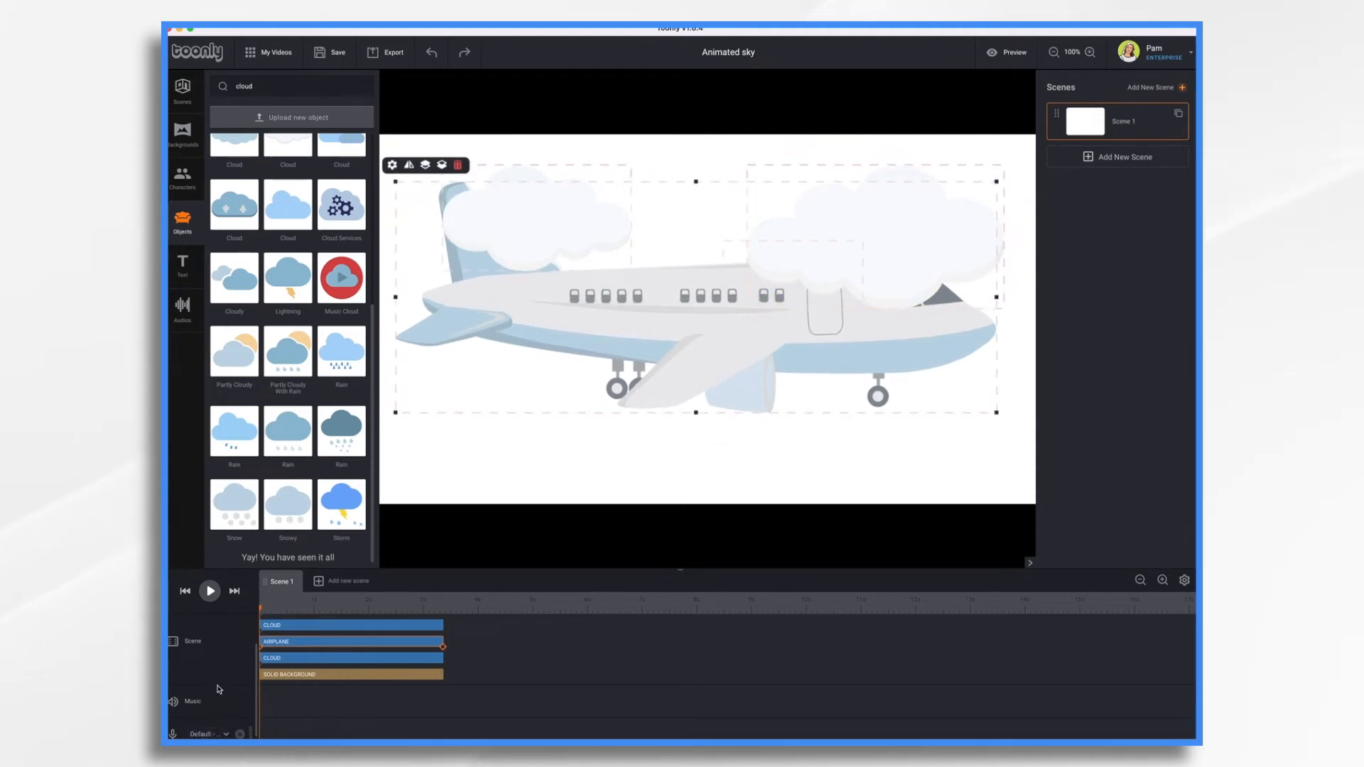
Give the large front cloud an Instant In Effect.
click(210, 591)
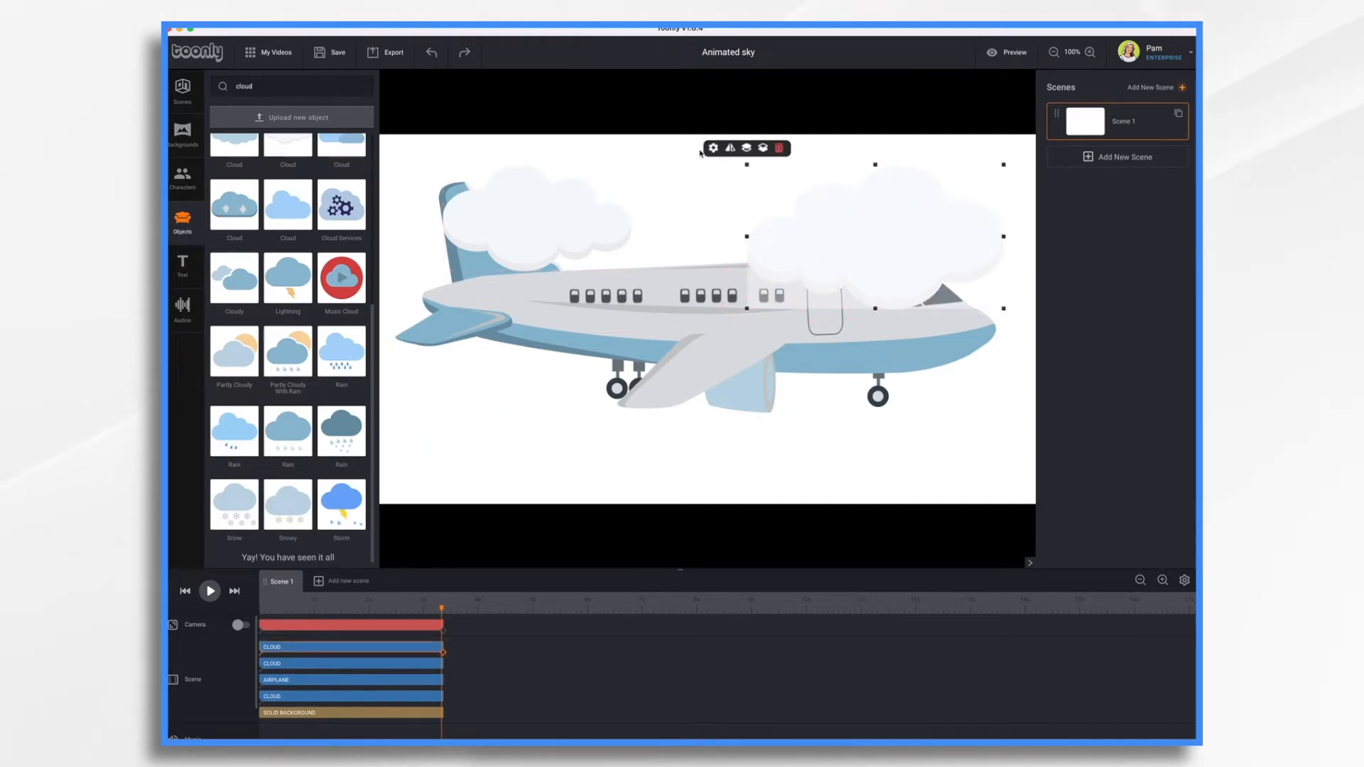
mouse_move(712, 147)
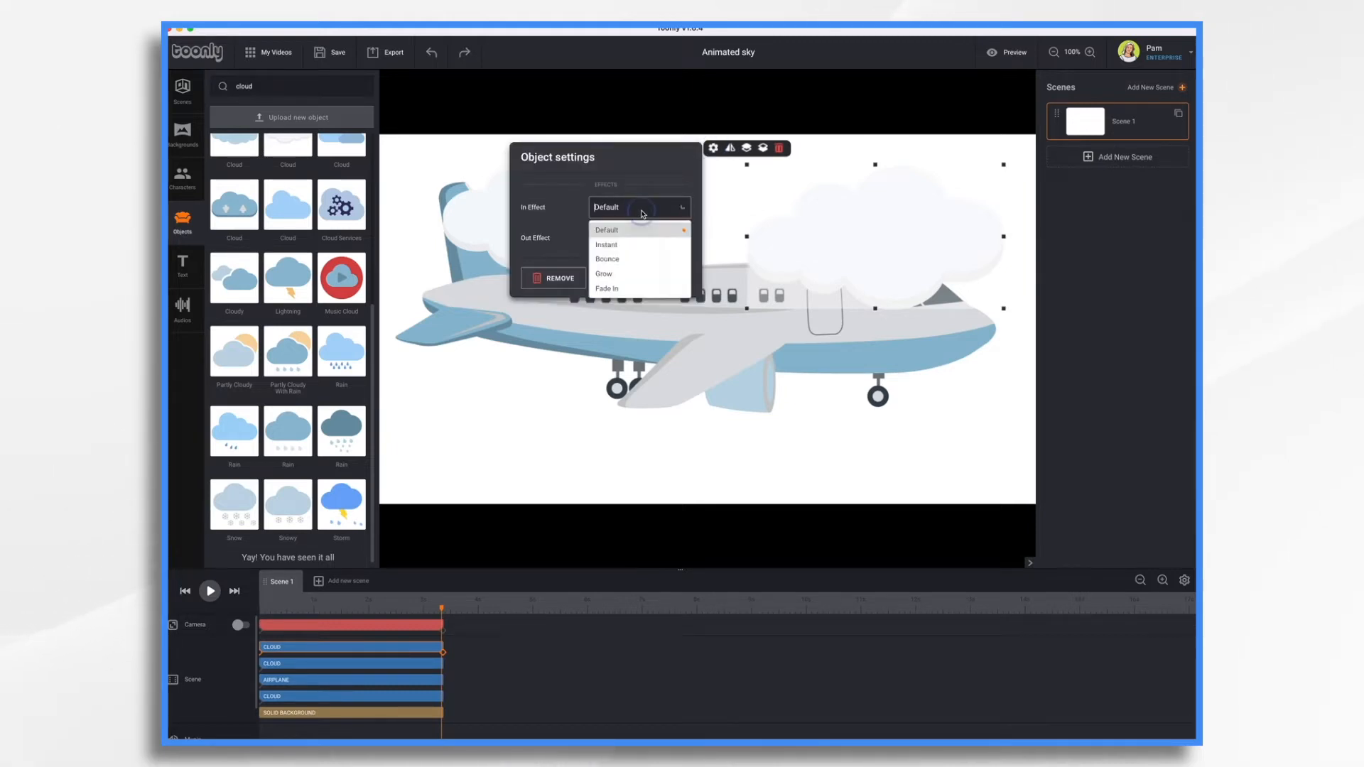
click(605, 244)
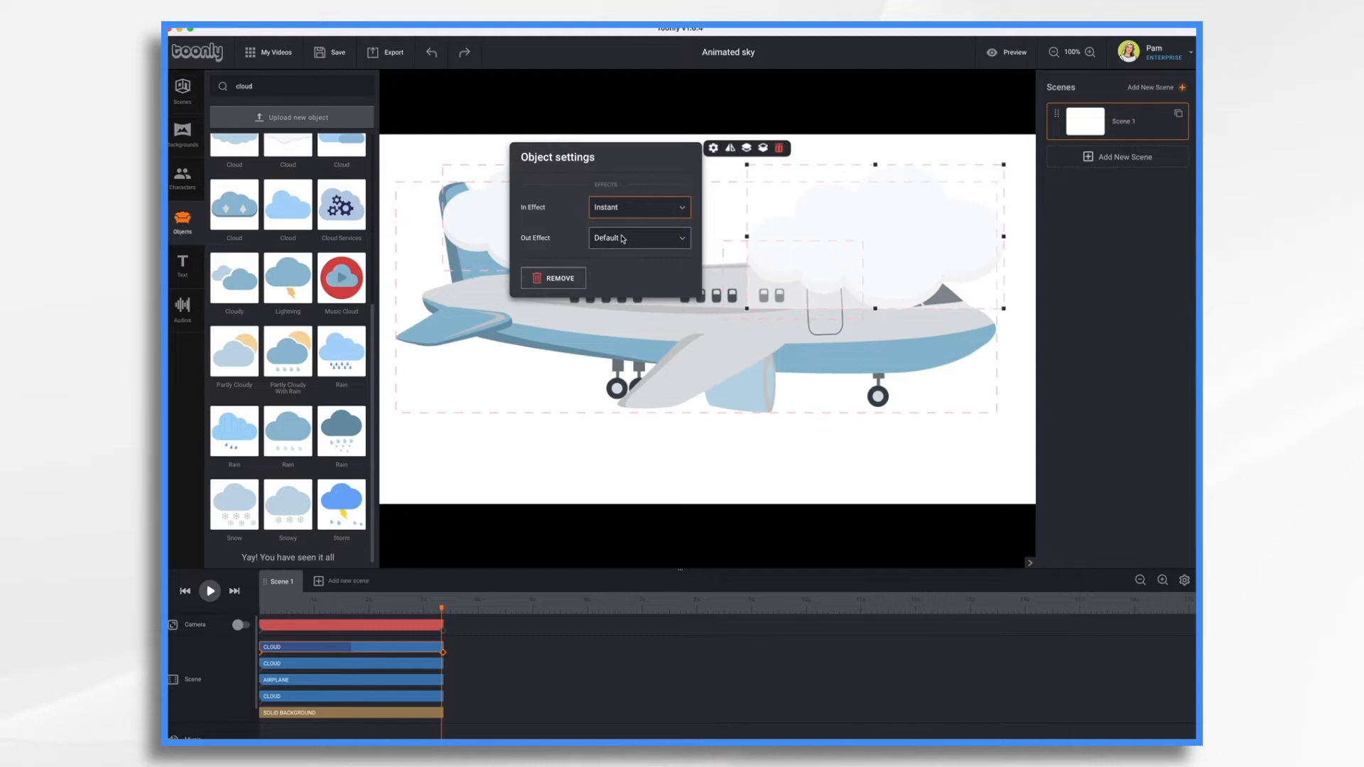
click(638, 237)
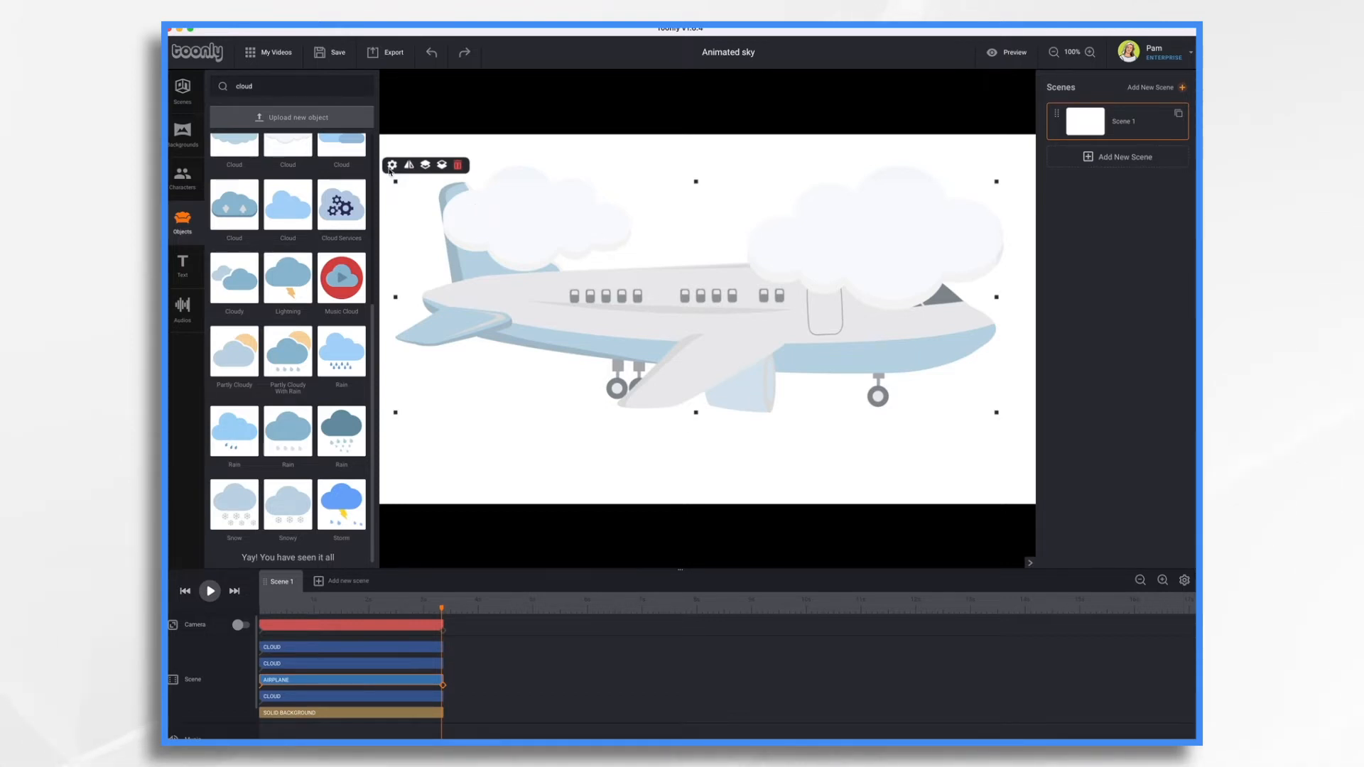
Give the airplane an Instant Out Effect and preview the scene.
click(392, 165)
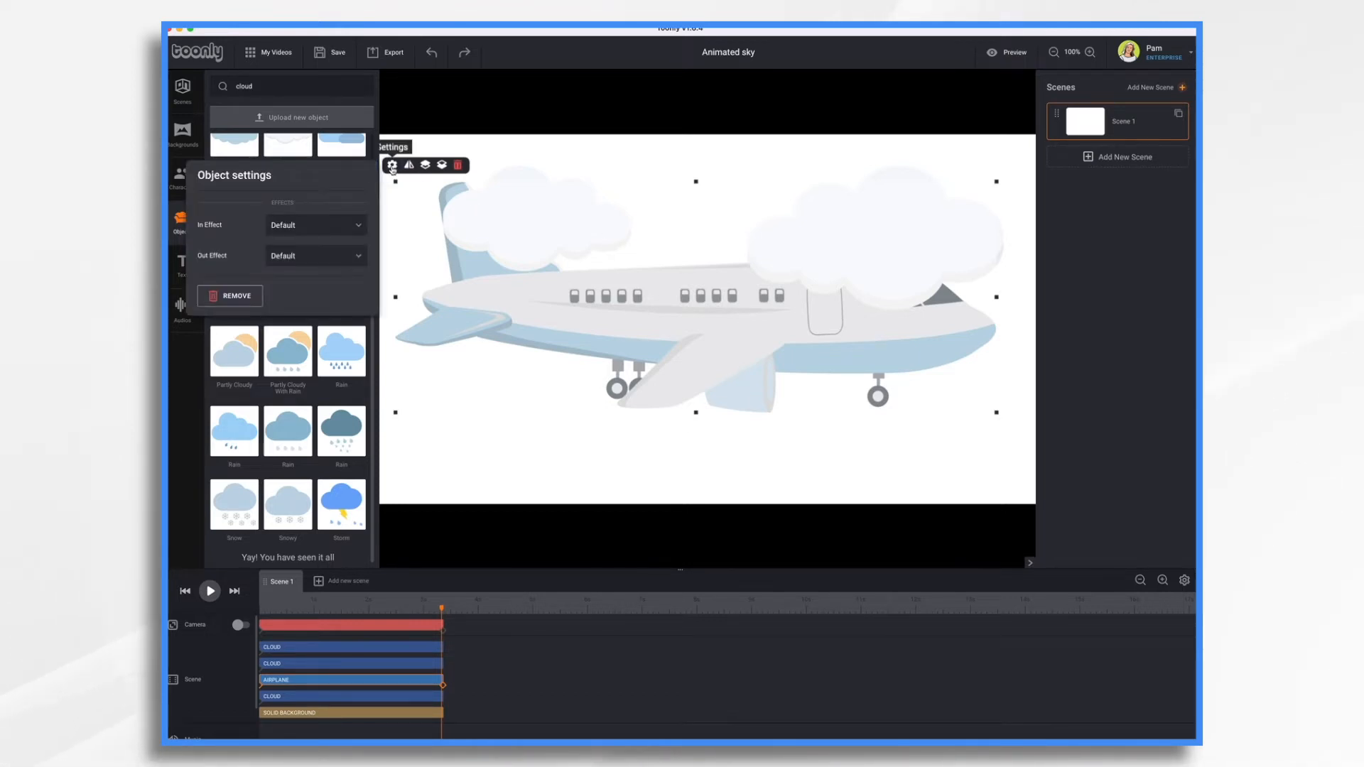
click(315, 256)
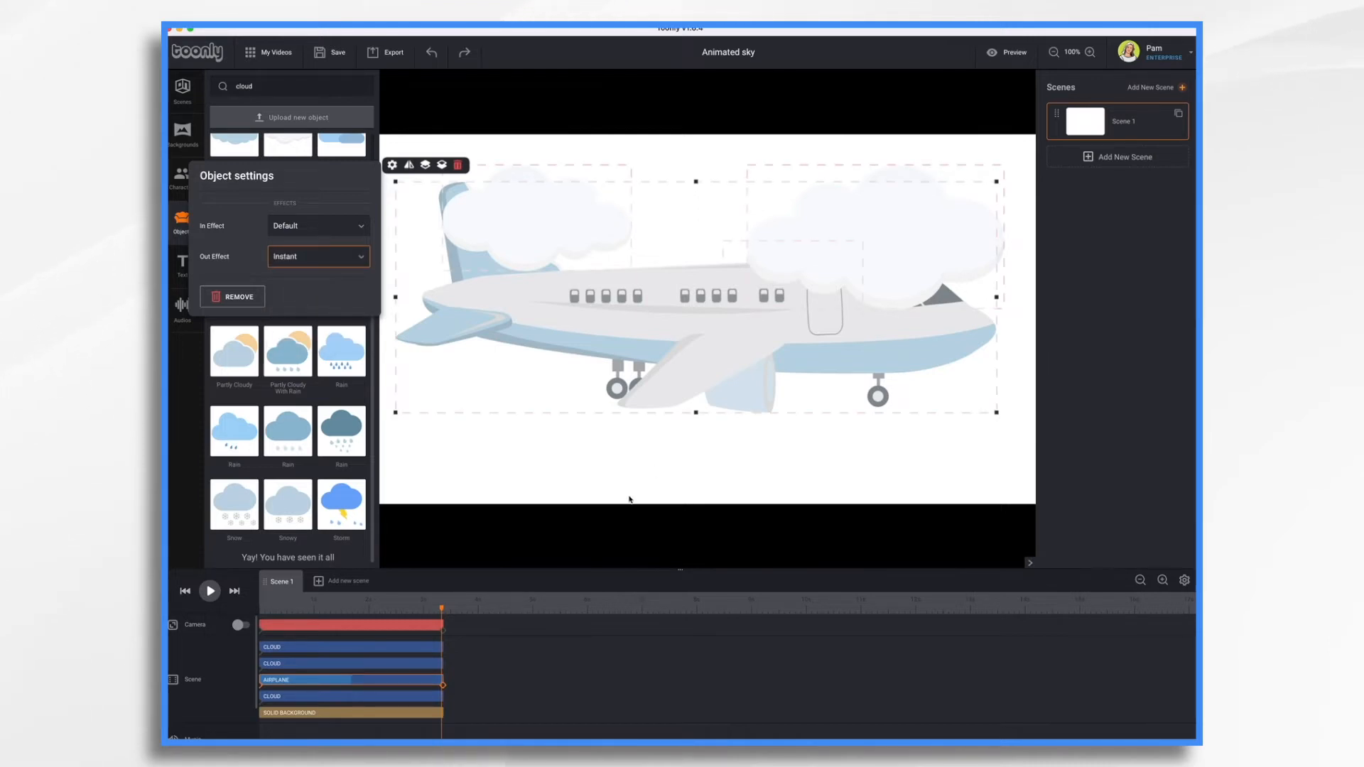
click(210, 591)
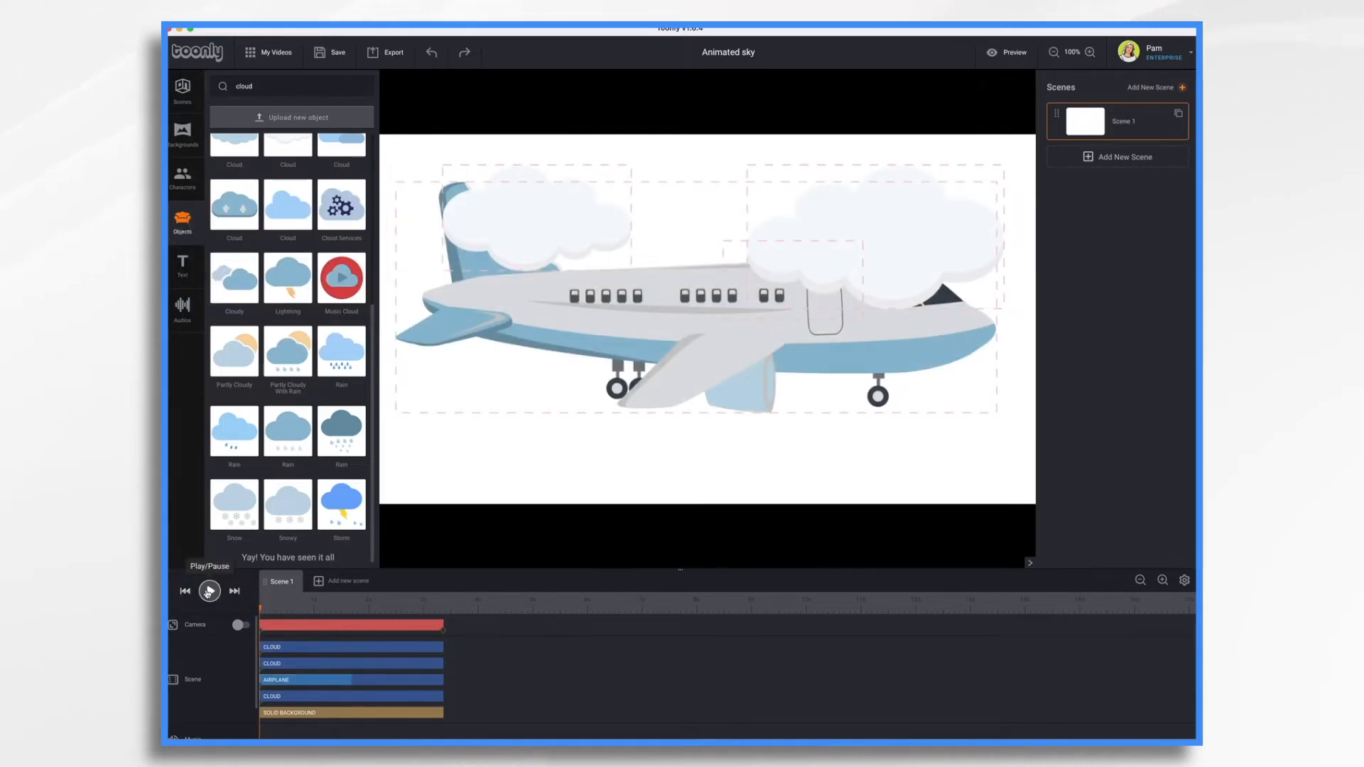
click(209, 591)
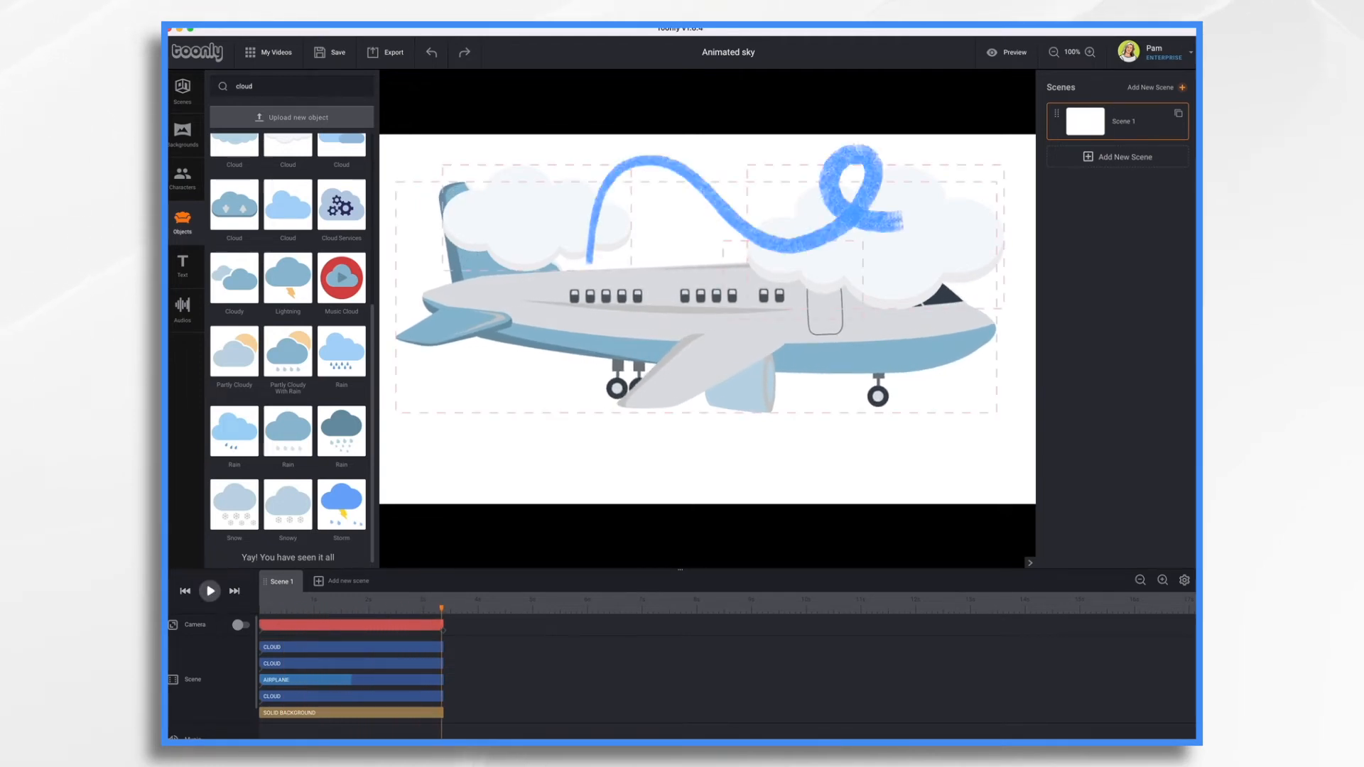
mouse_move(1052, 53)
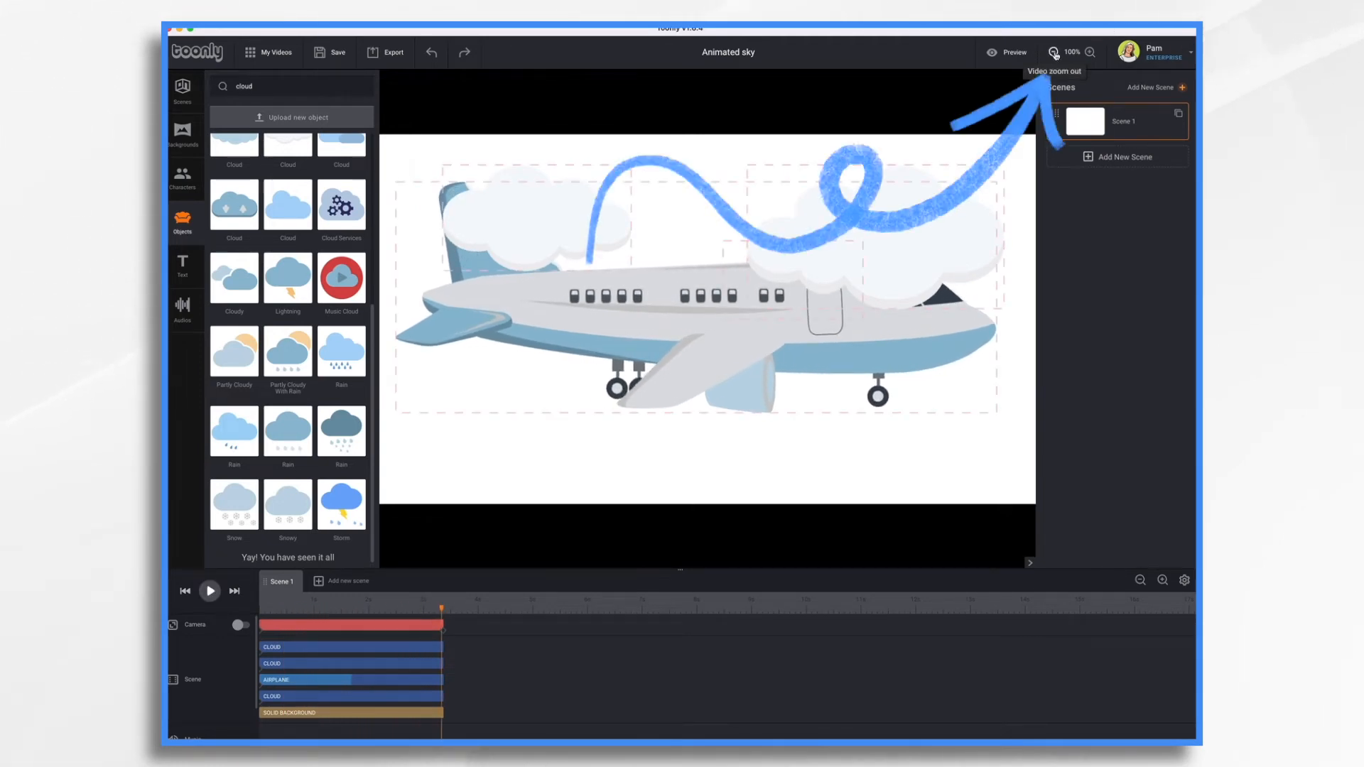
Zoom out, shrink the airplane into the frame centre and lengthen its timeline bar.
click(1090, 53)
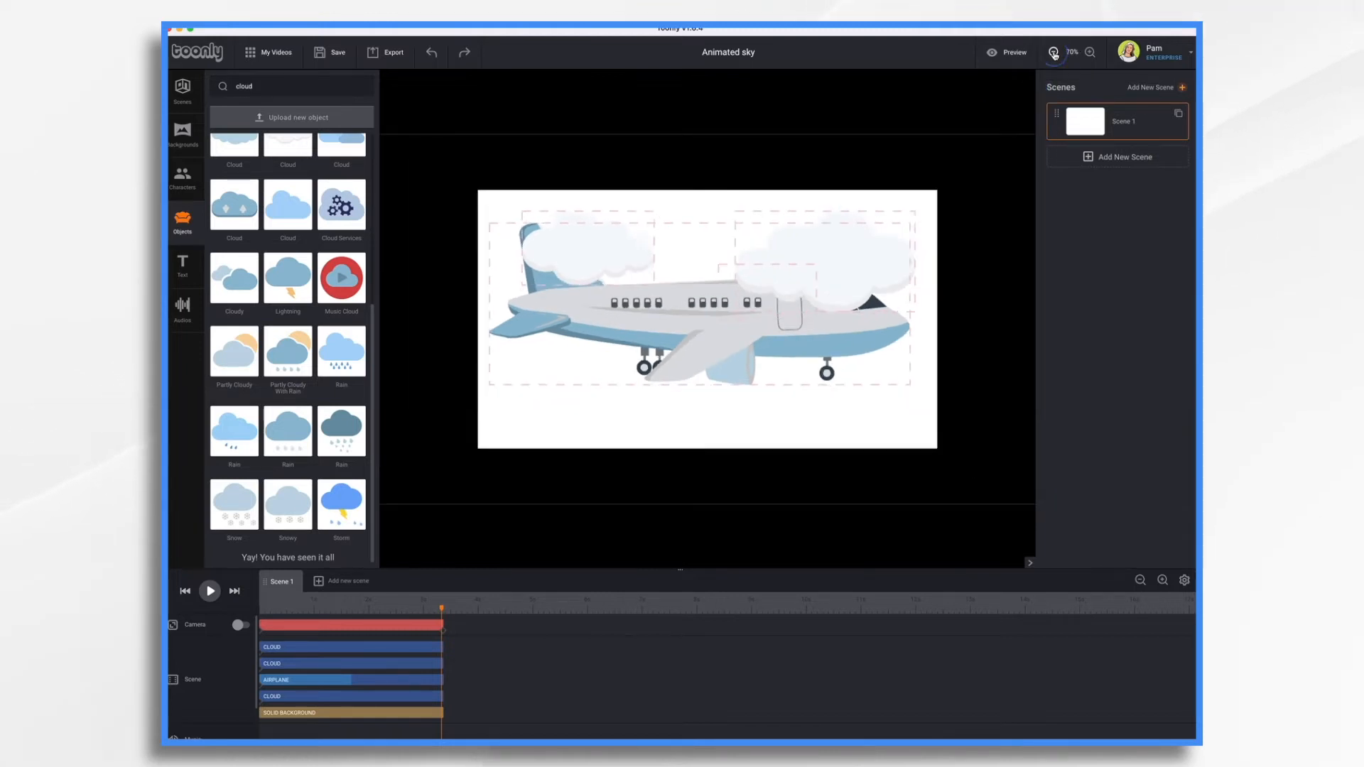
click(1089, 53)
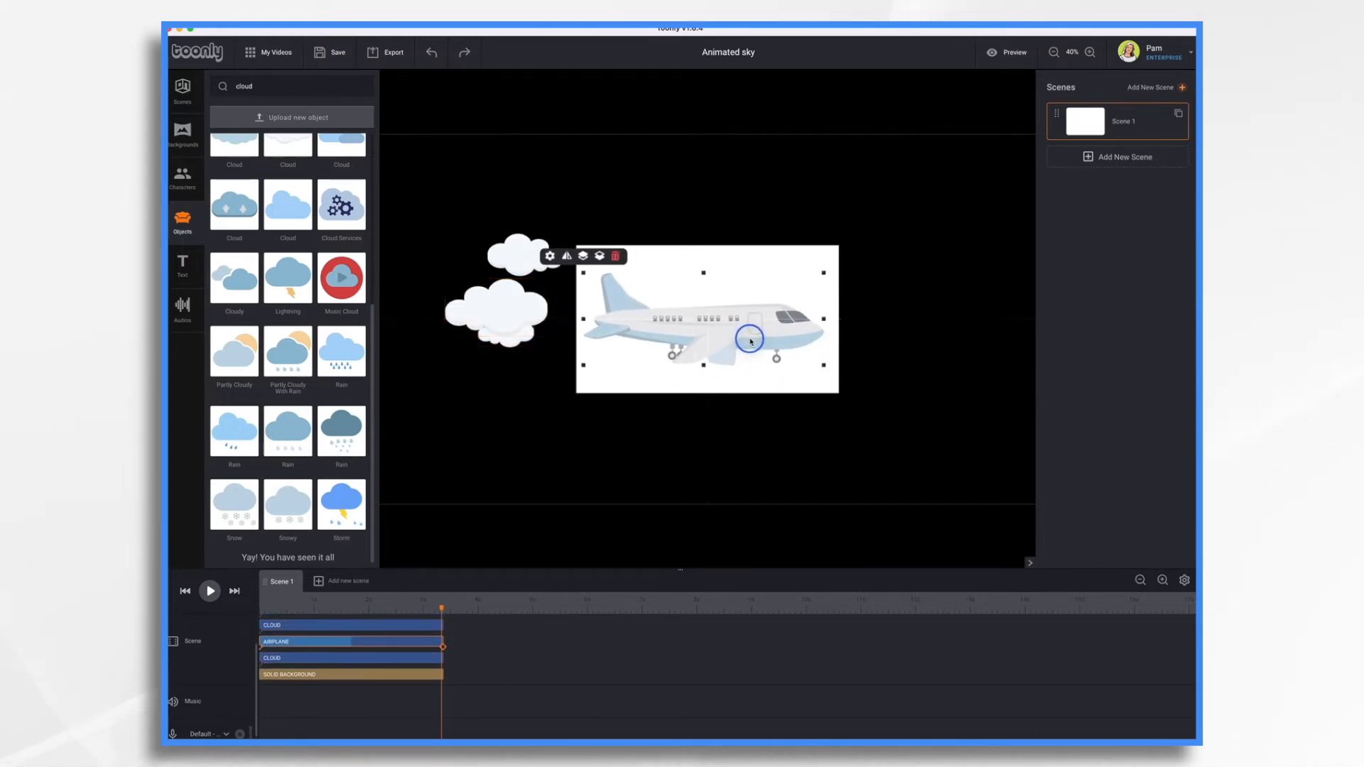
drag(748, 340, 774, 344)
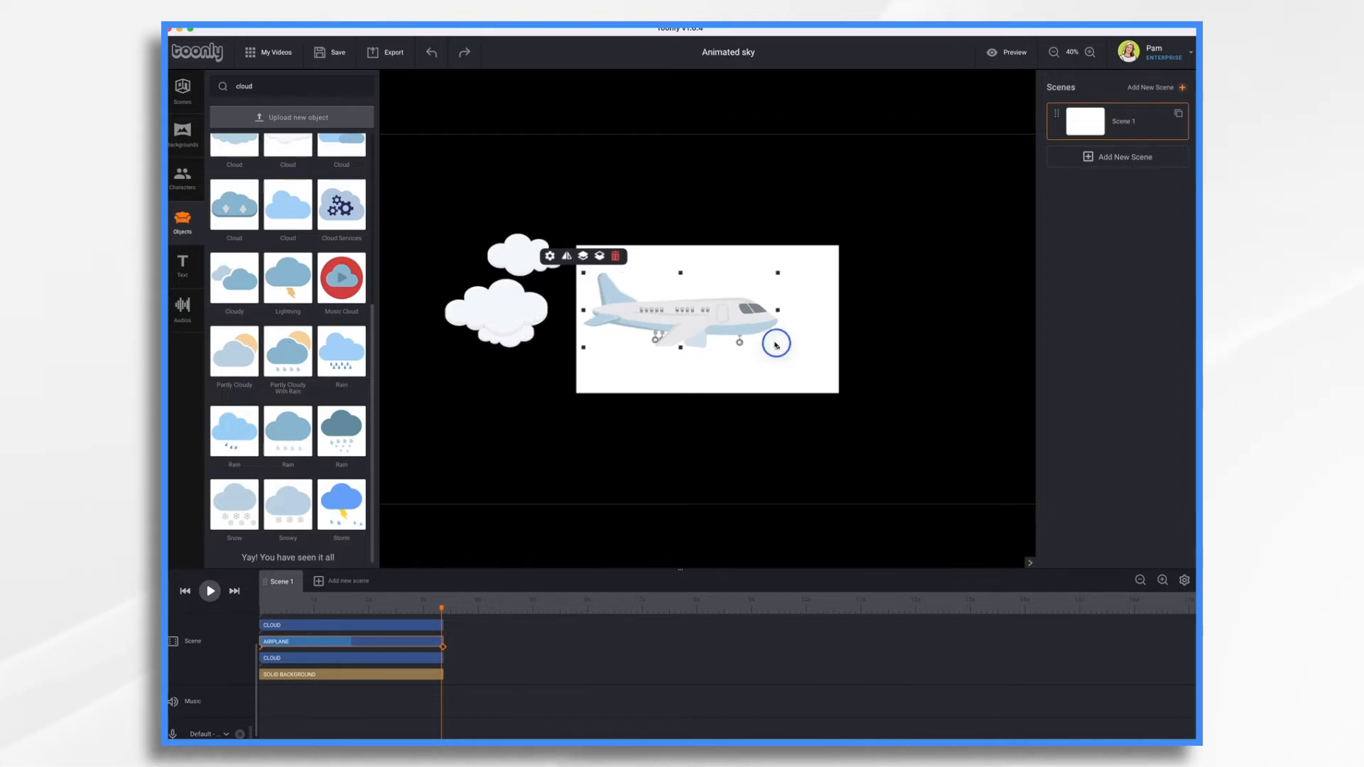
drag(776, 344, 717, 328)
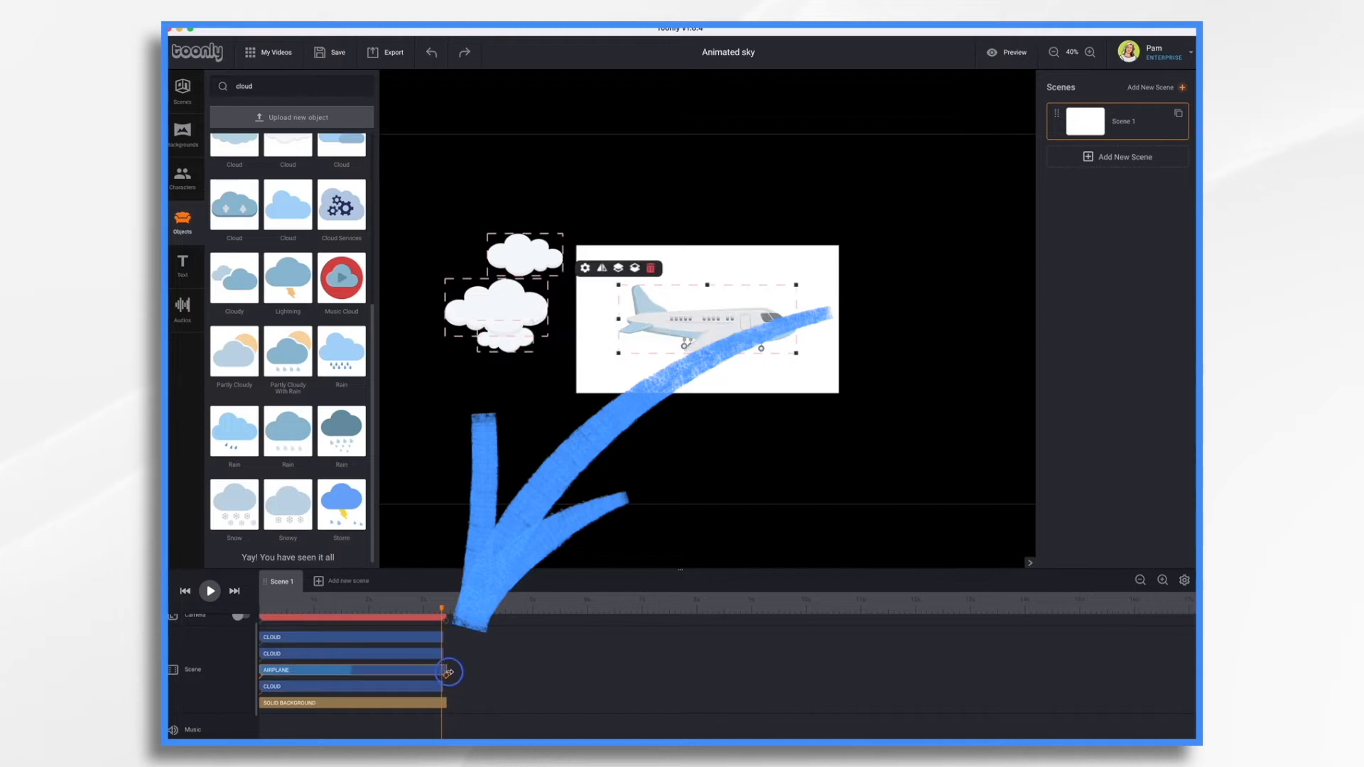
drag(447, 672, 733, 685)
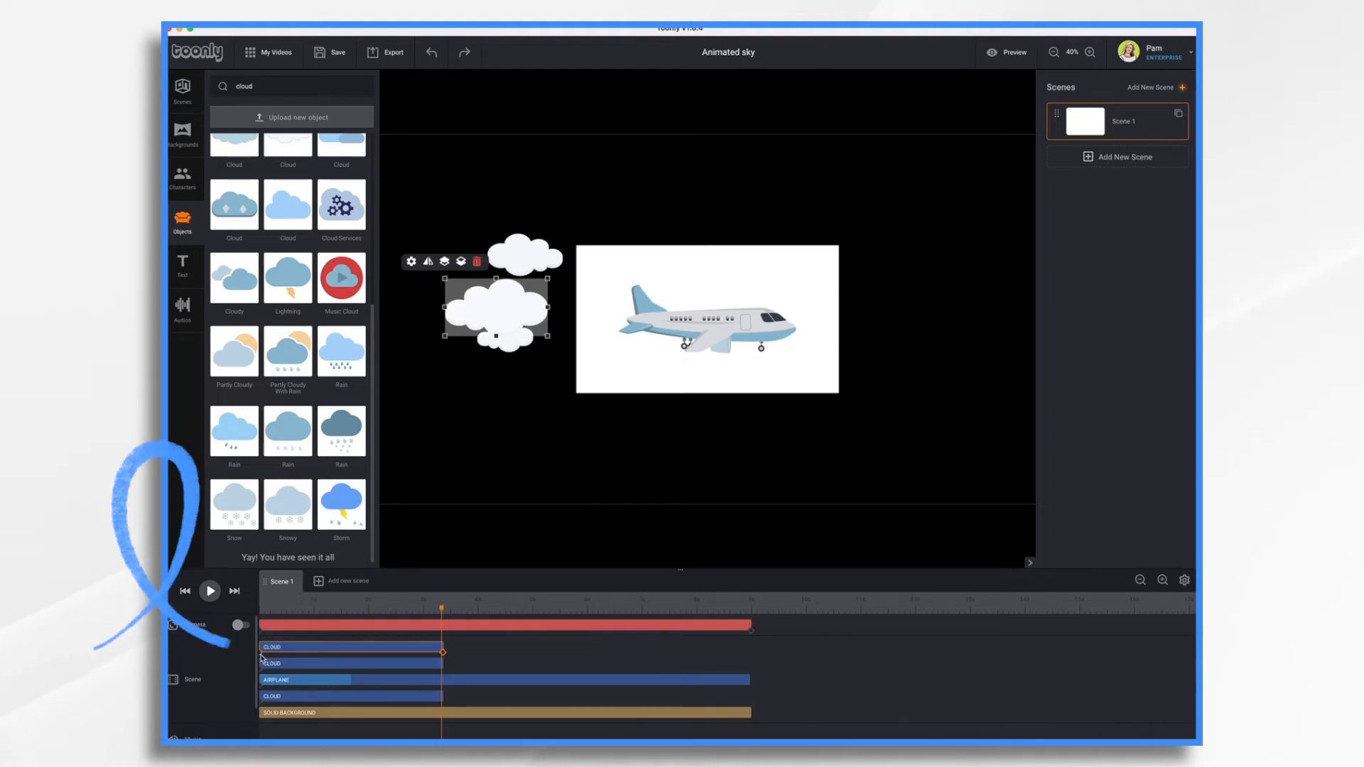
Move the large cloud just off the frame's right edge and return to the scene start.
click(210, 591)
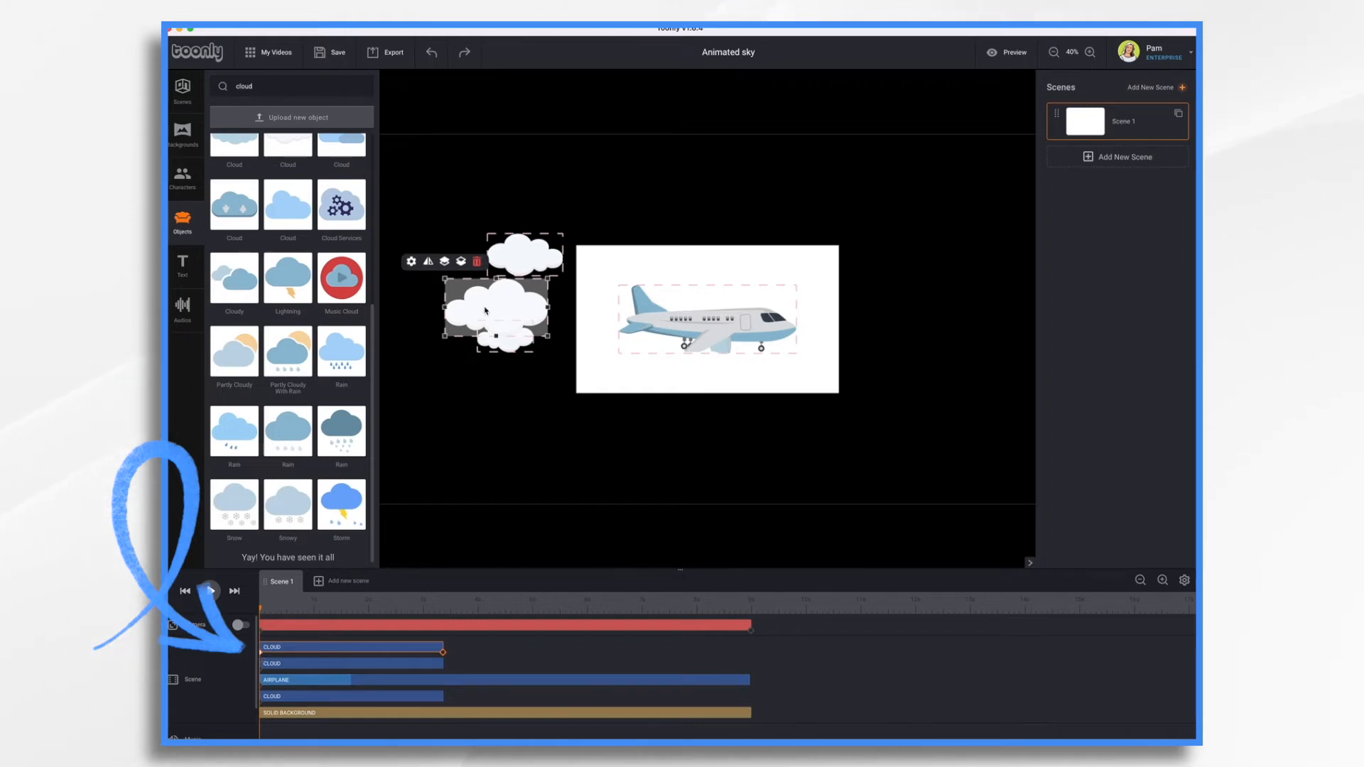
drag(496, 304, 892, 303)
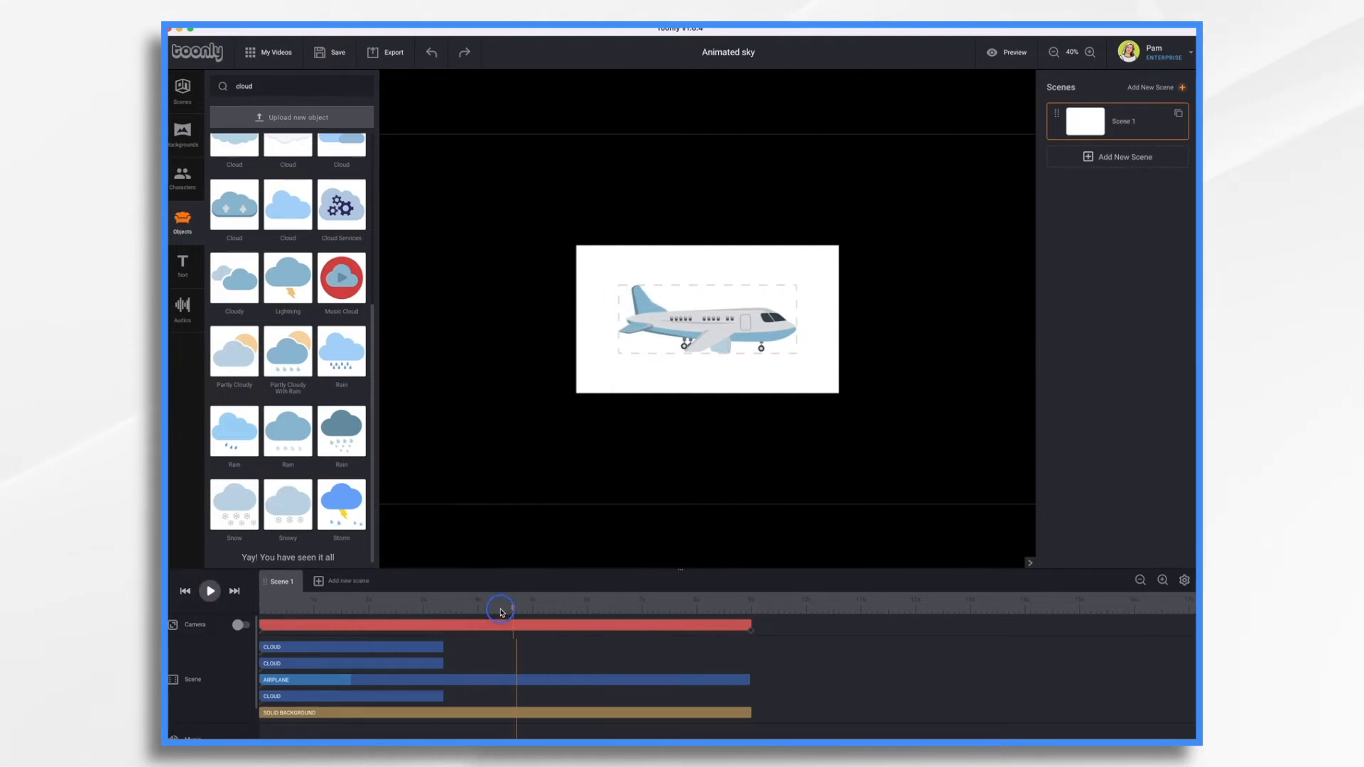
click(241, 625)
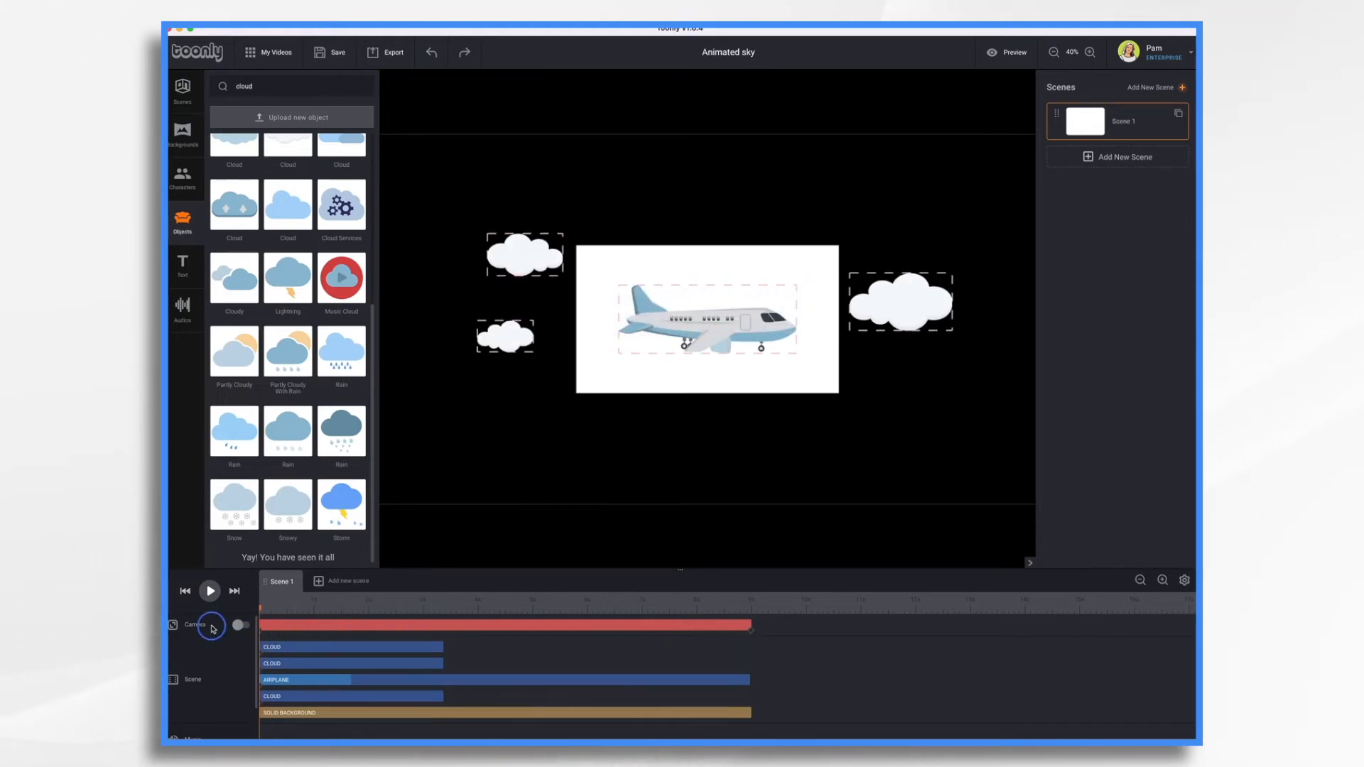
Move the upper left cloud outside the frame's top right beside the large cloud, then preview.
click(523, 254)
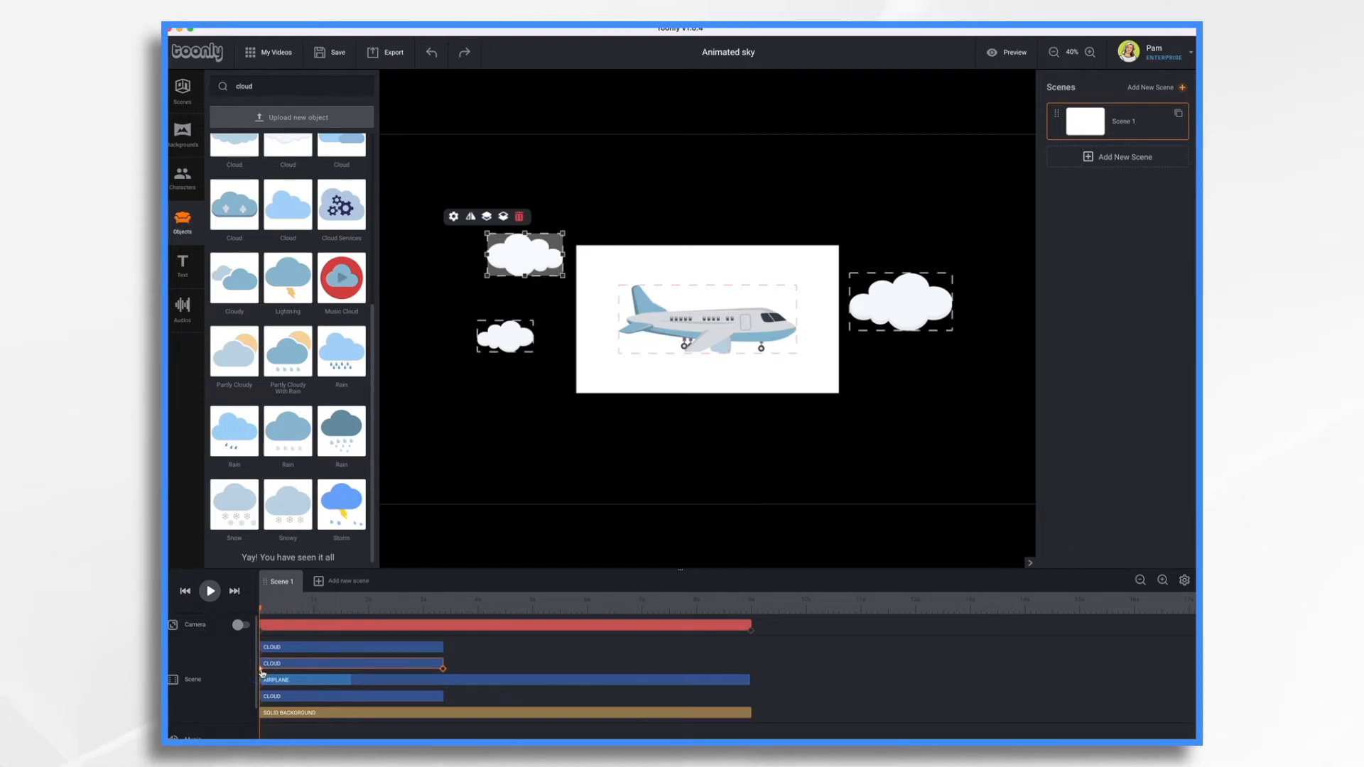
drag(524, 254, 729, 239)
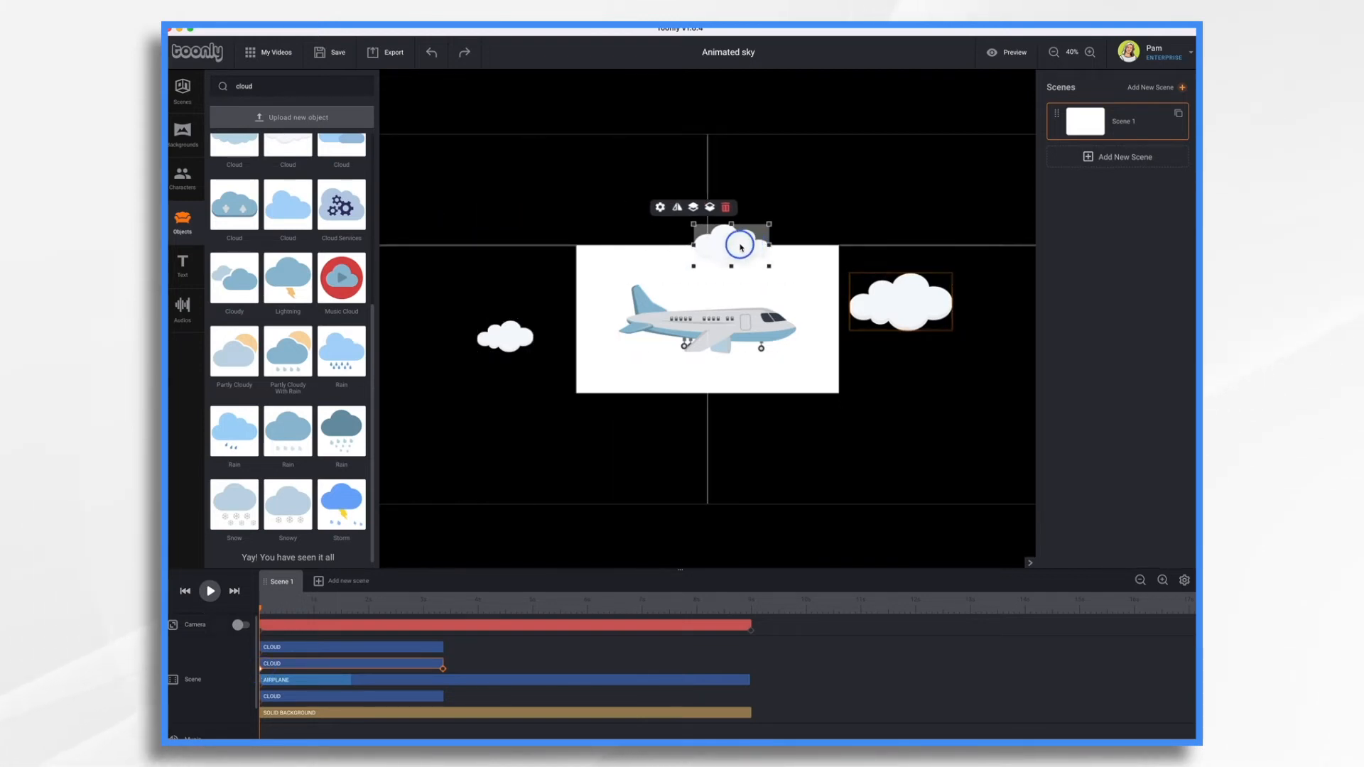
drag(739, 245, 948, 250)
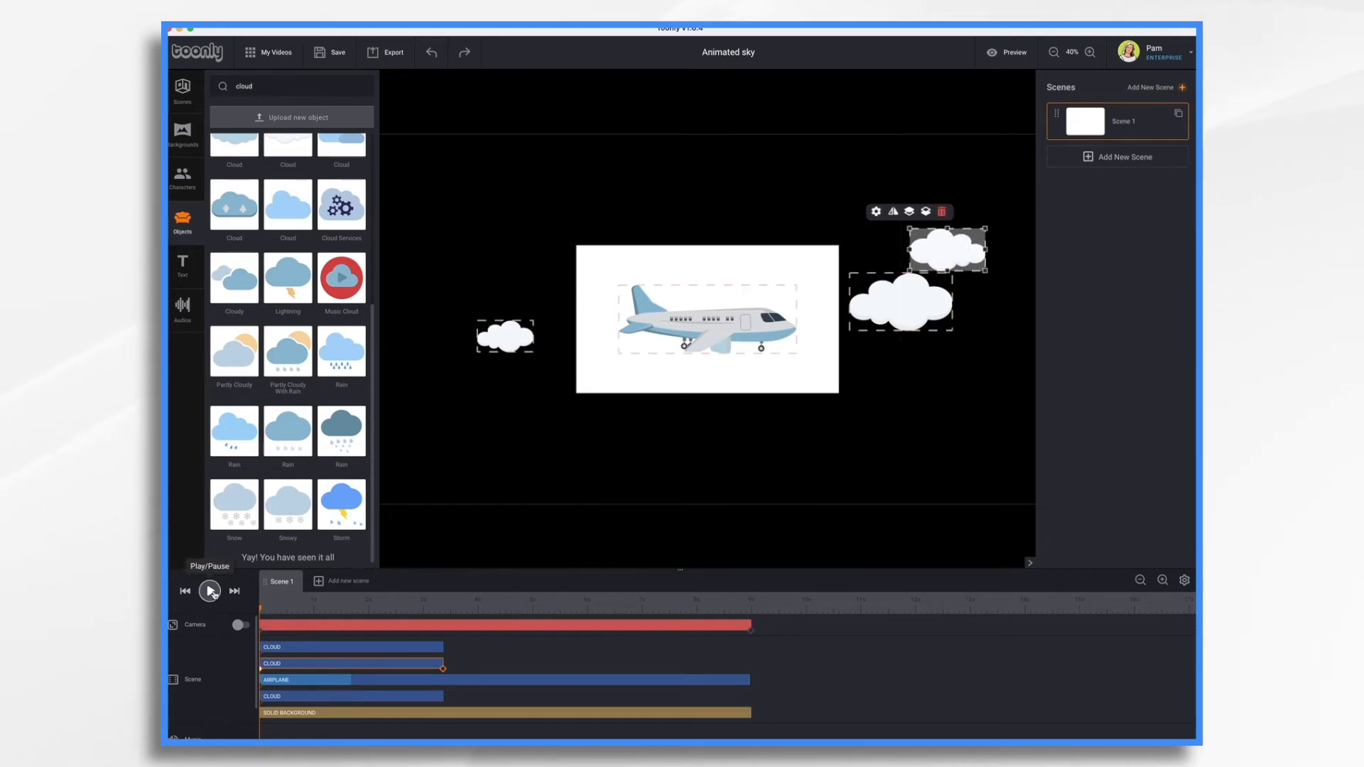
click(210, 591)
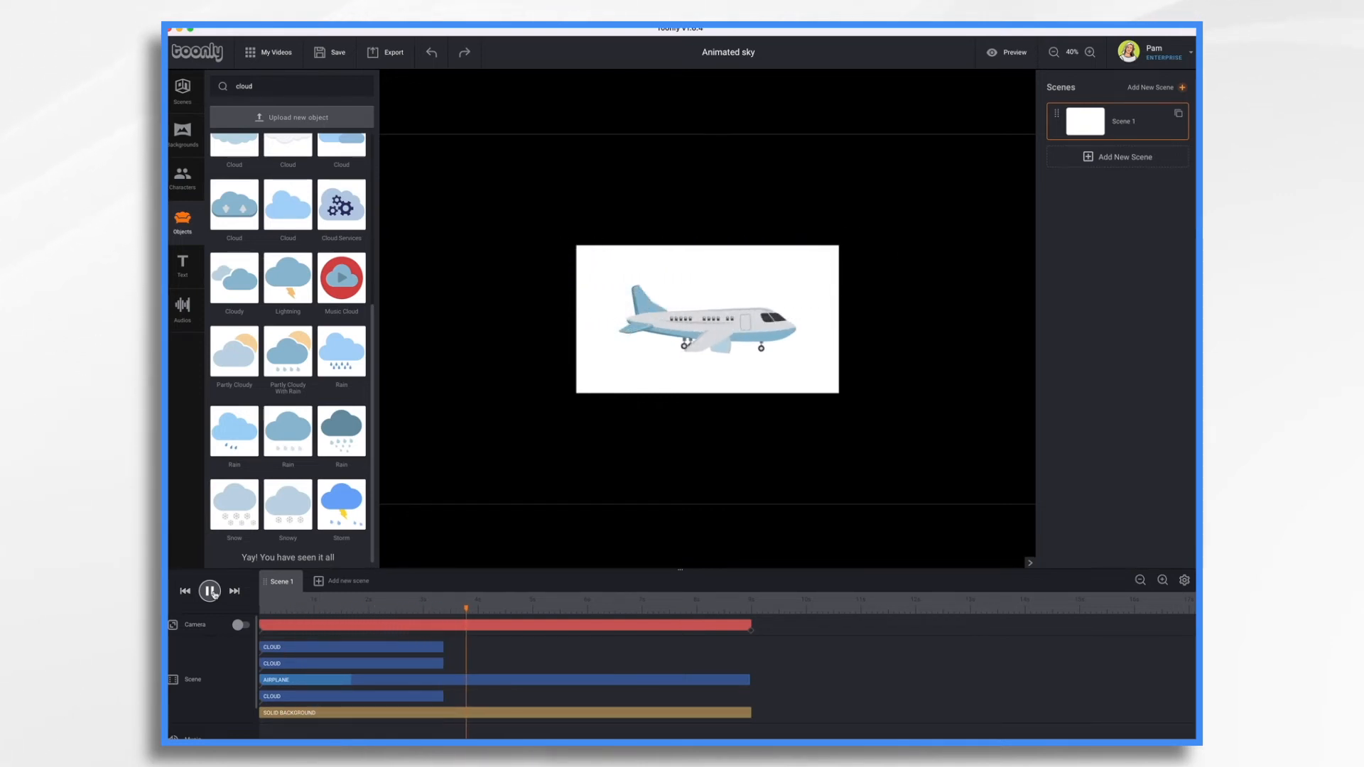
click(210, 591)
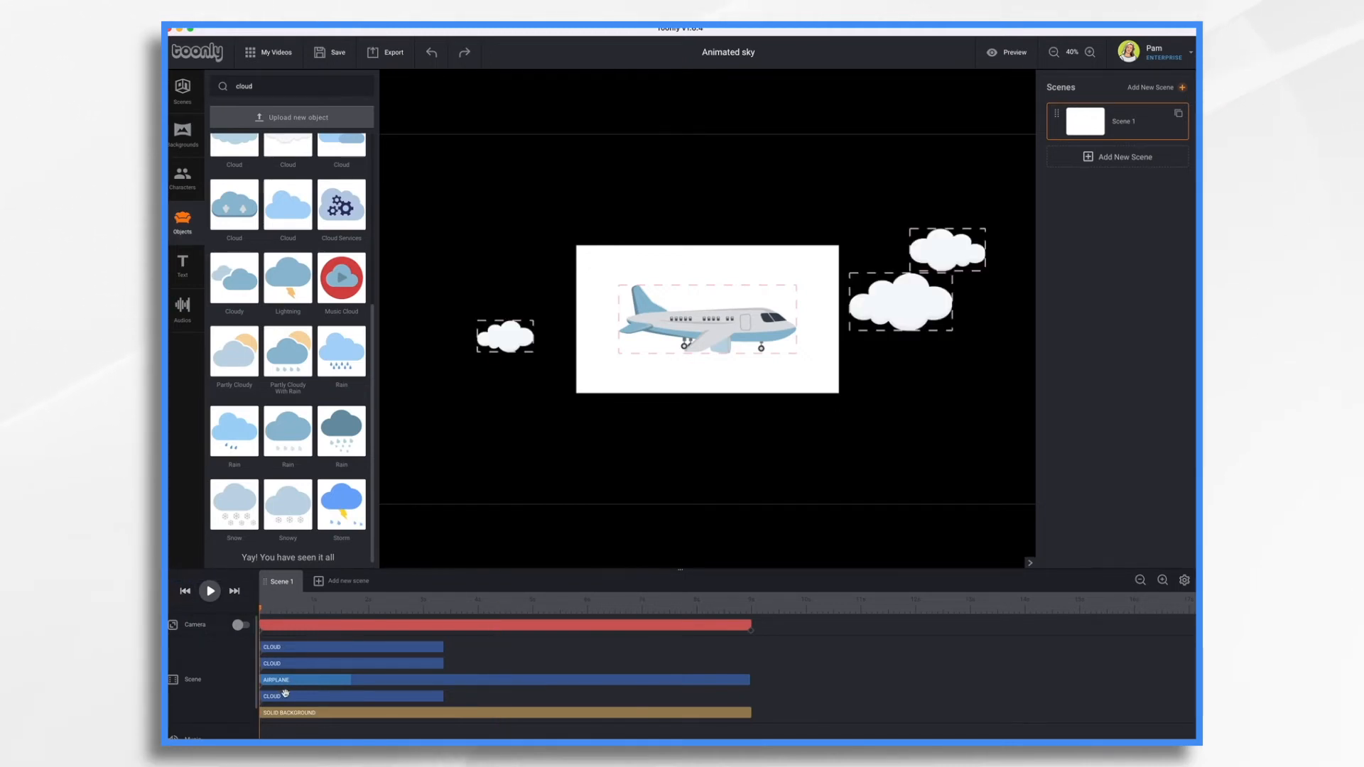
Move the small left-hand cloud off the frame's right edge below the large cloud and preview.
click(504, 337)
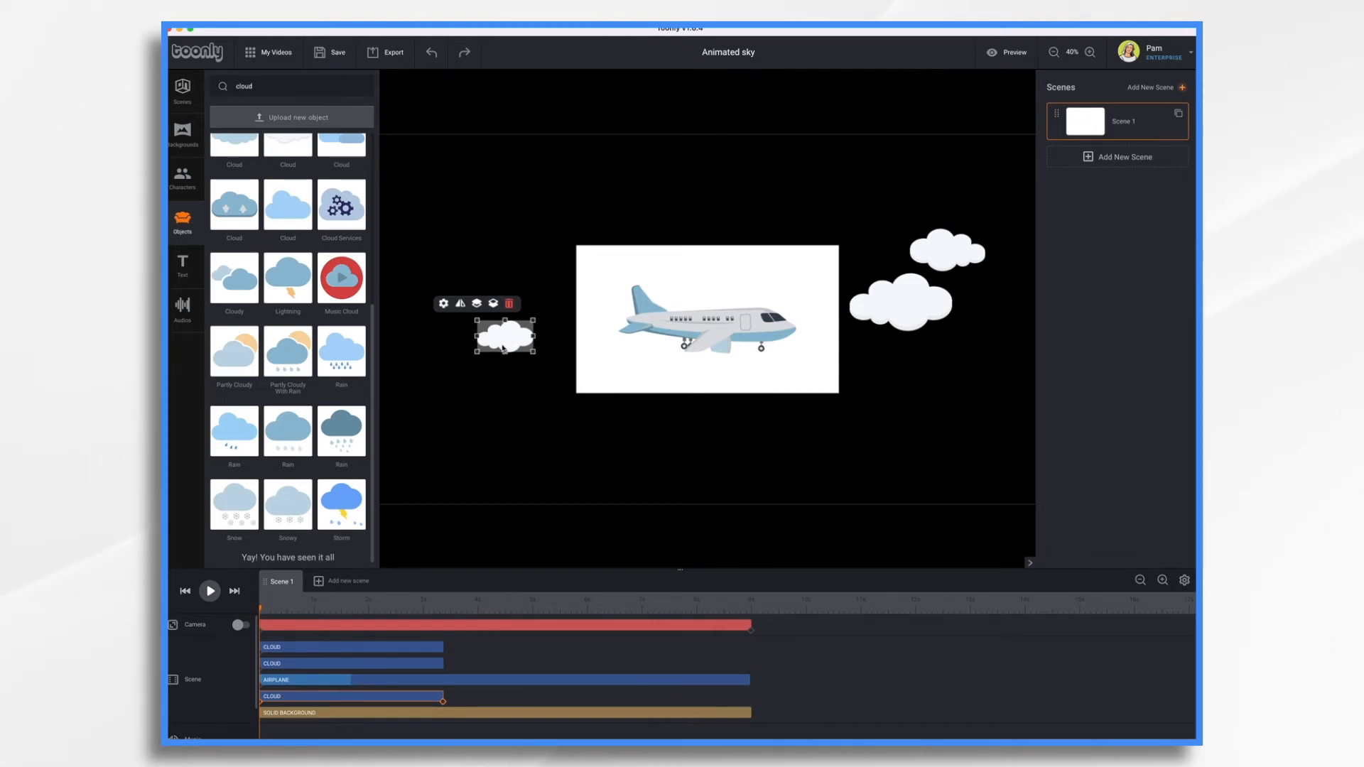
mouse_move(370, 638)
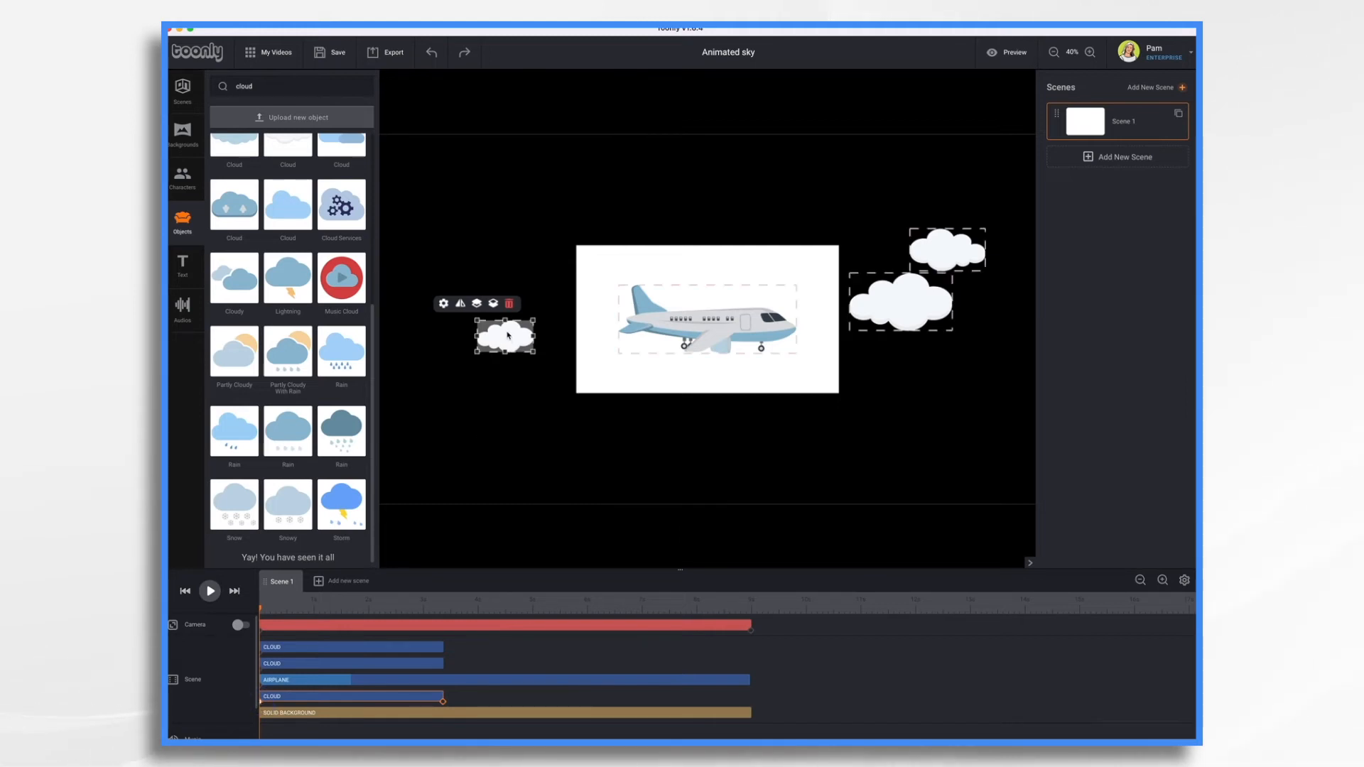
drag(503, 335, 914, 348)
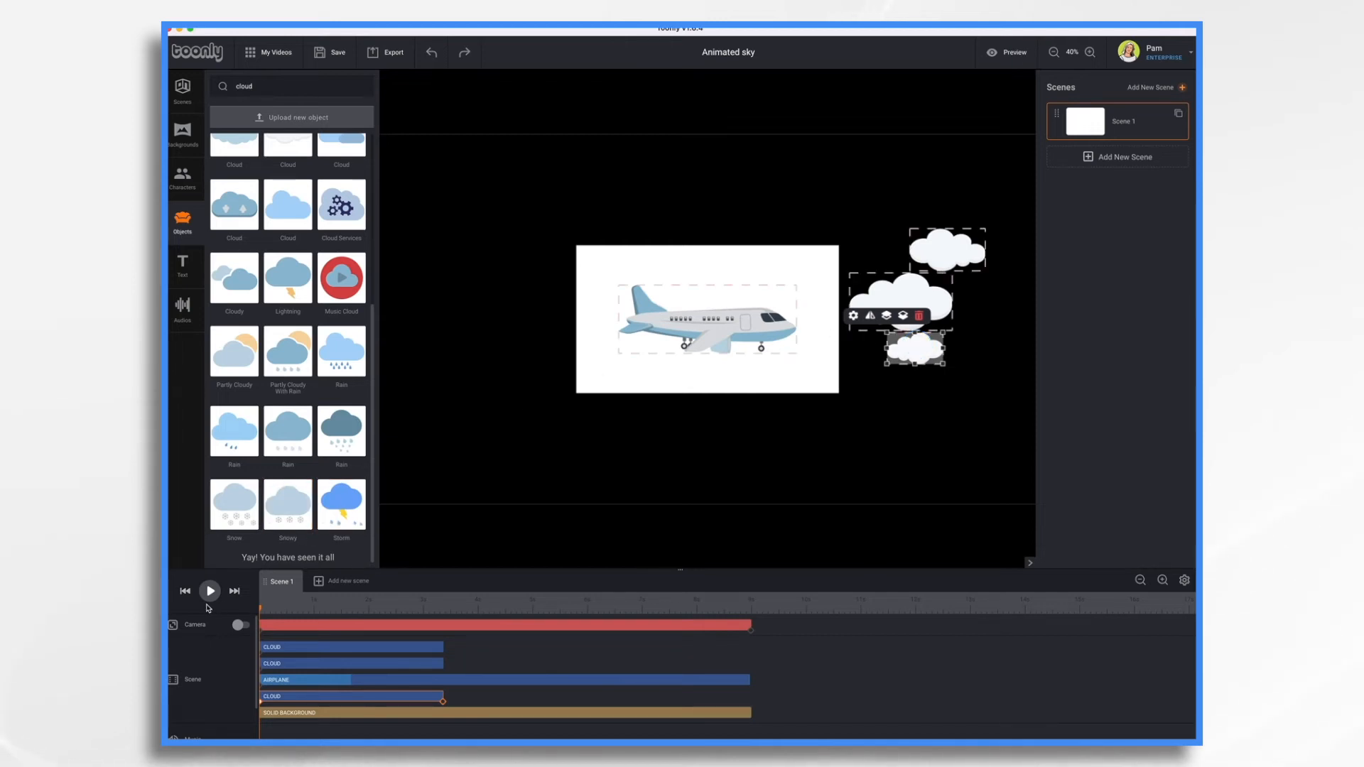
click(209, 591)
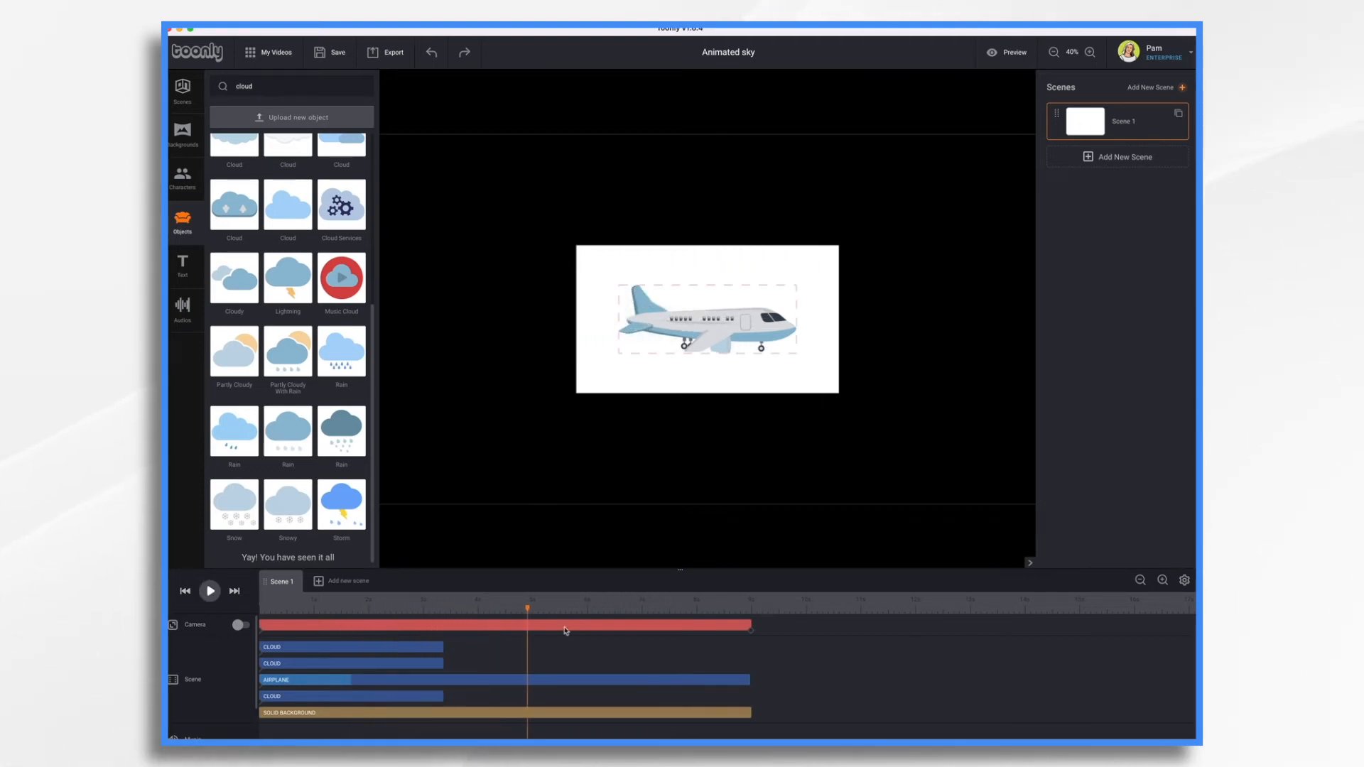
Scrub back through the scene and rewind the playhead to the start.
drag(530, 609, 344, 609)
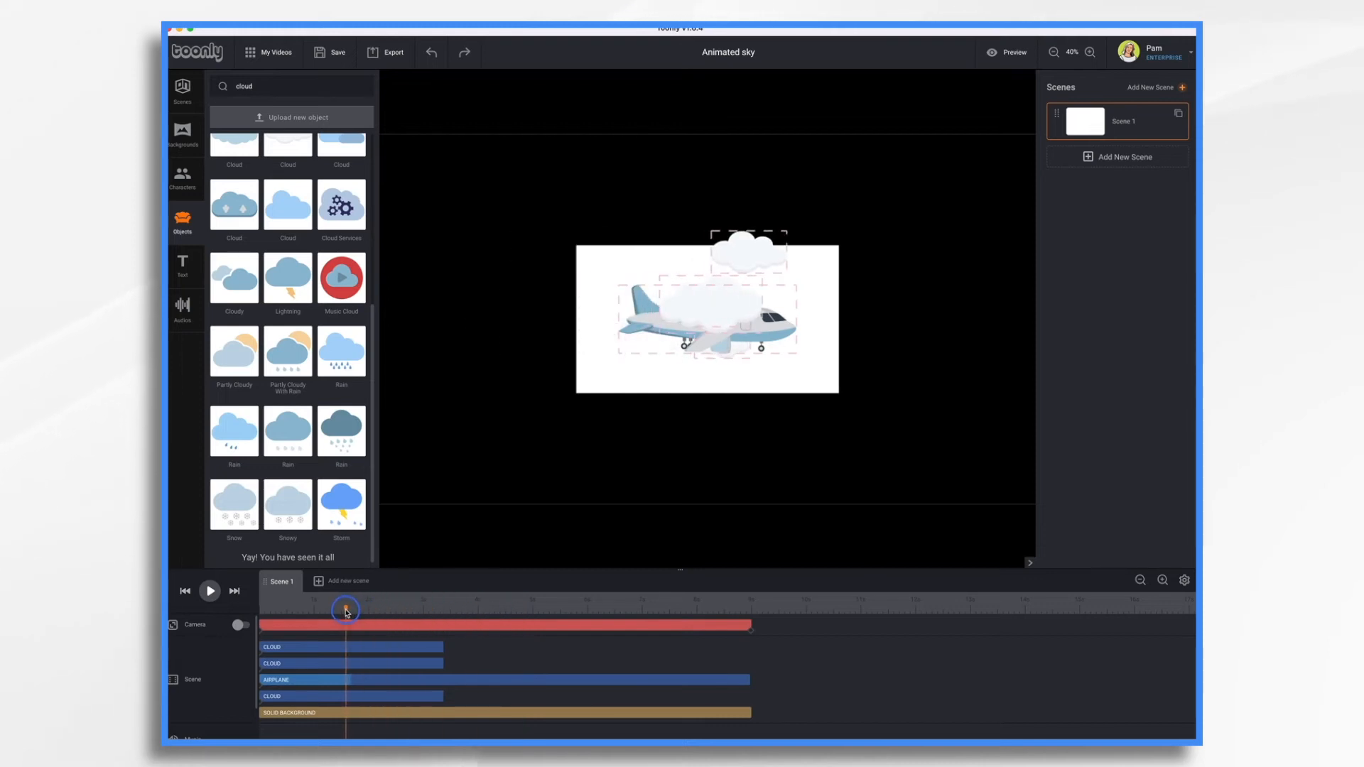
drag(345, 610, 282, 610)
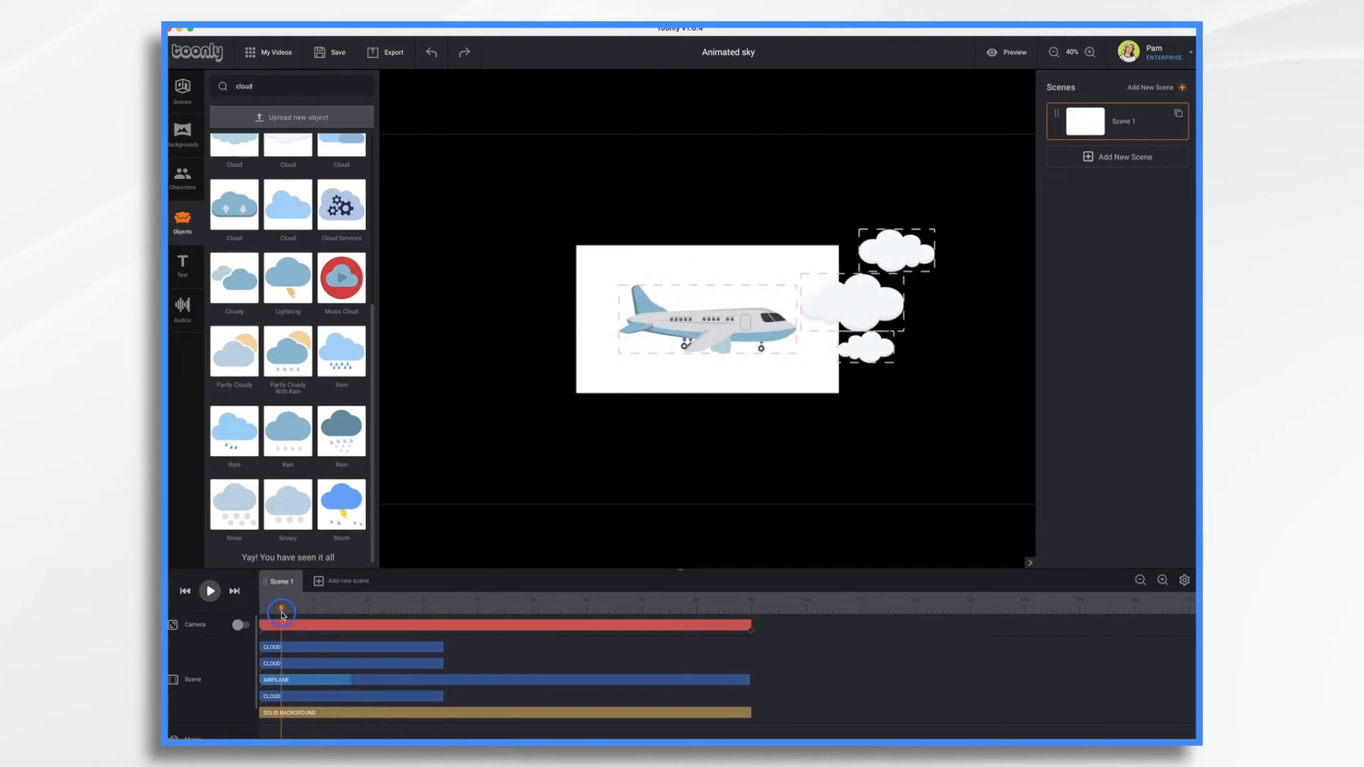
mouse_move(332, 661)
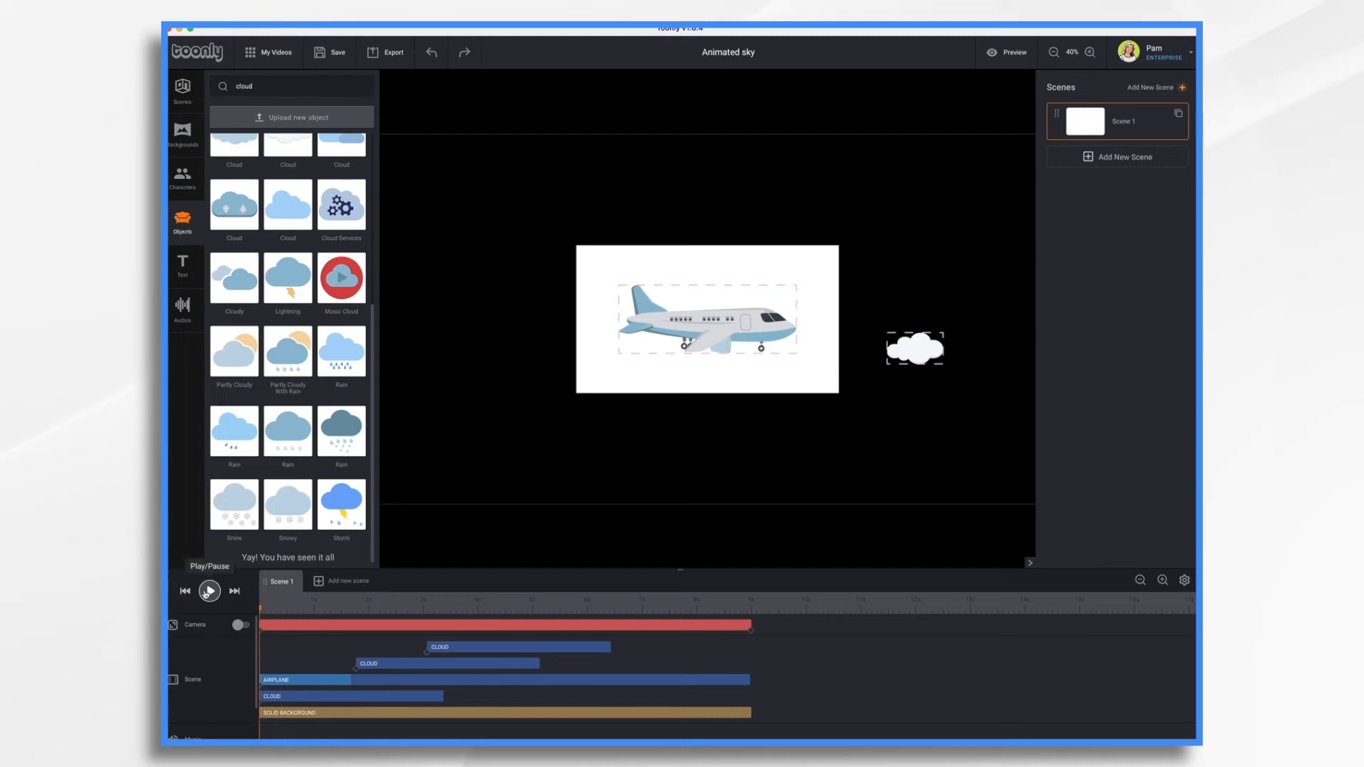
Preview the staggered clouds drifting past the airplane, then pause the playback.
click(209, 591)
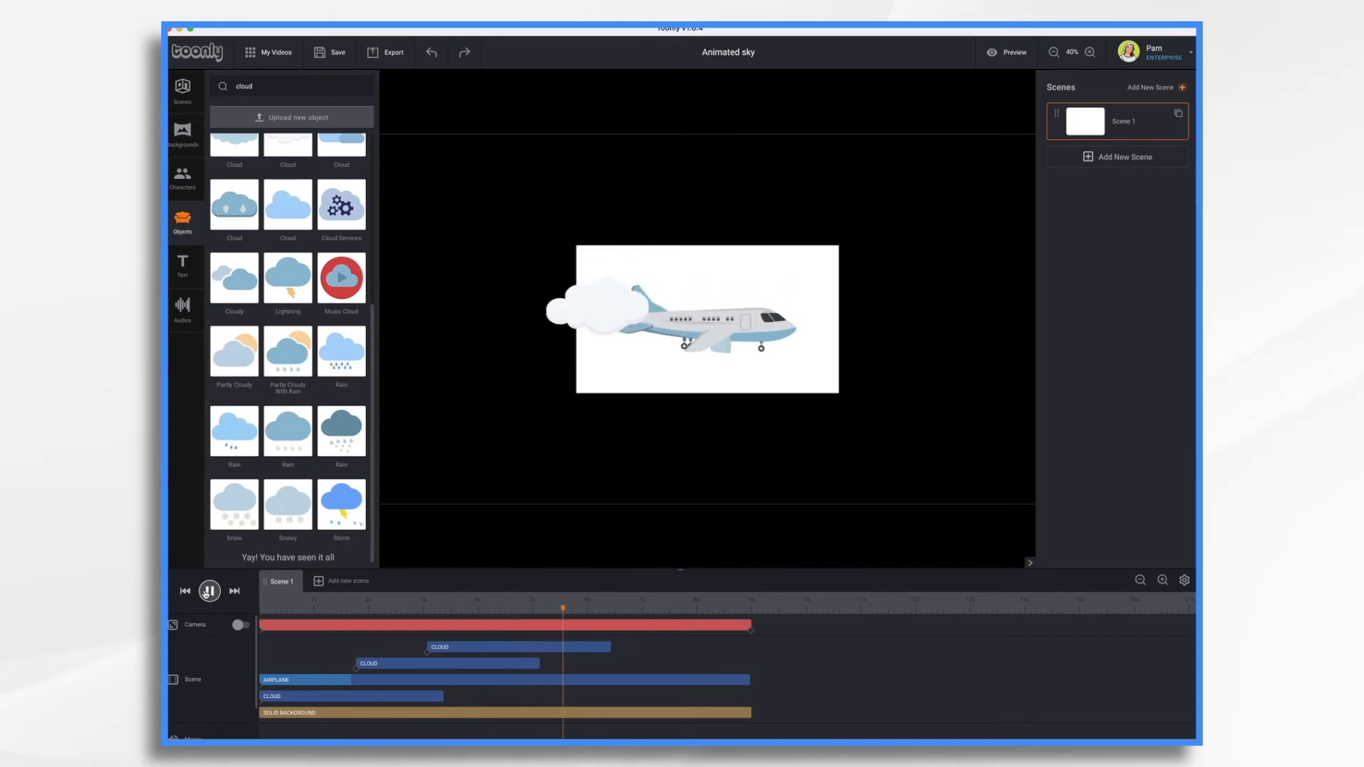
click(209, 591)
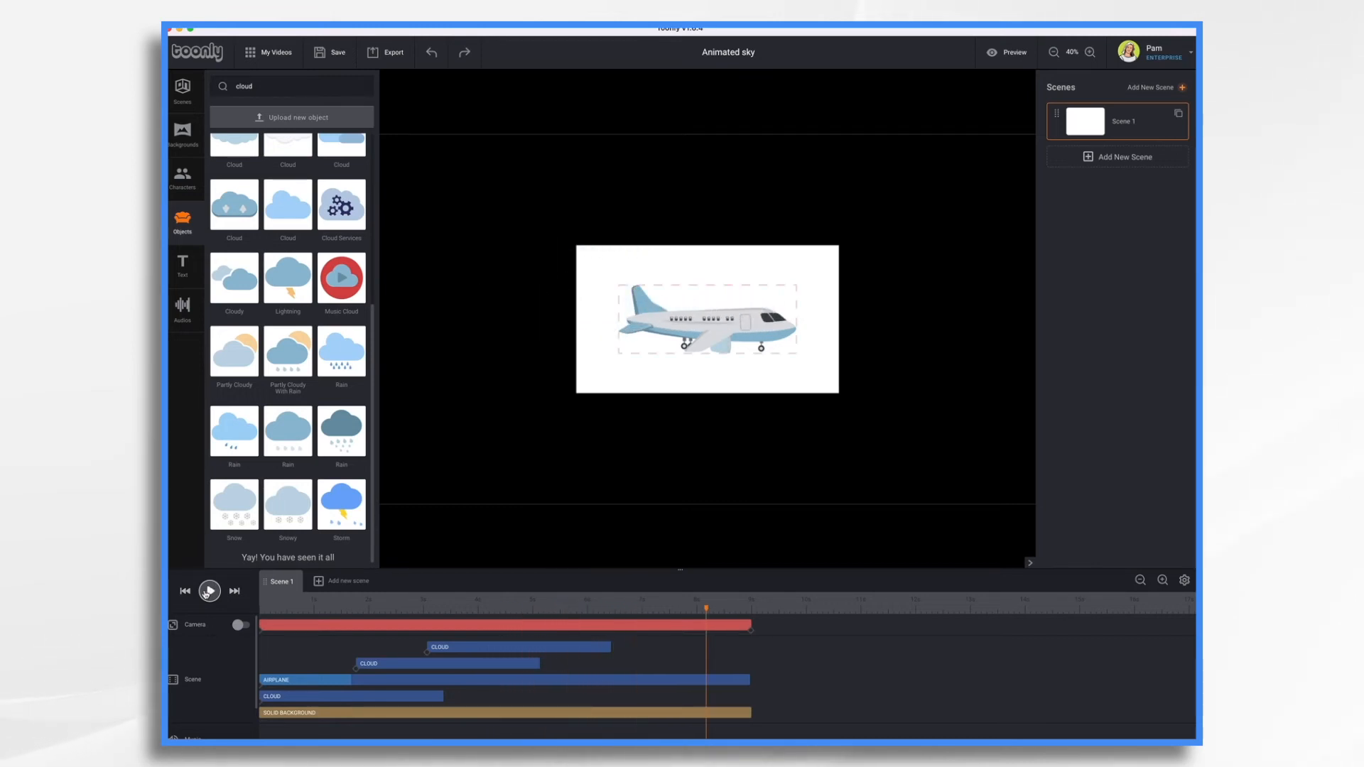
click(208, 591)
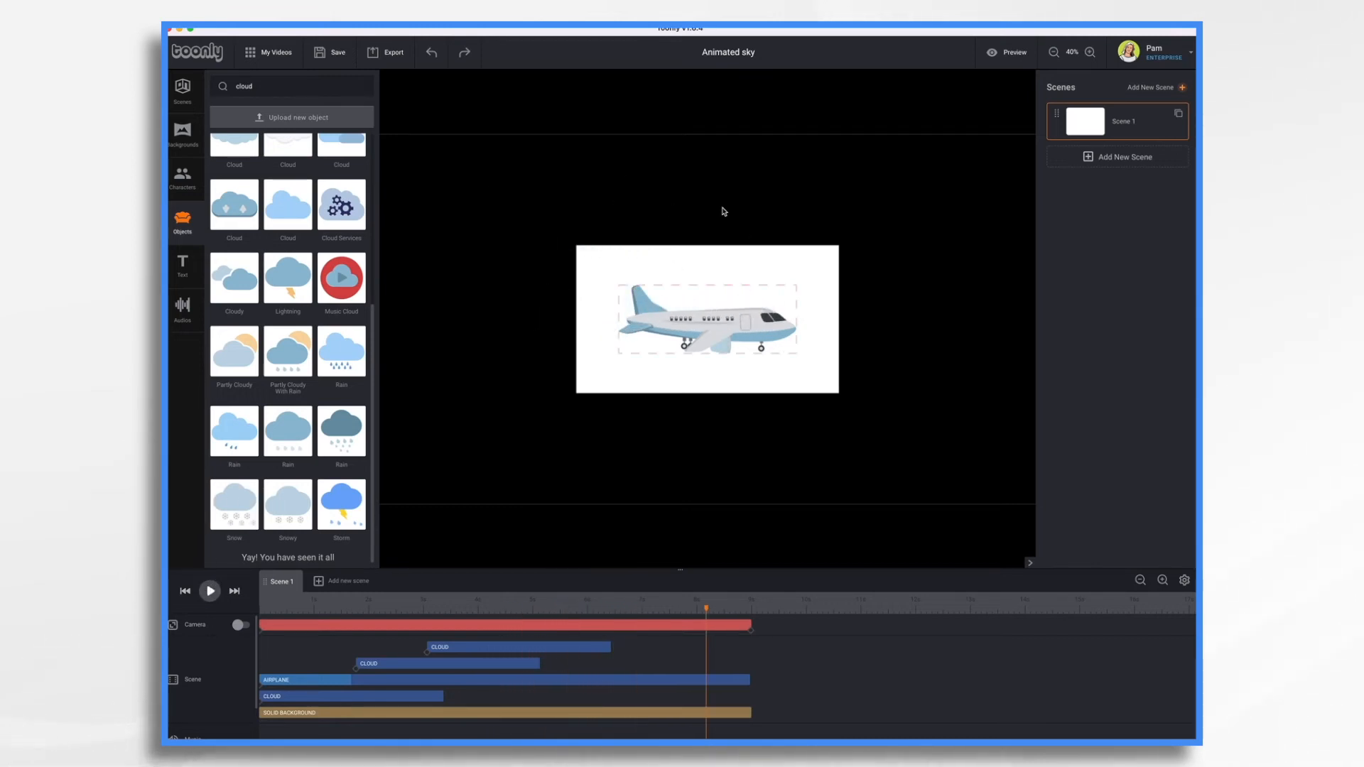
mouse_move(594, 257)
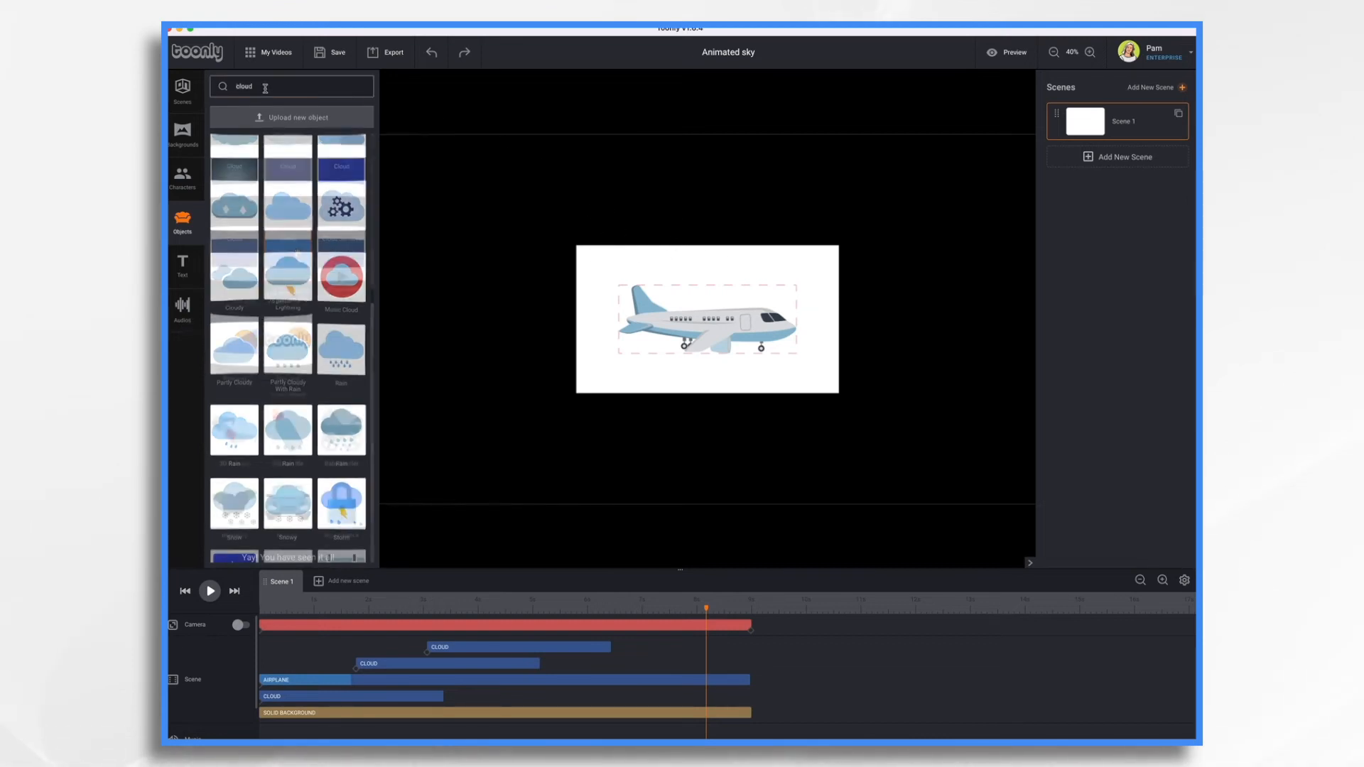
Find 'blue' in the object library and add the Light Blue Speech Bubble to the scene.
text(blue)
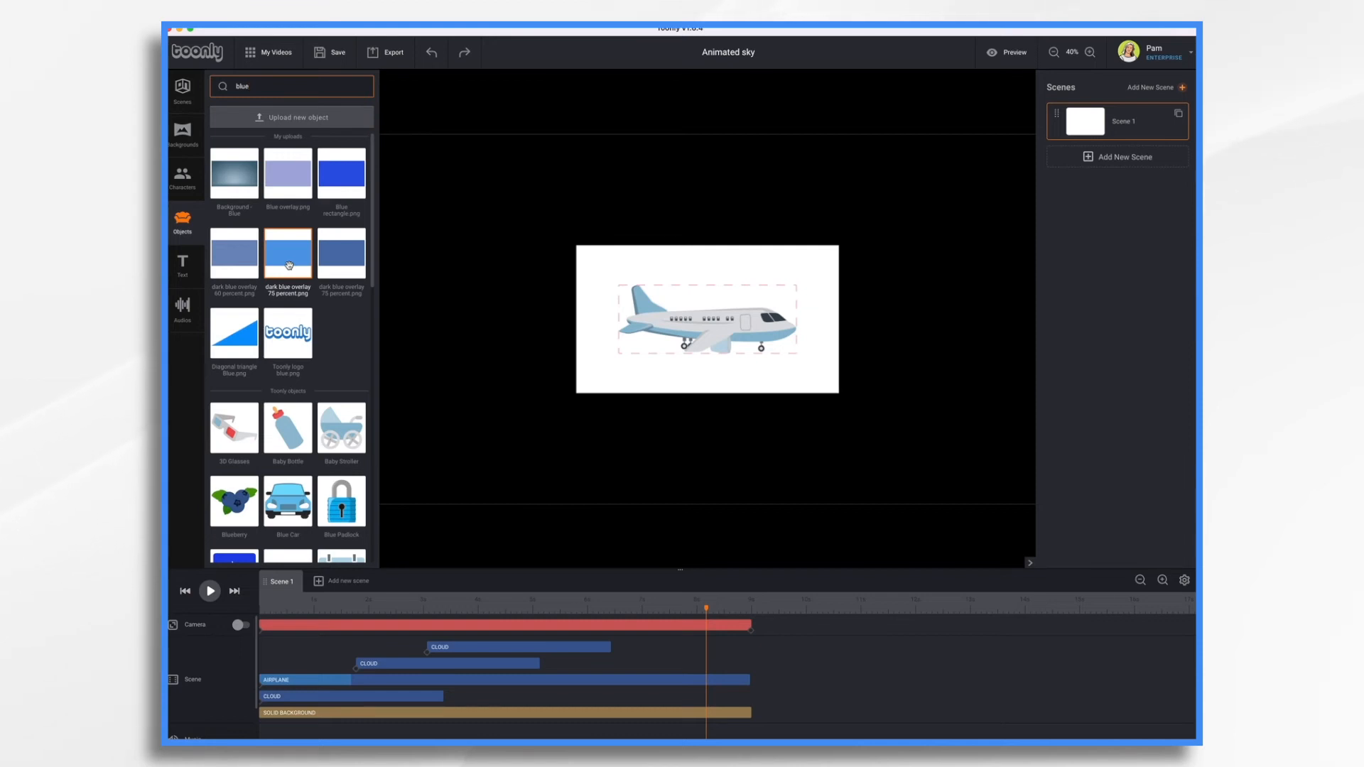
scroll(down, 3)
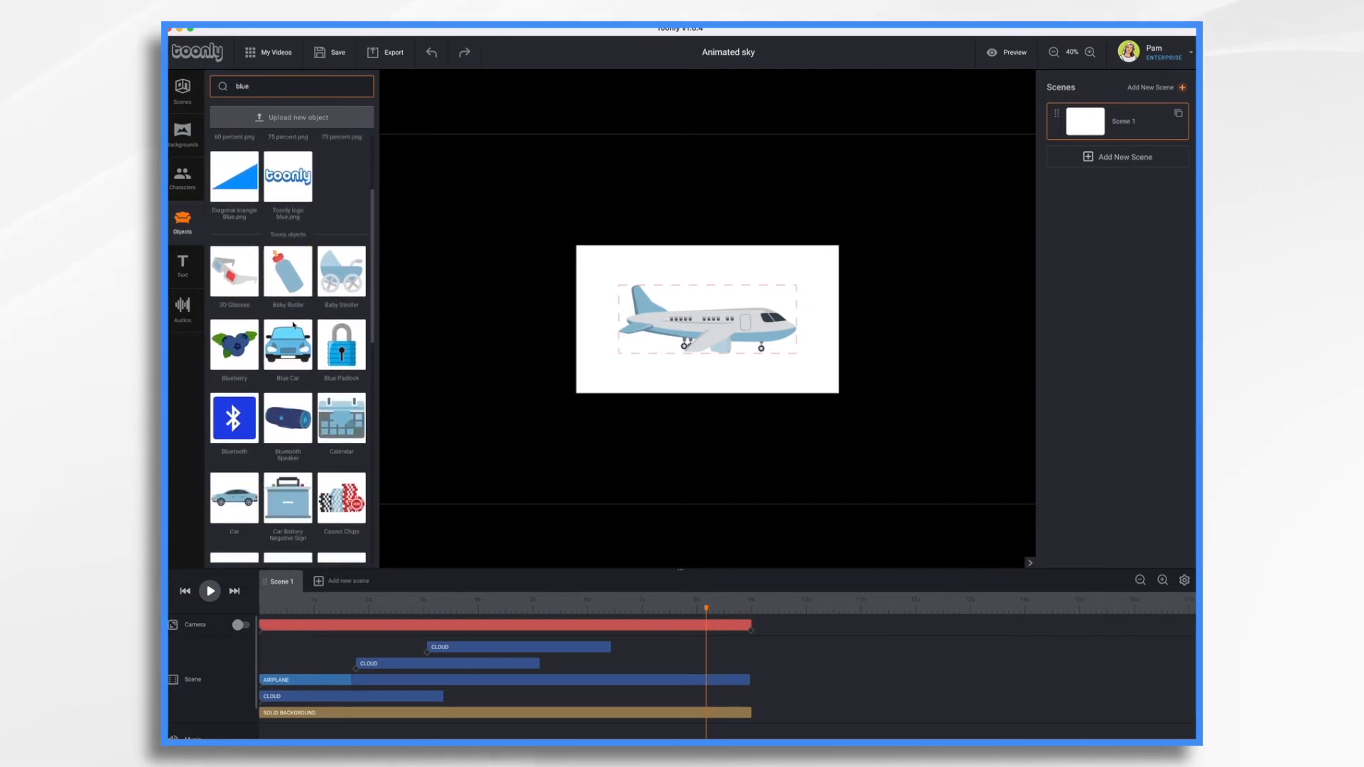
scroll(down, 3)
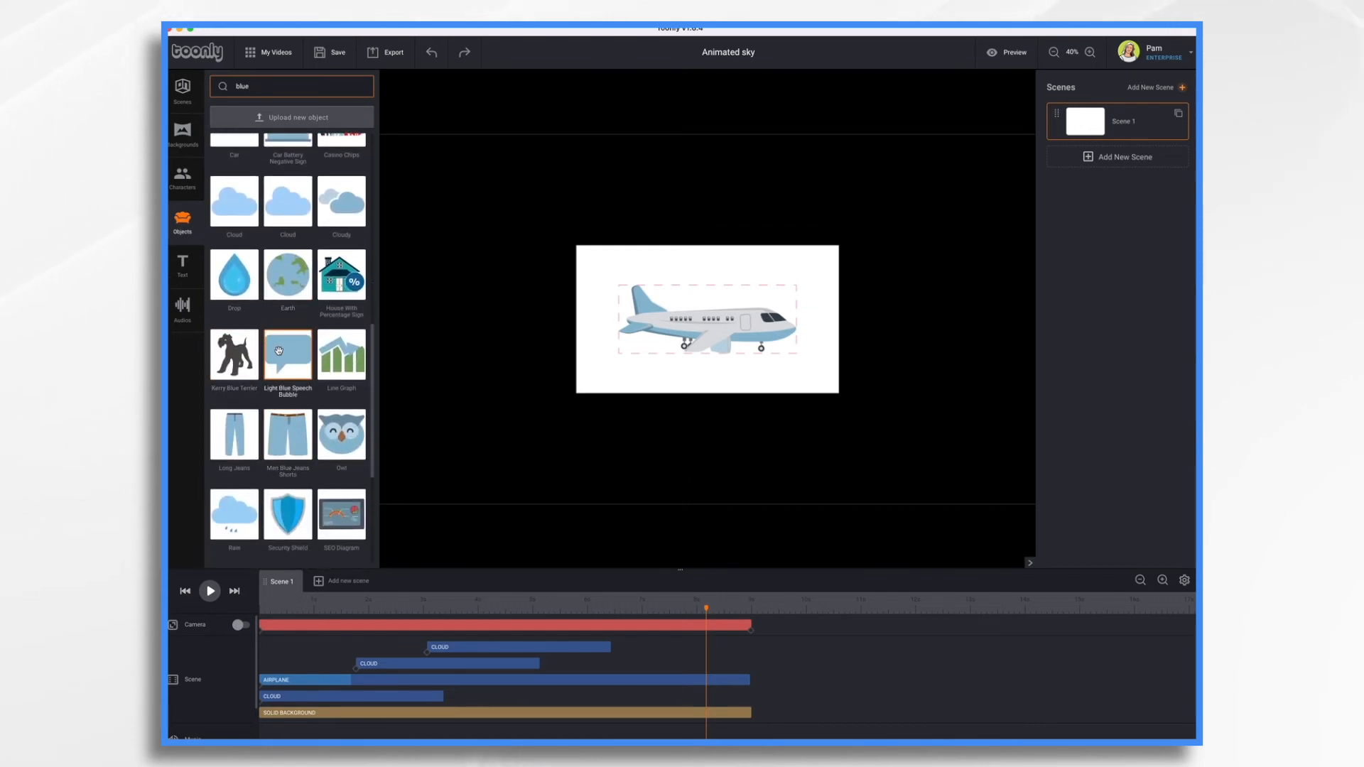
click(287, 353)
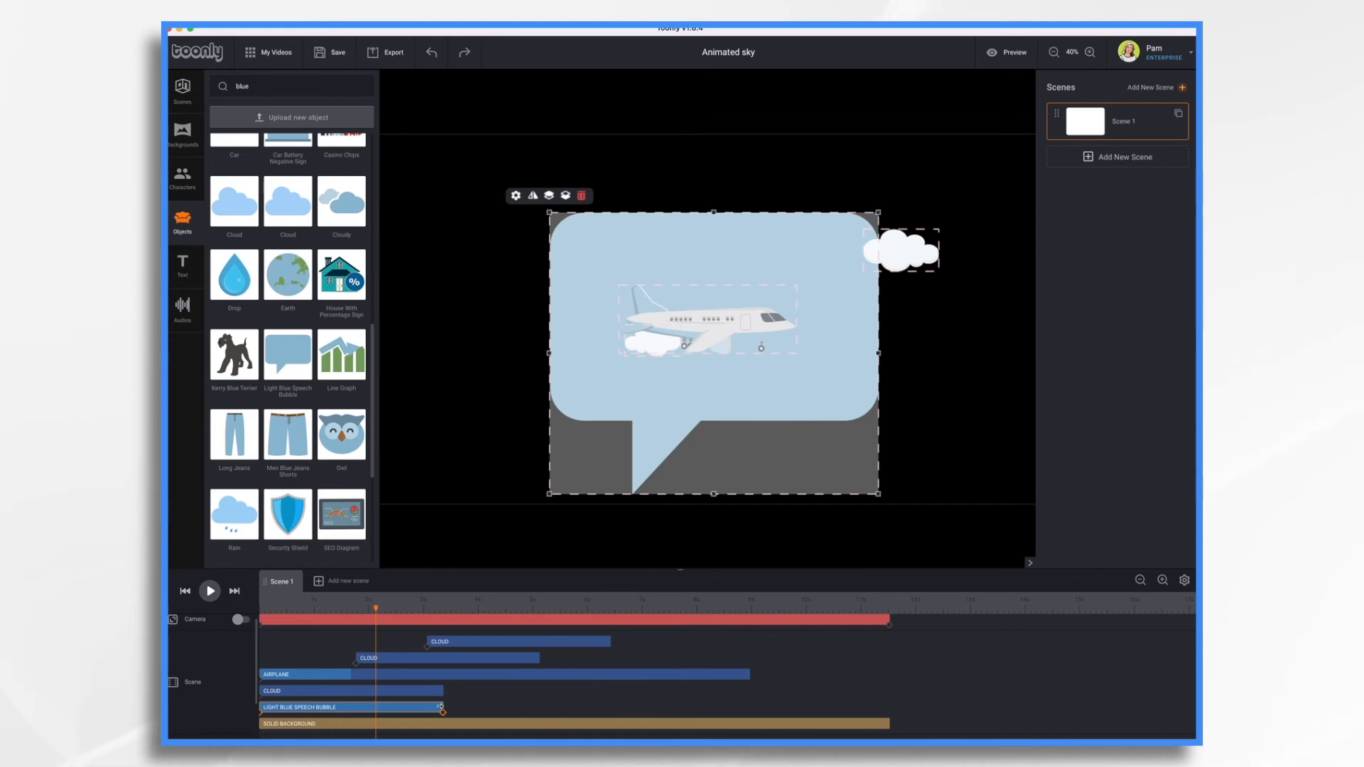
Stretch the speech bubble's timeline bar so it lasts the whole scene.
drag(444, 707, 887, 708)
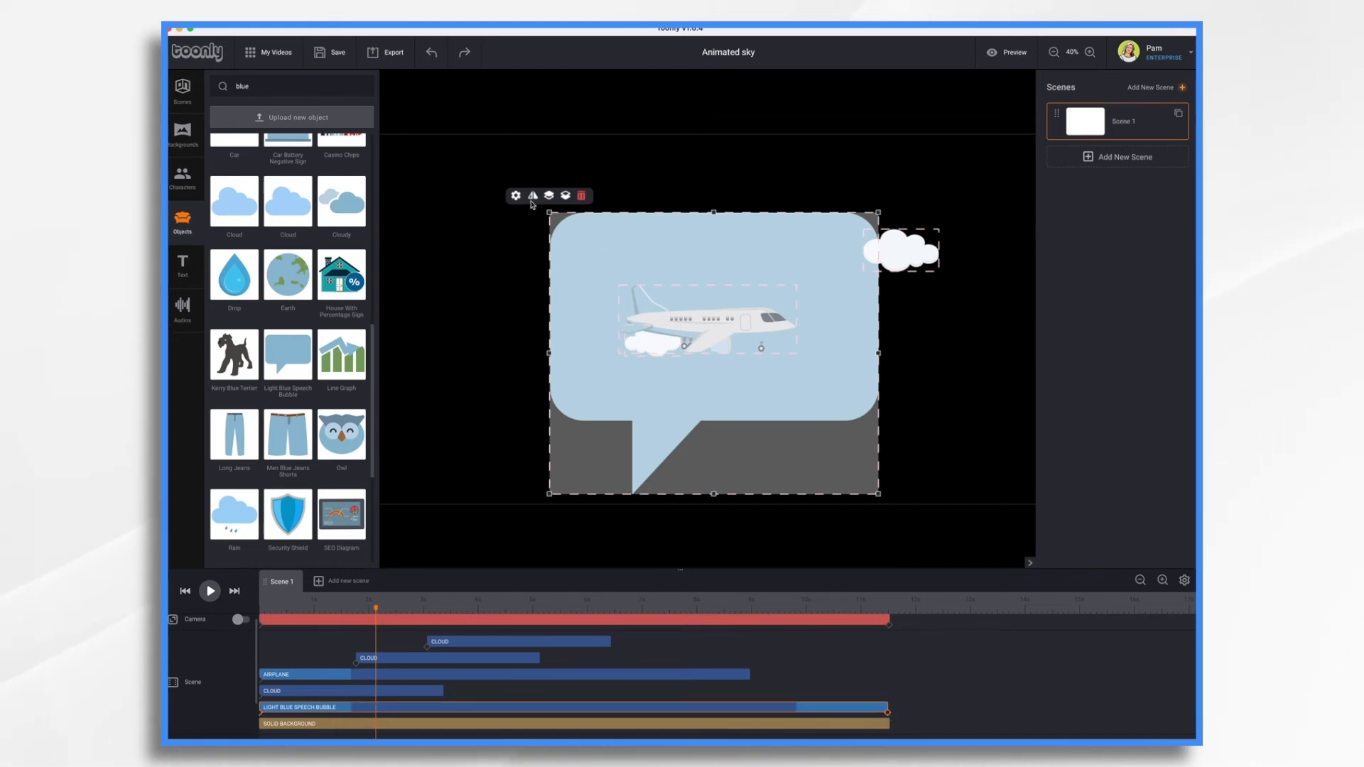
Set the bubble's In Effect and Out Effect both to Instant.
click(514, 194)
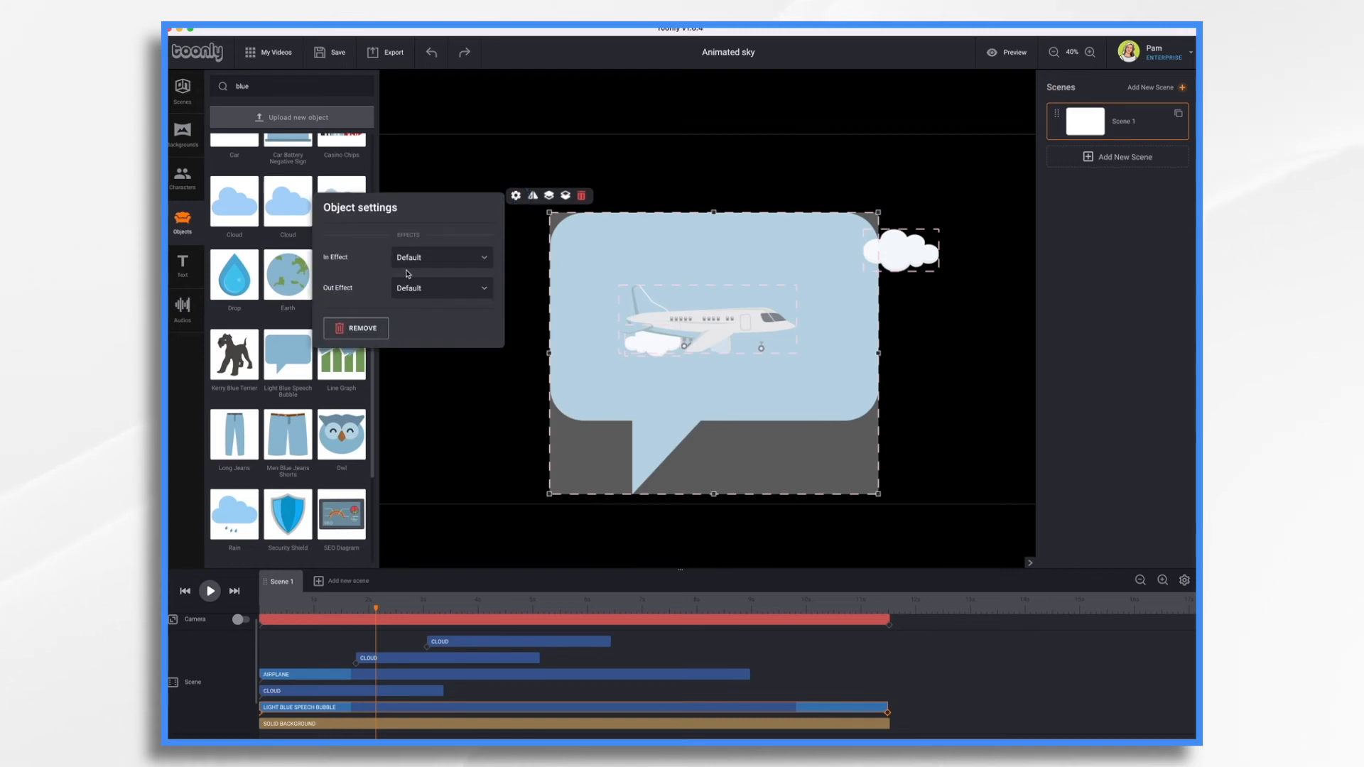
click(440, 257)
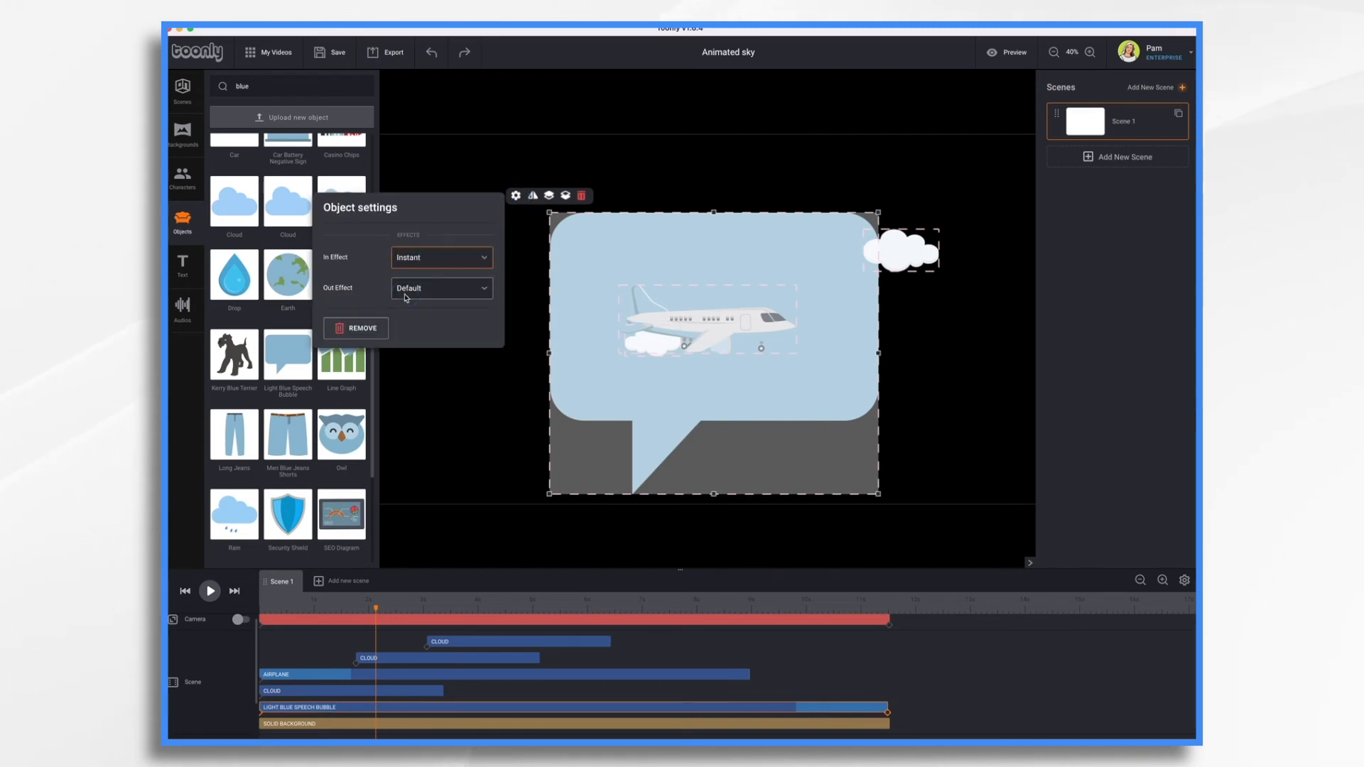
click(441, 289)
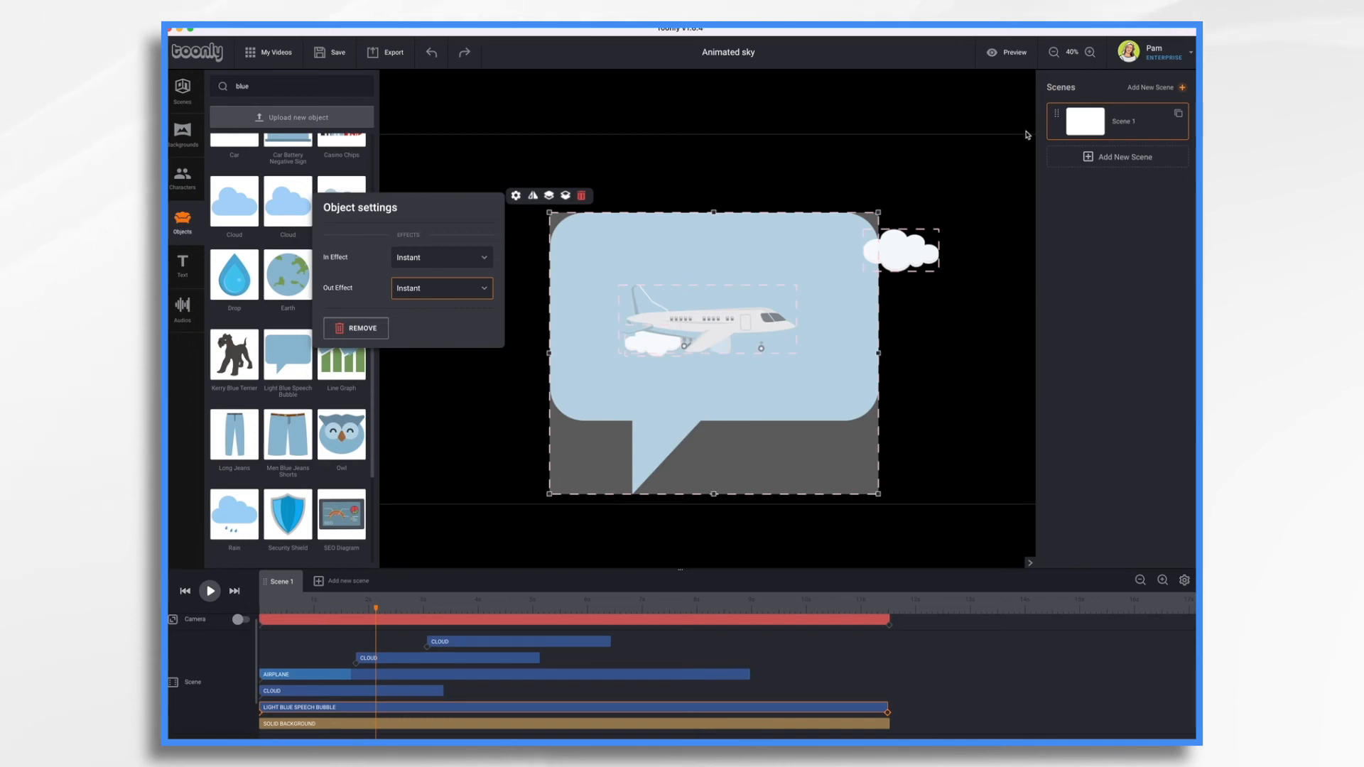
click(1090, 52)
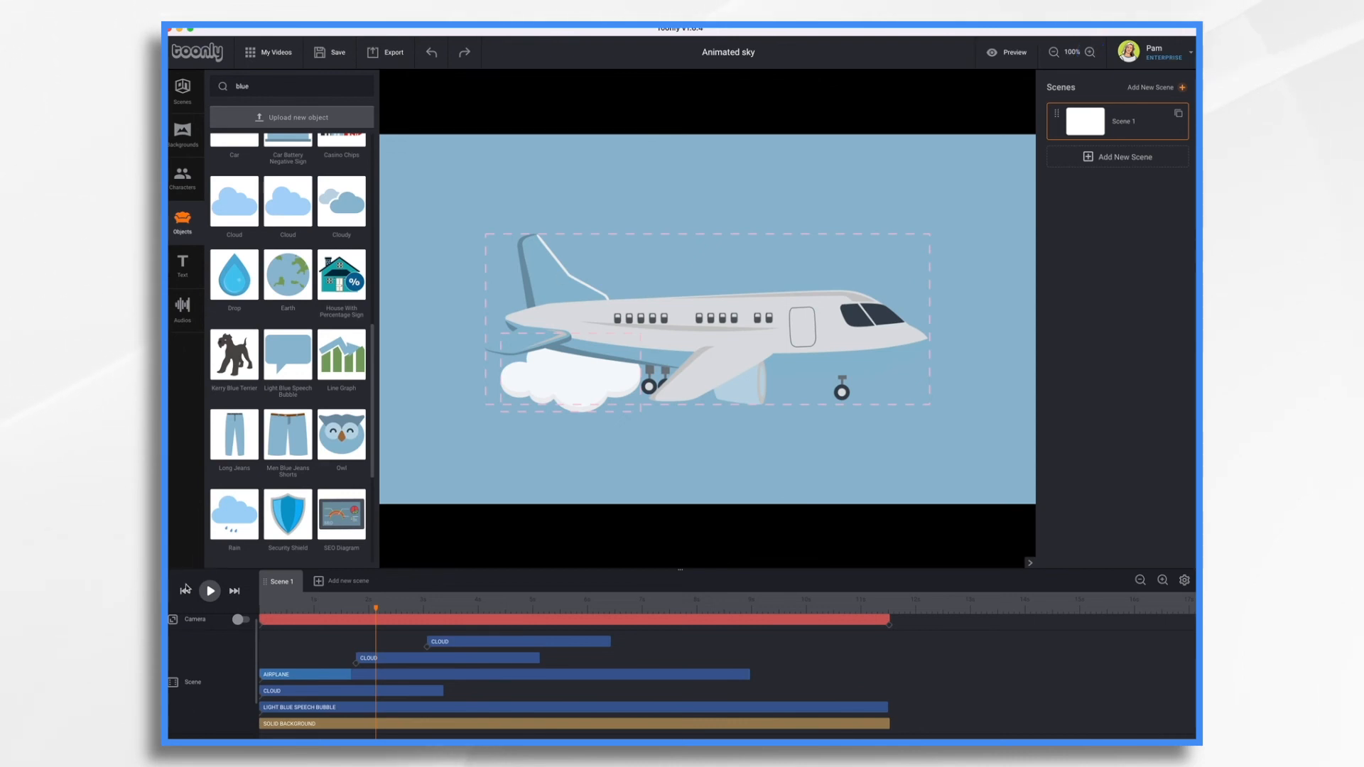
click(210, 591)
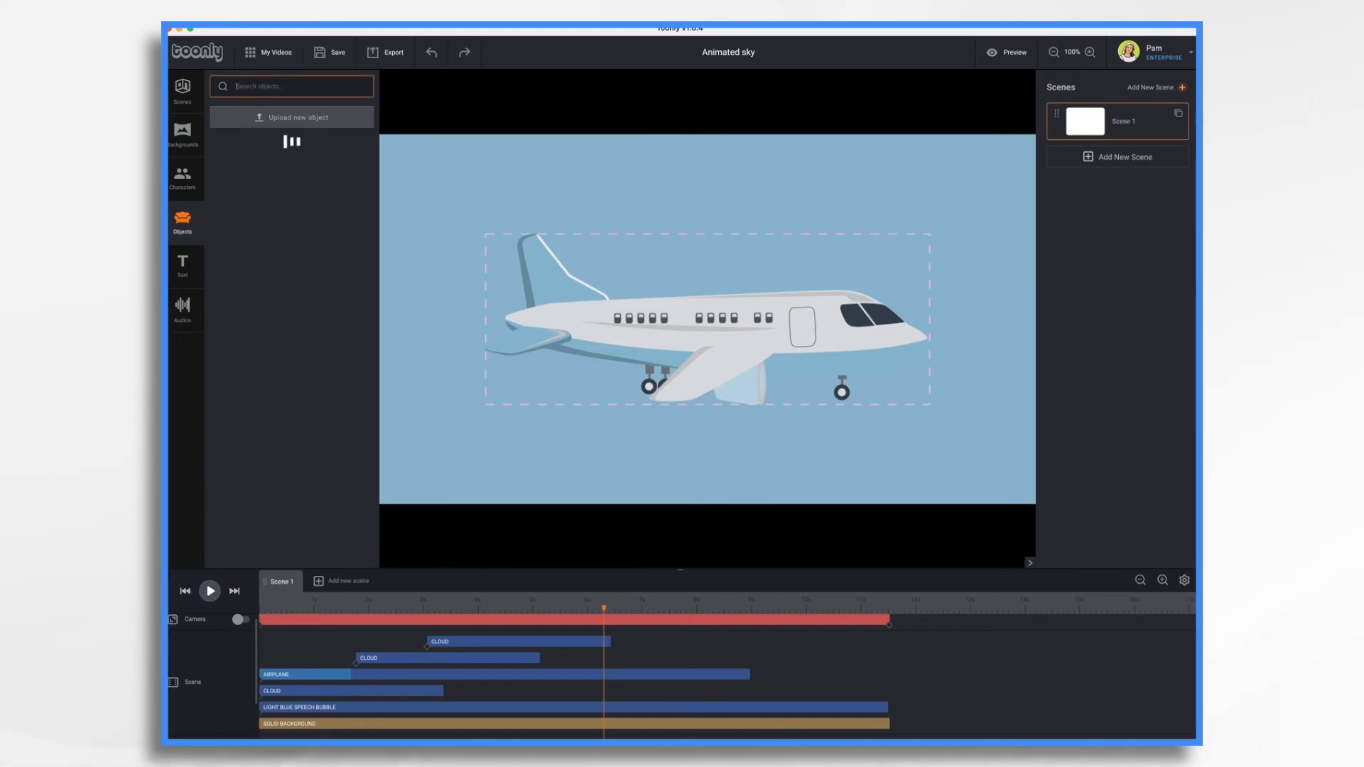
Search 'airplane', swap in the white-and-navy Airplane design, and play the scene.
text(airpla)
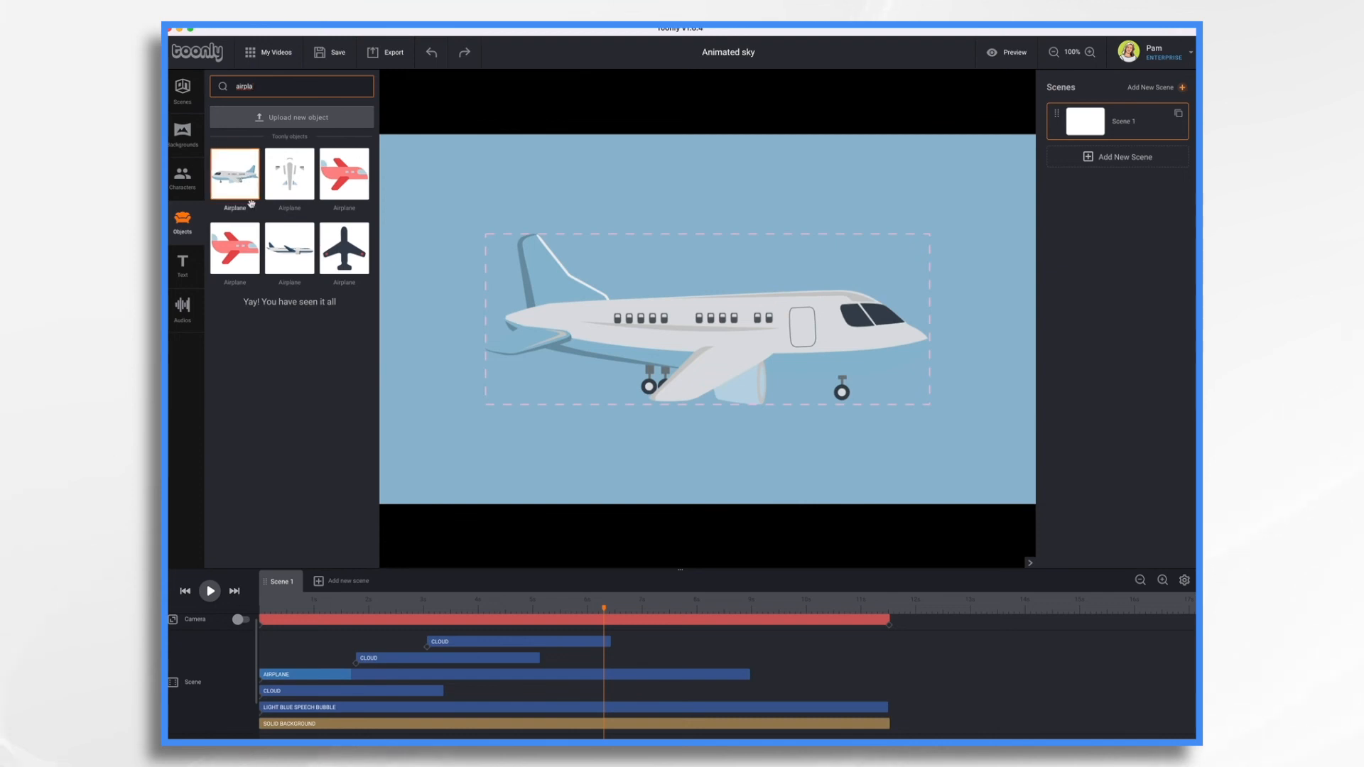
click(234, 173)
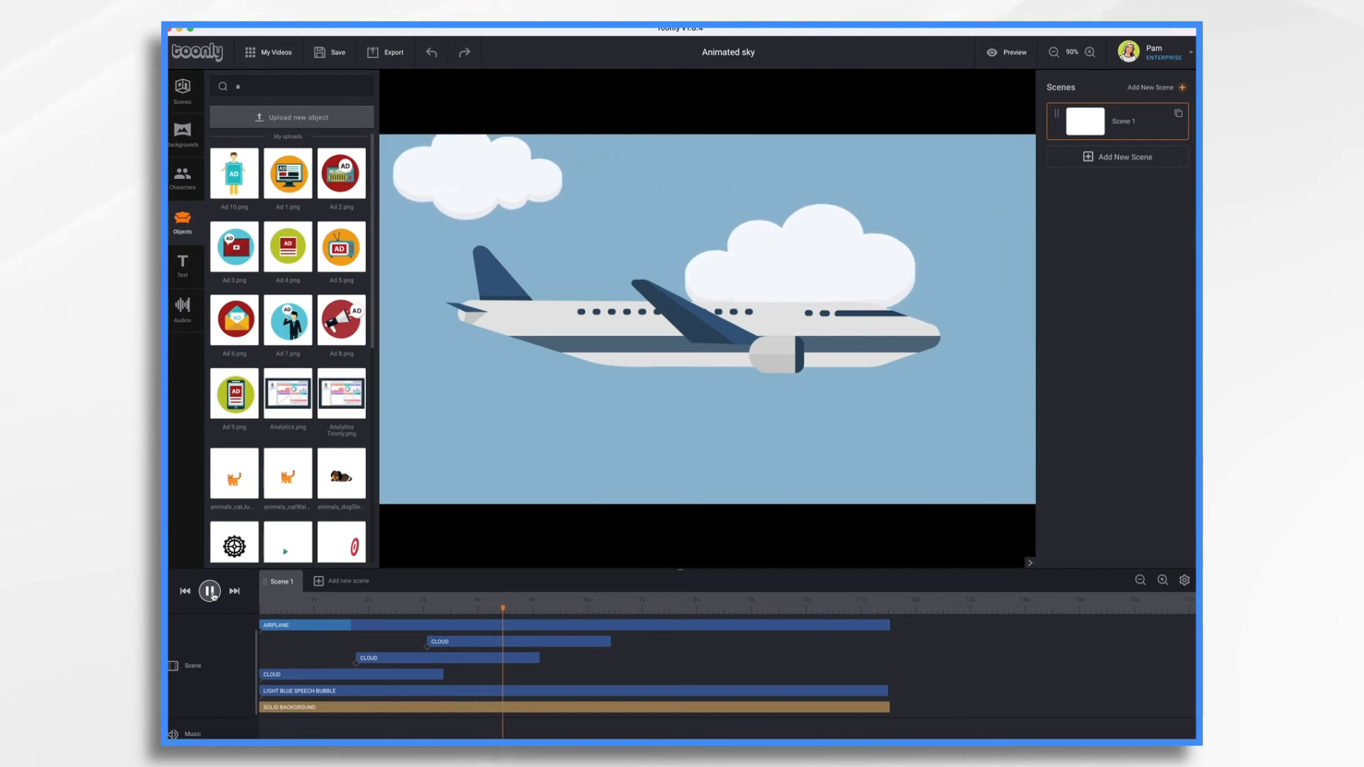
click(209, 591)
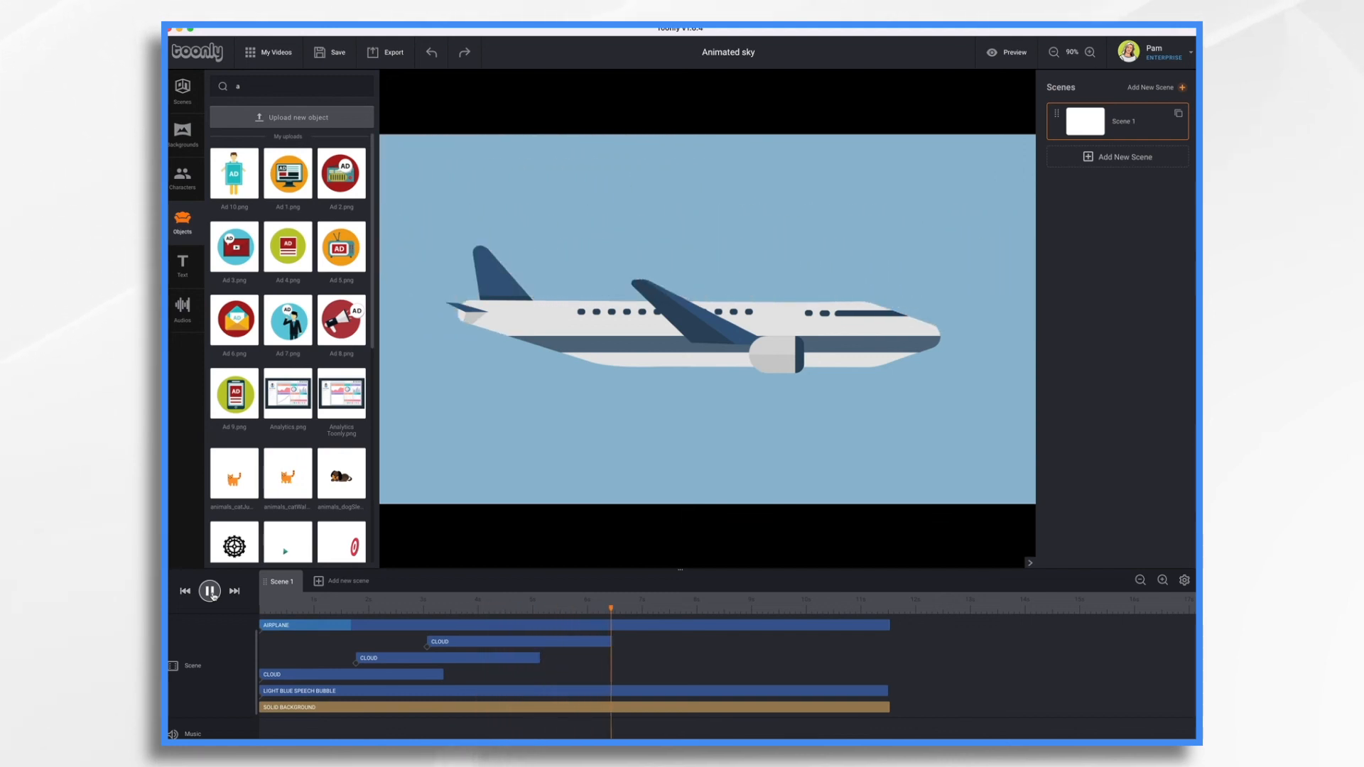